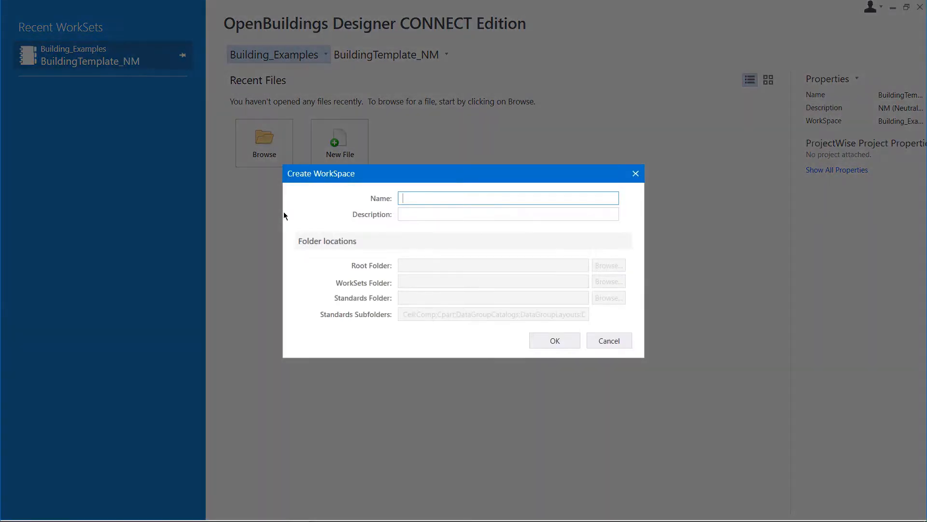
{"action": "mouse_move", "coordinate": [348, 206]}
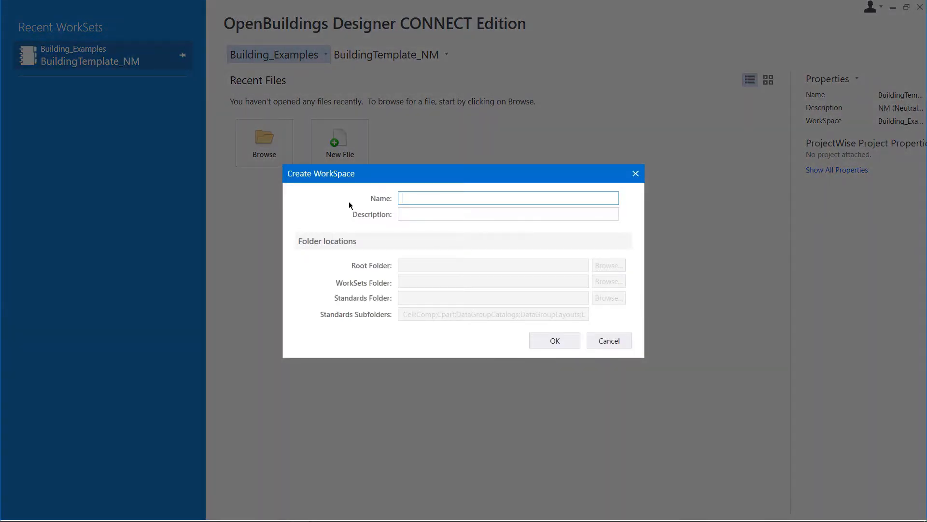
Step: Create the workspace 'MyWorkspace' with the description 'Example Workspace'
{"action": "type", "text": "My"}
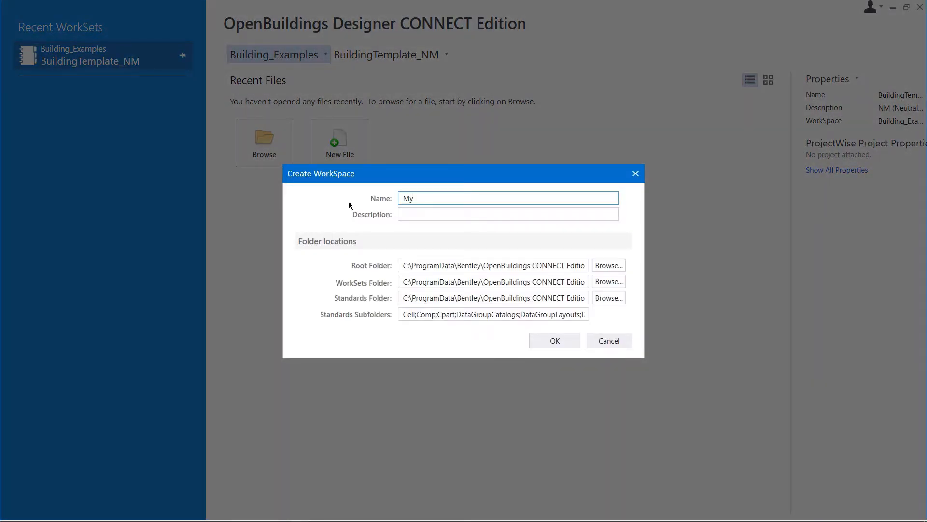
{"action": "type", "text": "Workspa"}
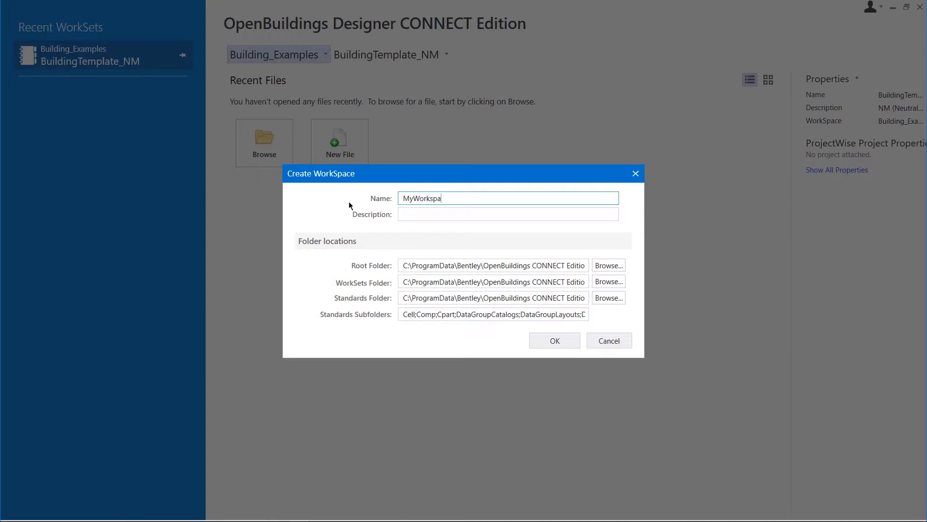
{"action": "type", "text": "ce"}
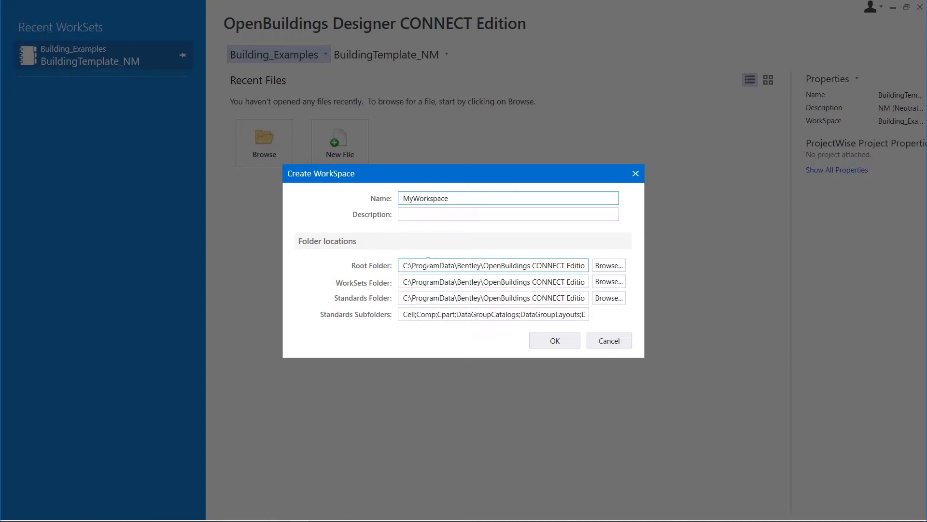
{"action": "mouse_move", "coordinate": [533, 265]}
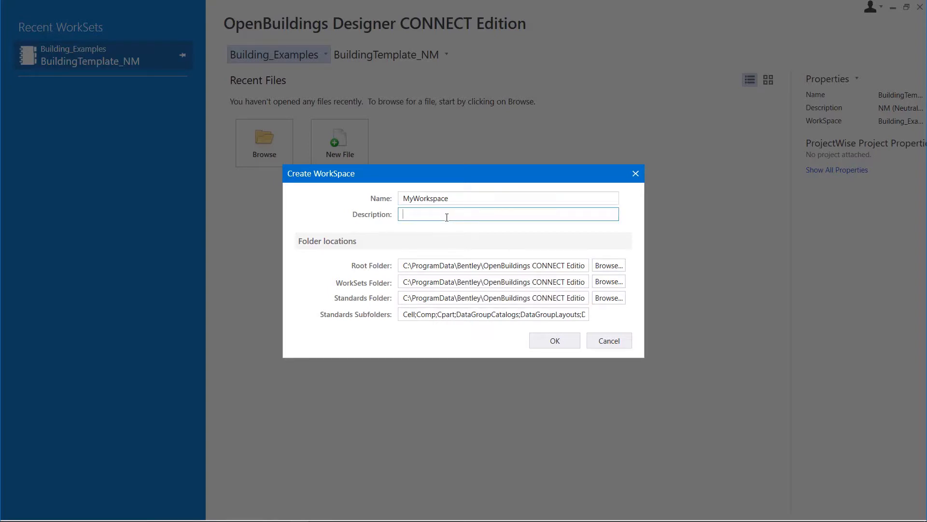
{"action": "type", "text": "Exam"}
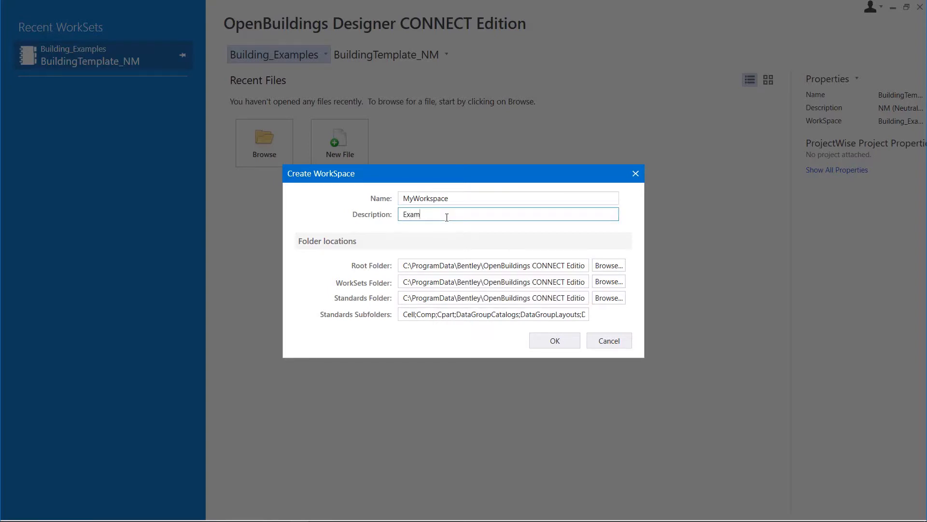
{"action": "type", "text": "ple Works"}
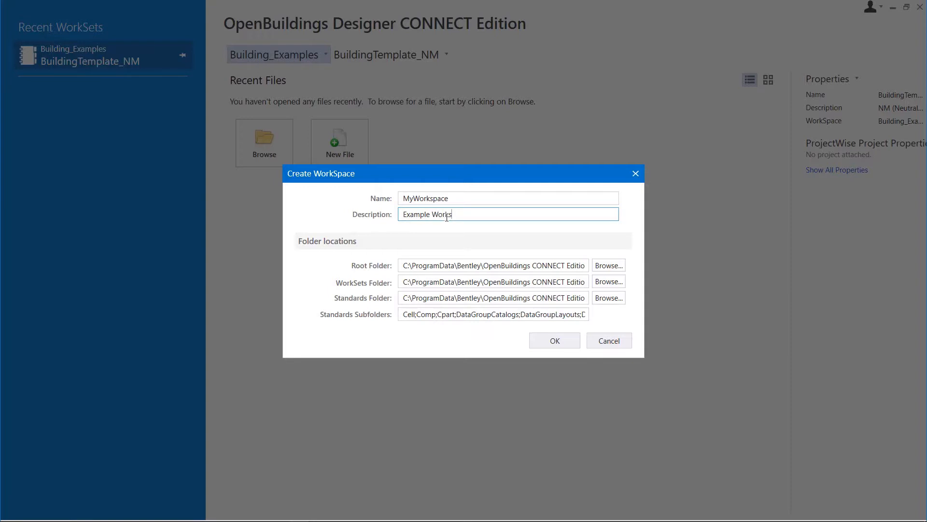
{"action": "type", "text": "pace"}
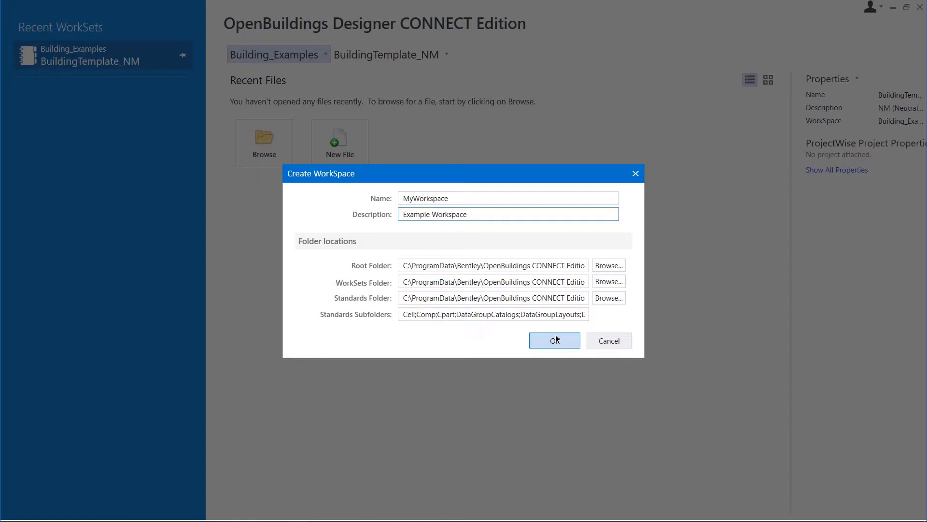
{"action": "left_click", "coordinate": [554, 340]}
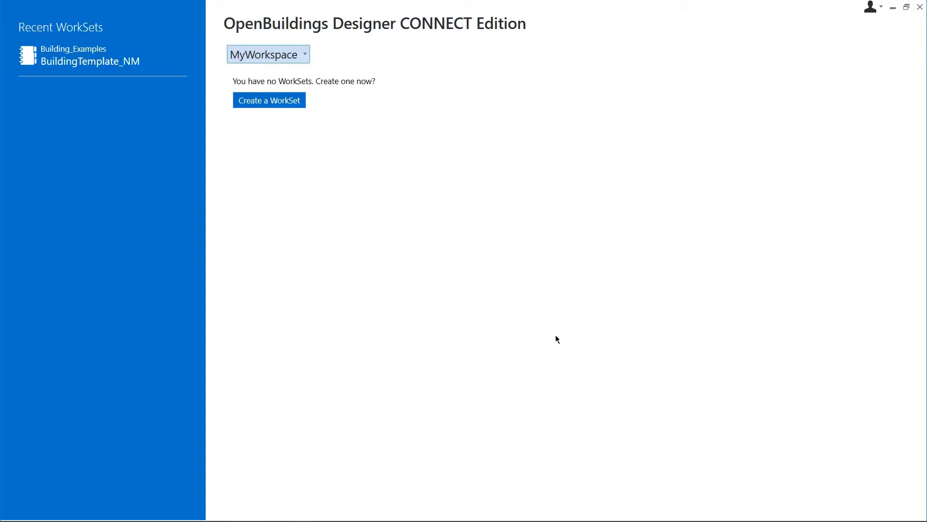
{"action": "mouse_move", "coordinate": [290, 58]}
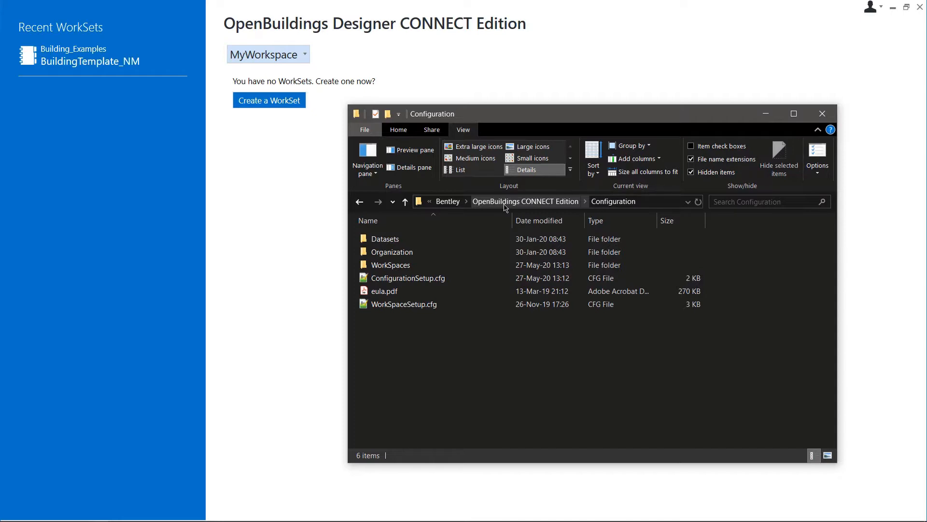
{"action": "mouse_move", "coordinate": [390, 264]}
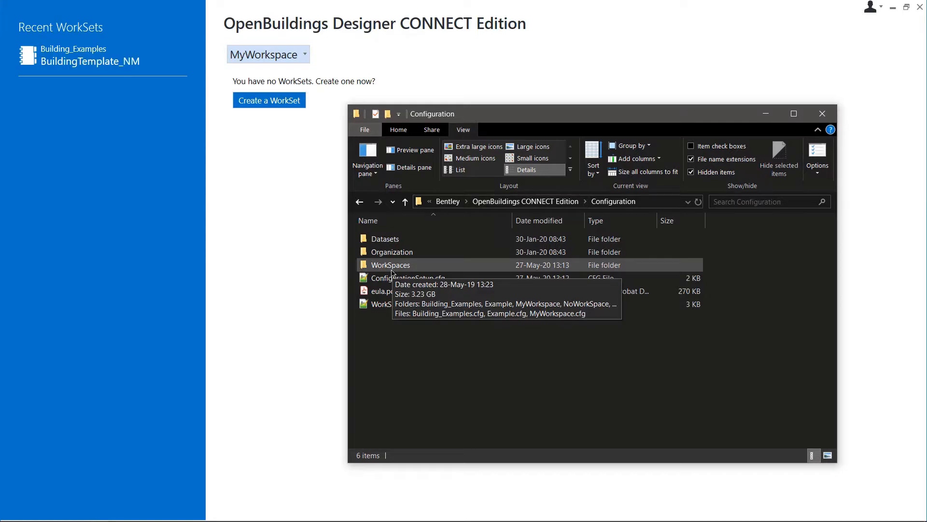
Step: Browse into WorkSpaces > MyWorkspace > WorkSets in File Explorer
{"action": "double_click", "coordinate": [390, 264]}
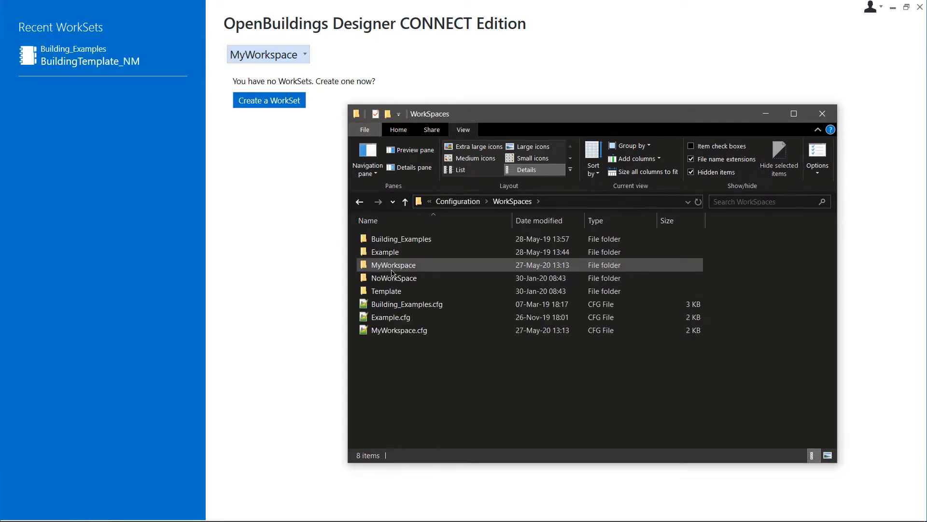
{"action": "double_click", "coordinate": [393, 265]}
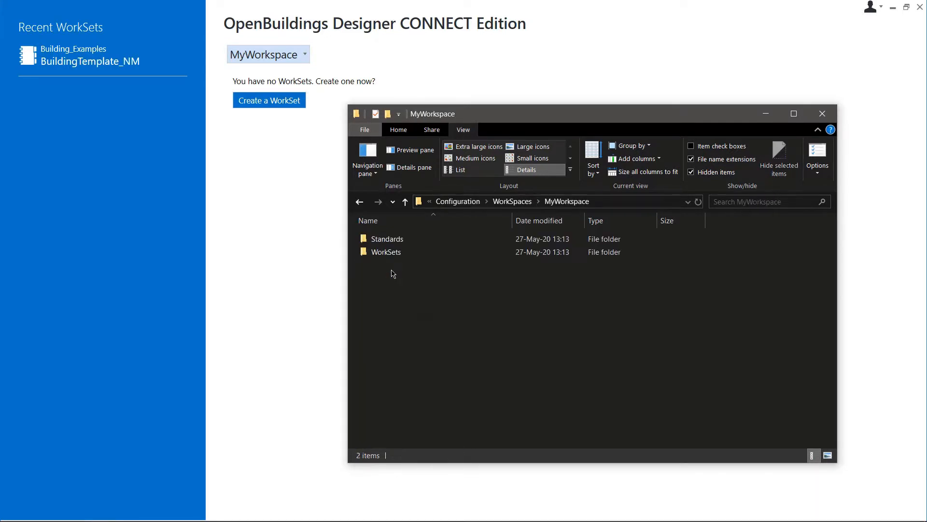
{"action": "double_click", "coordinate": [385, 251]}
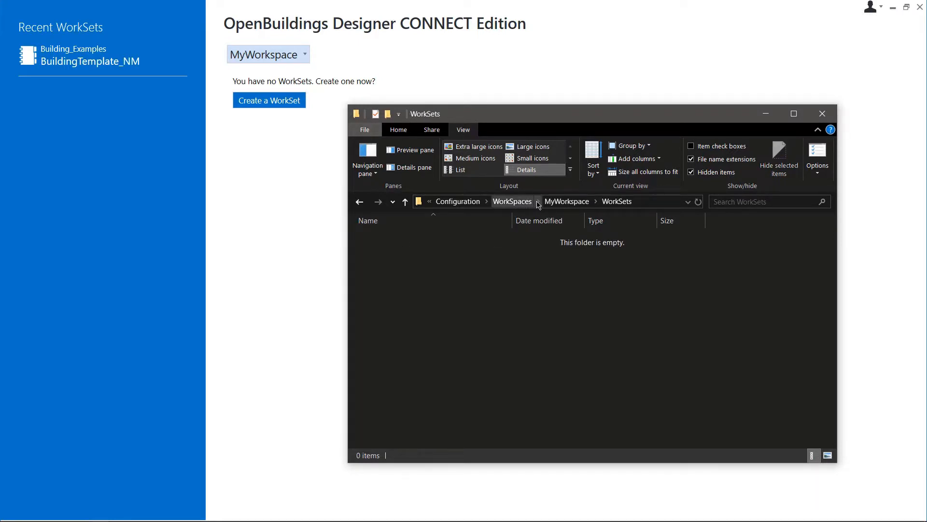
Step: Inspect the BuildingTemplate_NM files in Building_Examples worksets, then return to MyWorkspace WorkSets
{"action": "left_click", "coordinate": [537, 201]}
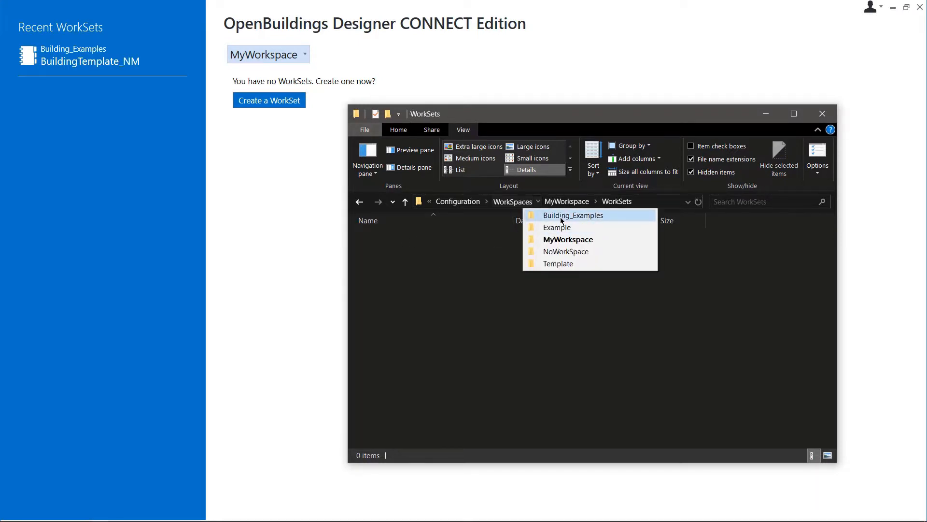
{"action": "left_click", "coordinate": [574, 214]}
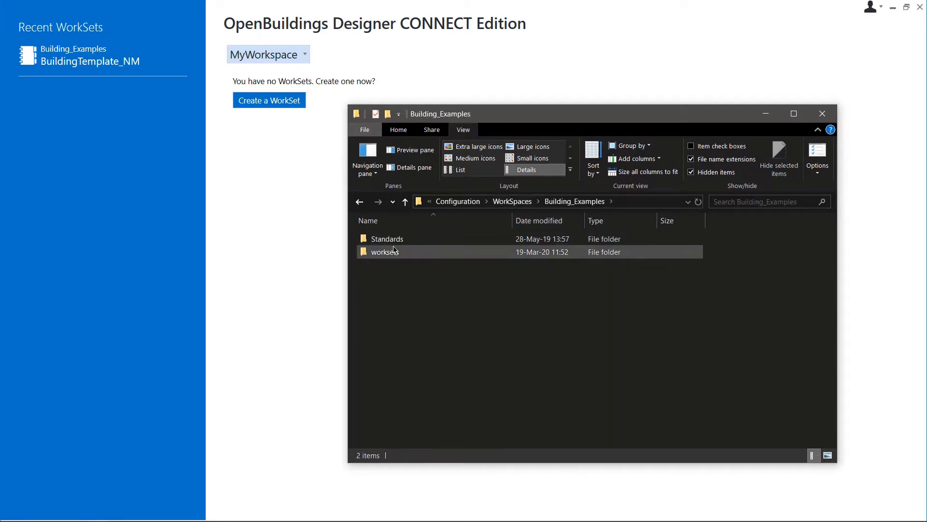
{"action": "double_click", "coordinate": [385, 251]}
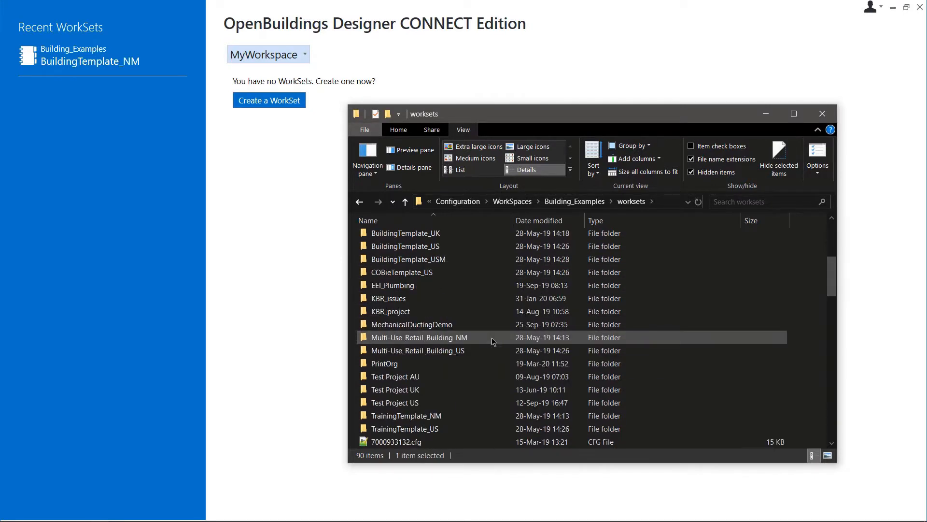
{"action": "scroll", "scroll_direction": "up", "scroll_amount": 3}
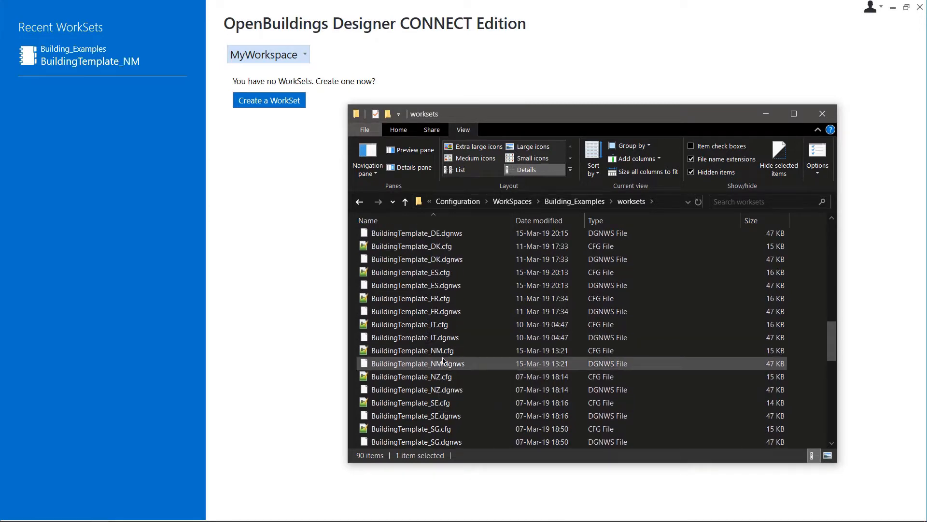
{"action": "mouse_move", "coordinate": [438, 351]}
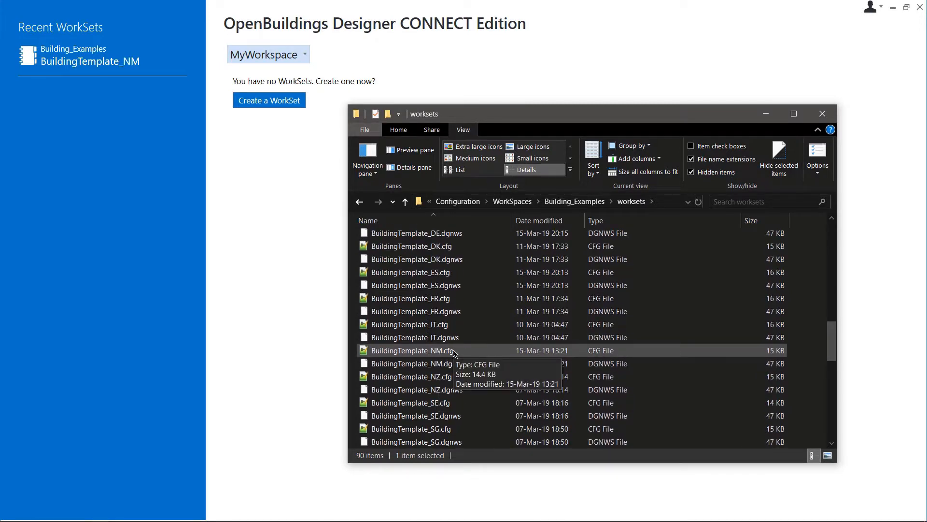
{"action": "left_click", "coordinate": [416, 363]}
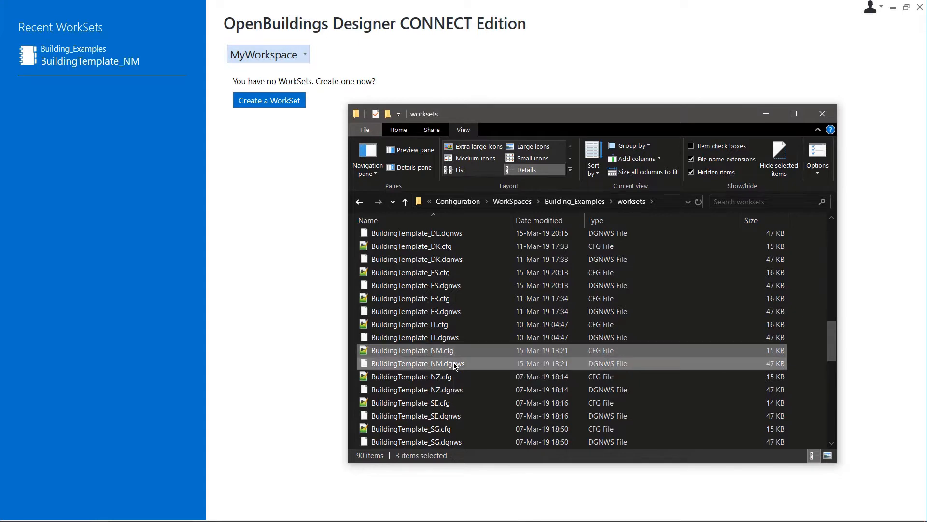
{"action": "mouse_move", "coordinate": [474, 356]}
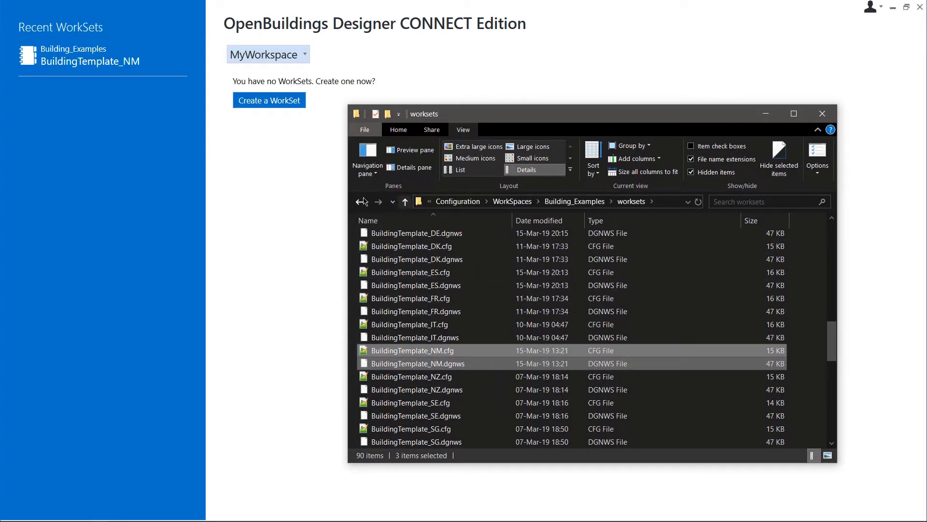
{"action": "left_click", "coordinate": [361, 201]}
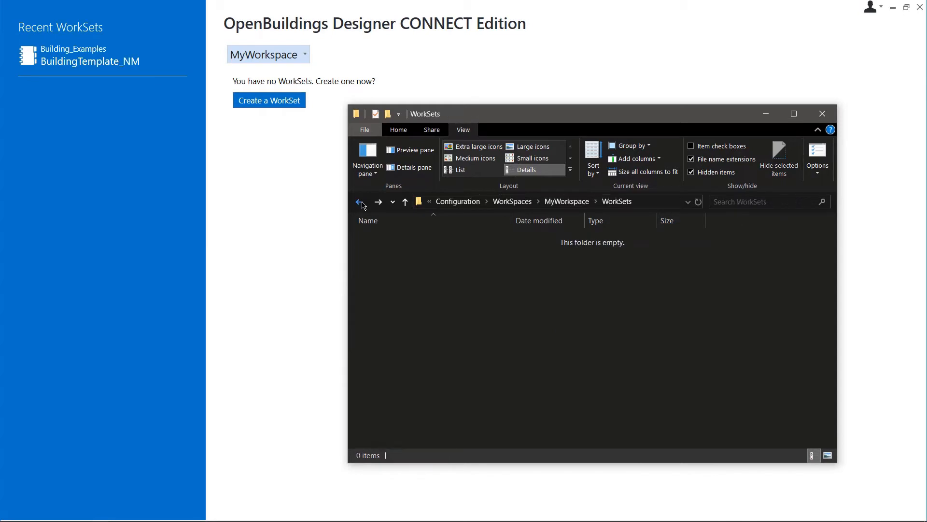
{"action": "mouse_move", "coordinate": [493, 271]}
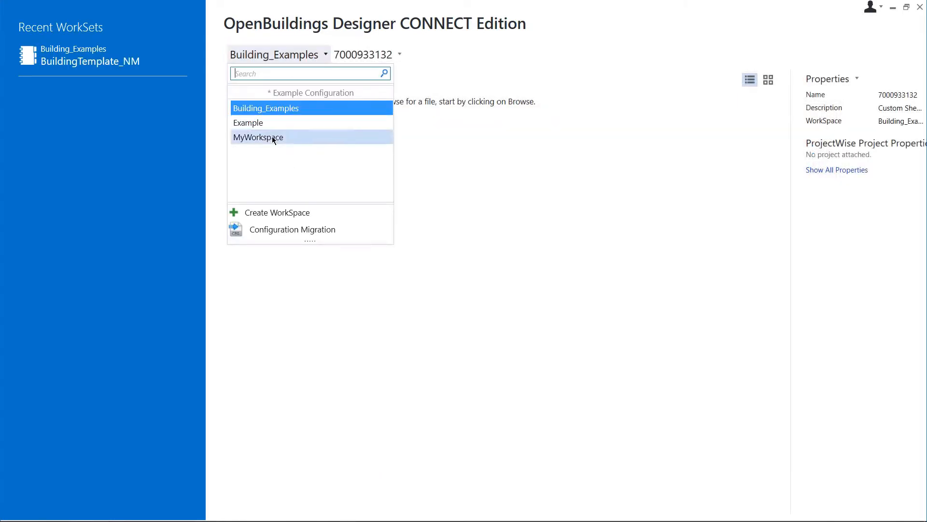
Step: Make MyWorkspace the active workspace and begin creating a new workset
{"action": "left_click", "coordinate": [258, 136]}
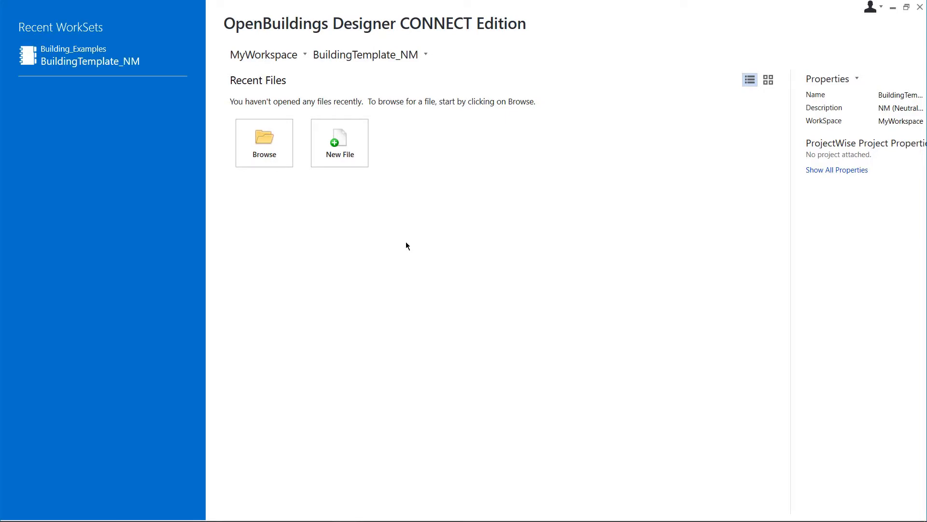
{"action": "mouse_move", "coordinate": [369, 54]}
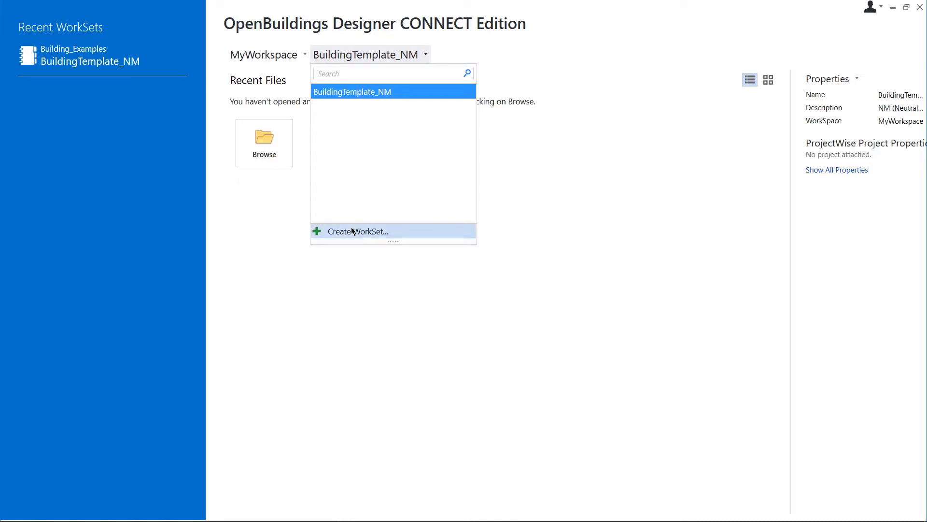
{"action": "left_click", "coordinate": [358, 232]}
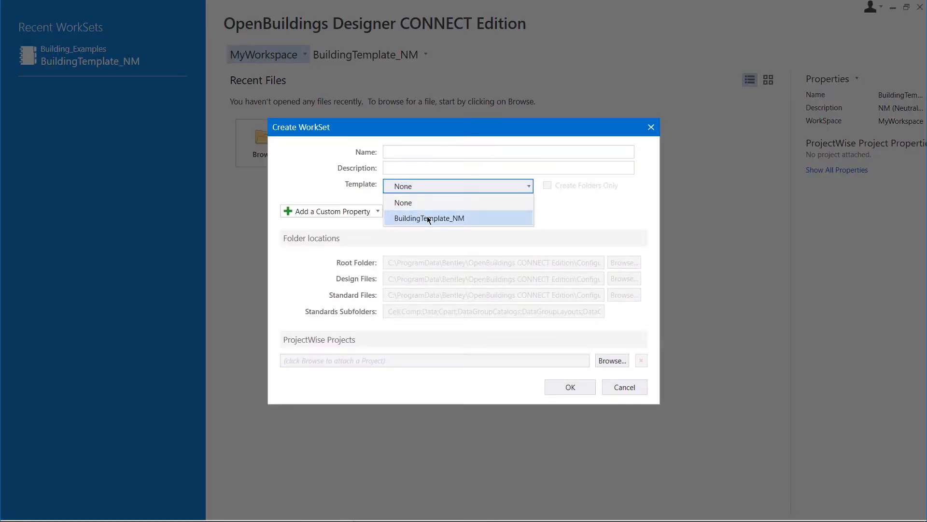
{"action": "mouse_move", "coordinate": [429, 174]}
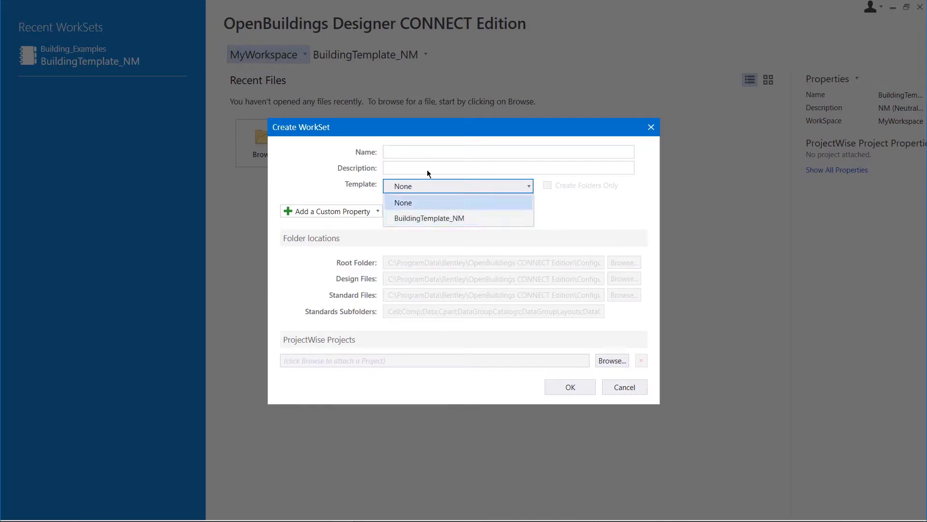
Step: Name the workset 'MyWorkset' with description 'Example Workset', keeping Template as None
{"action": "type", "text": "MyWorkset"}
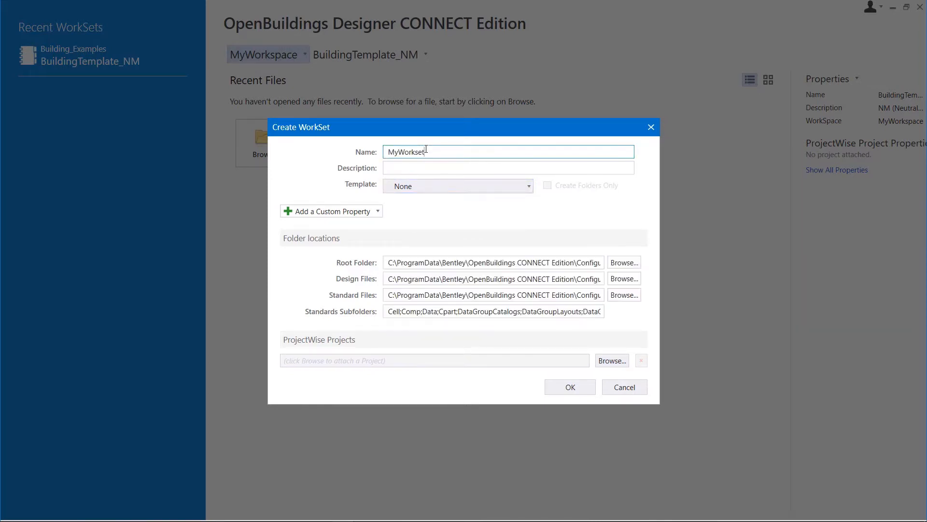
{"action": "type", "text": "Example Workset"}
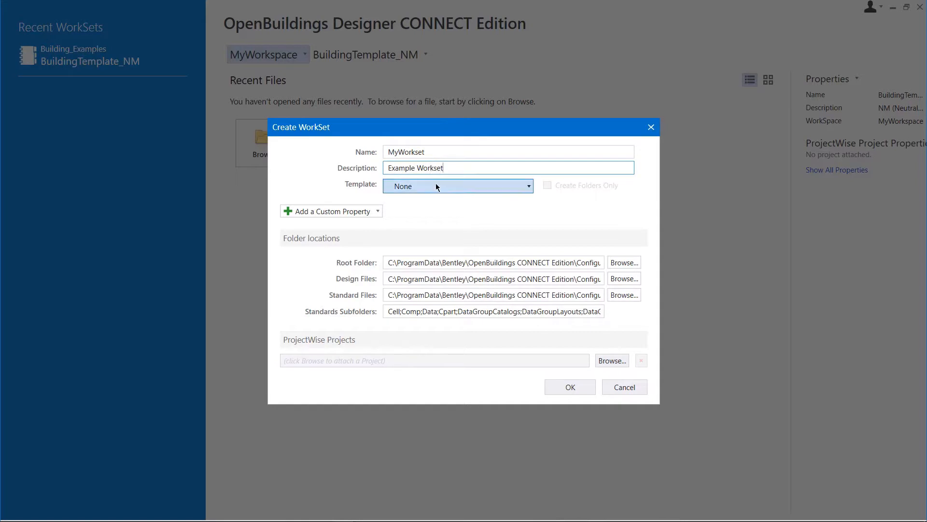
{"action": "left_click", "coordinate": [569, 387]}
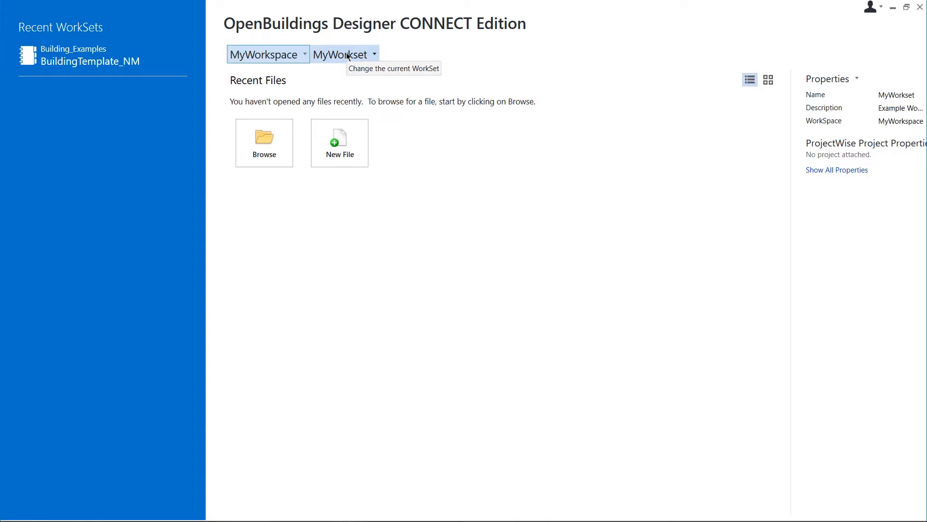
{"action": "mouse_move", "coordinate": [339, 143]}
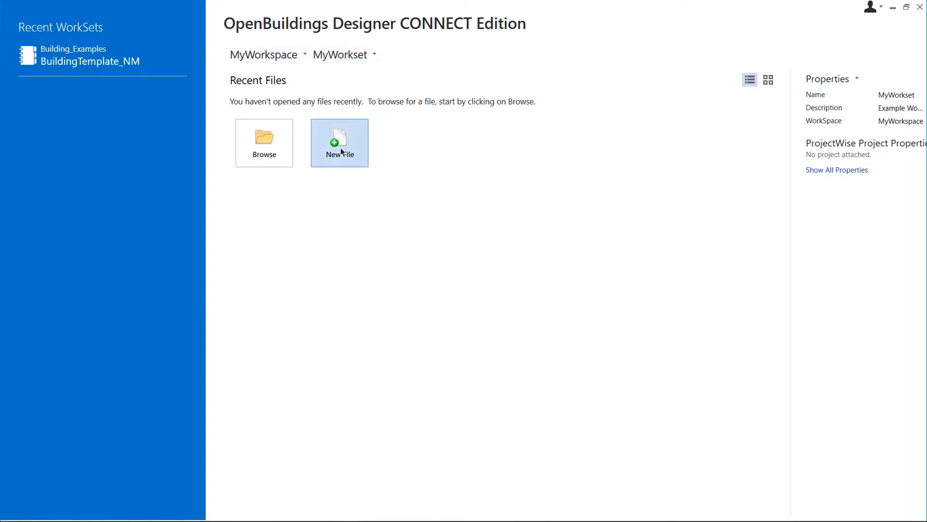
Step: Delete Empty.dgn and save the new design file MyBuilding.dgn in MyWorkset
{"action": "left_click", "coordinate": [339, 143]}
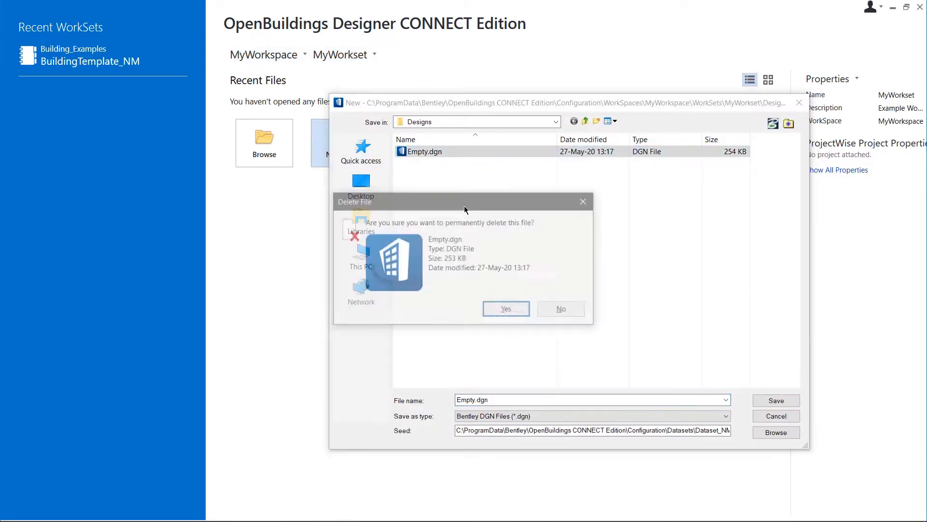
{"action": "left_click", "coordinate": [505, 309]}
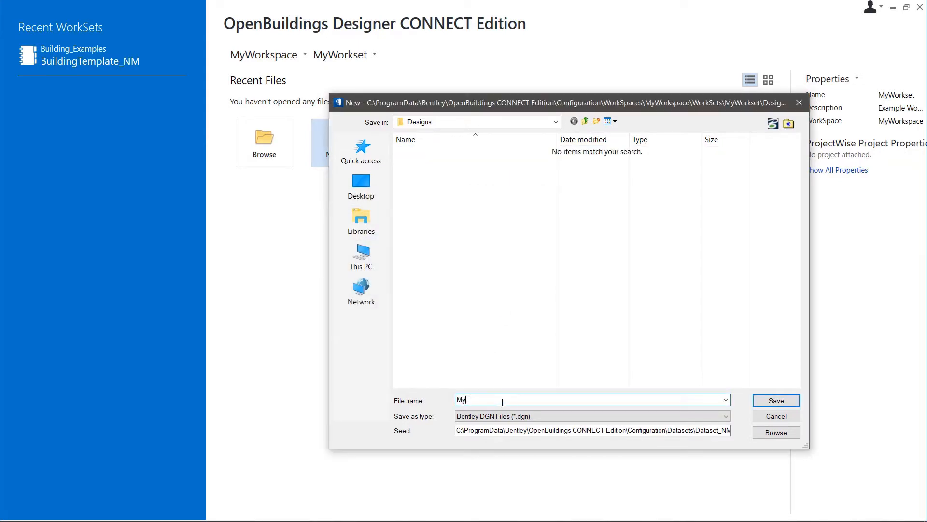
{"action": "left_click", "coordinate": [776, 416]}
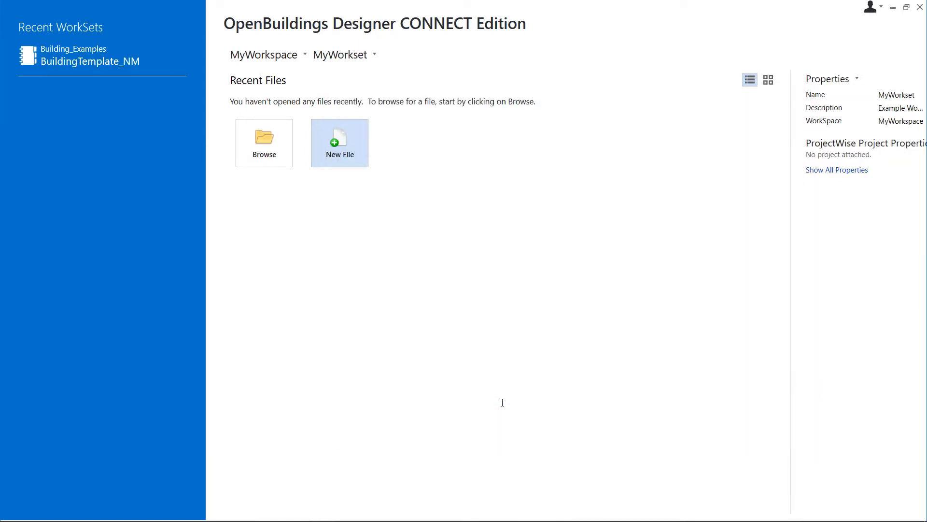
{"action": "left_click", "coordinate": [339, 142]}
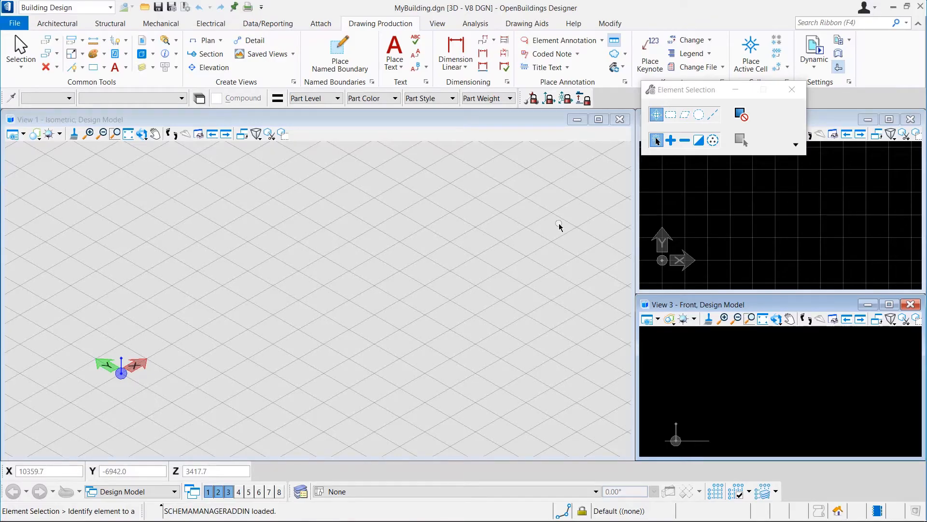
Step: Show the Architectural tools and check MyBuilding.dgn among recent files in the backstage
{"action": "left_click", "coordinate": [57, 23]}
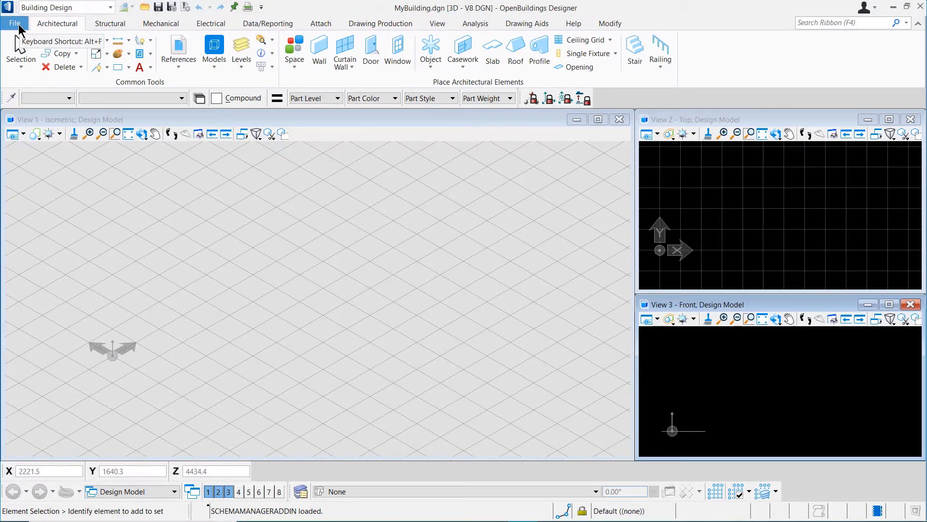
{"action": "left_click", "coordinate": [14, 23]}
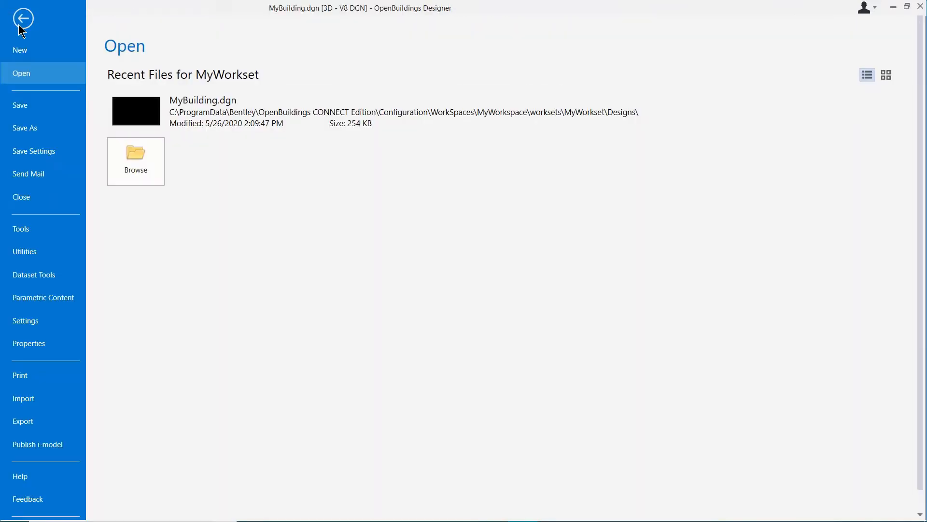
{"action": "mouse_move", "coordinate": [21, 197]}
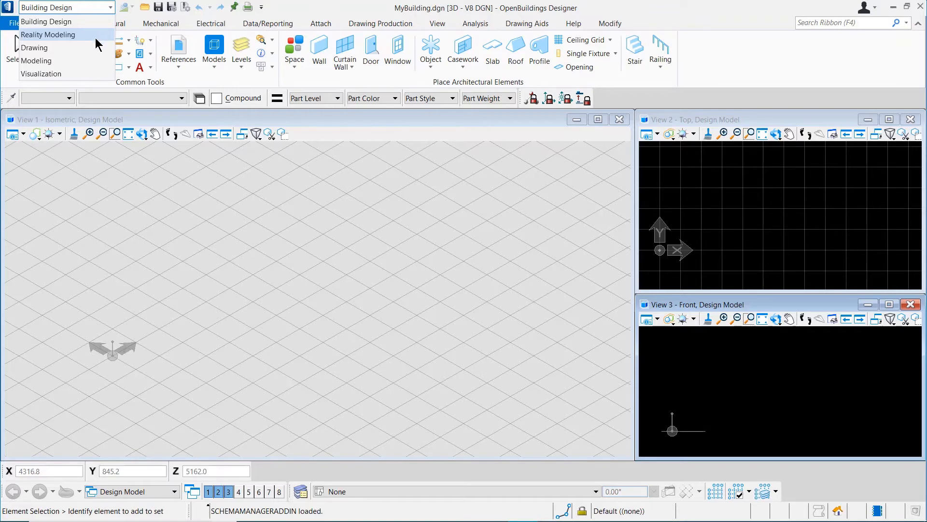
{"action": "mouse_move", "coordinate": [86, 73]}
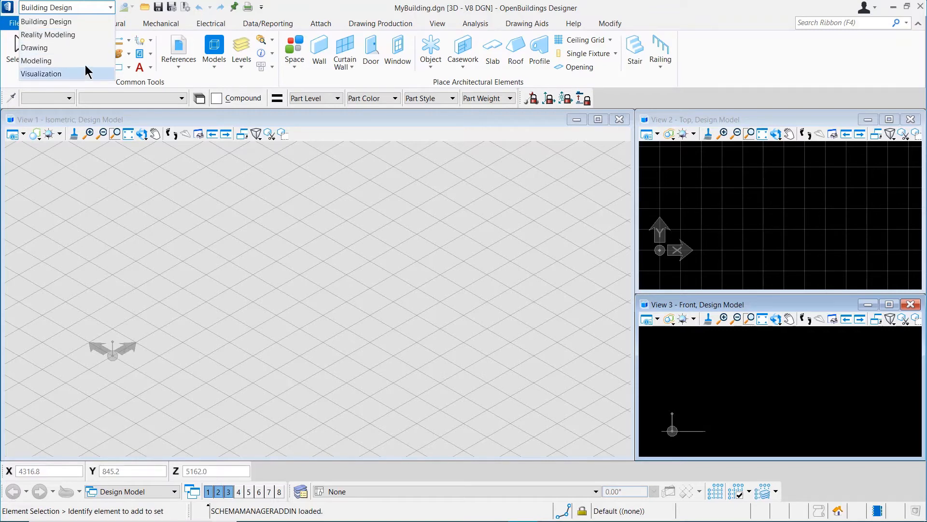
{"action": "mouse_move", "coordinate": [34, 48]}
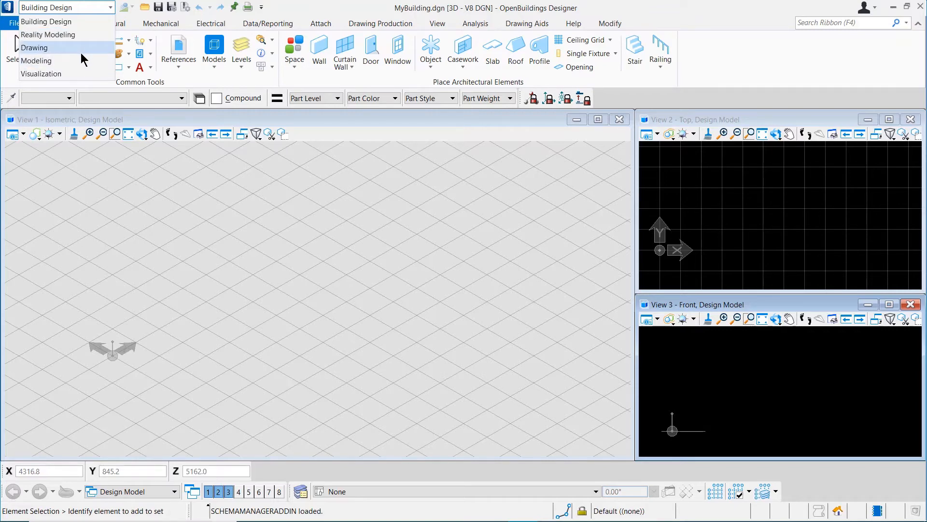
{"action": "left_click", "coordinate": [34, 48]}
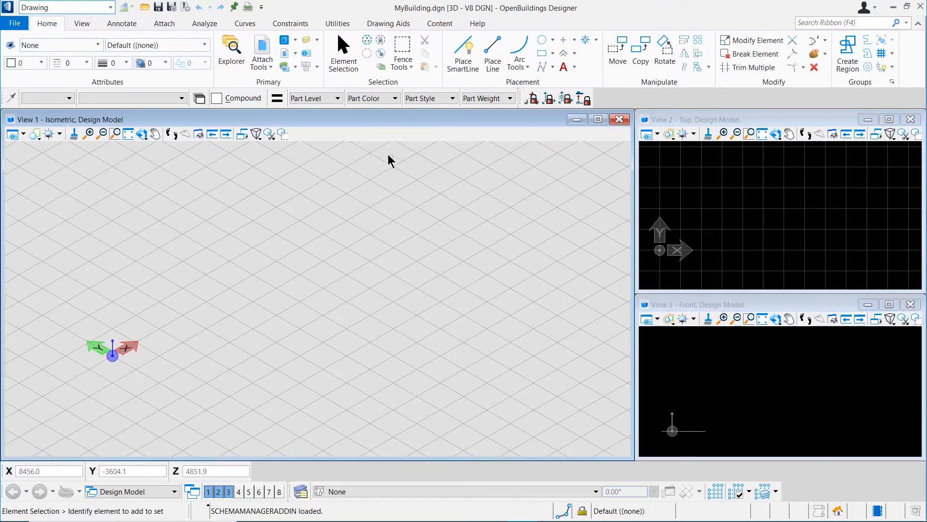
{"action": "left_click", "coordinate": [65, 7]}
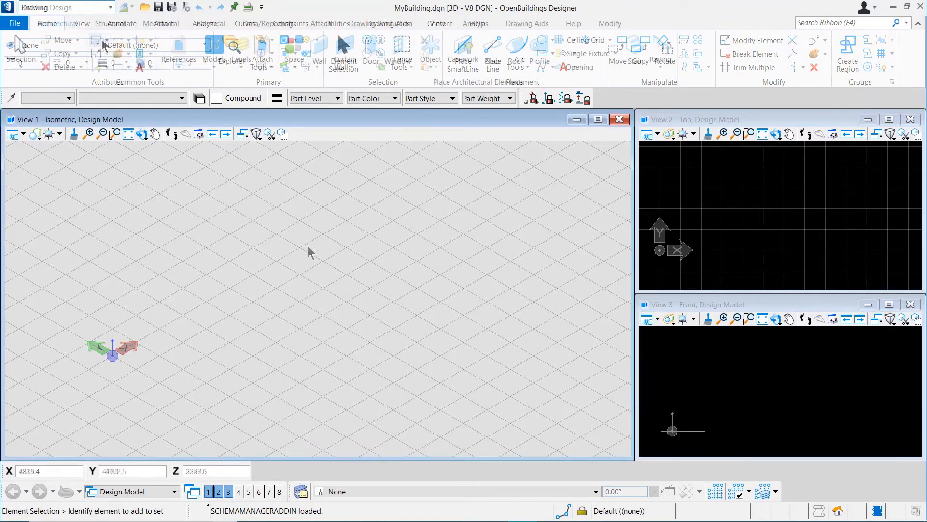
{"action": "left_click", "coordinate": [65, 7]}
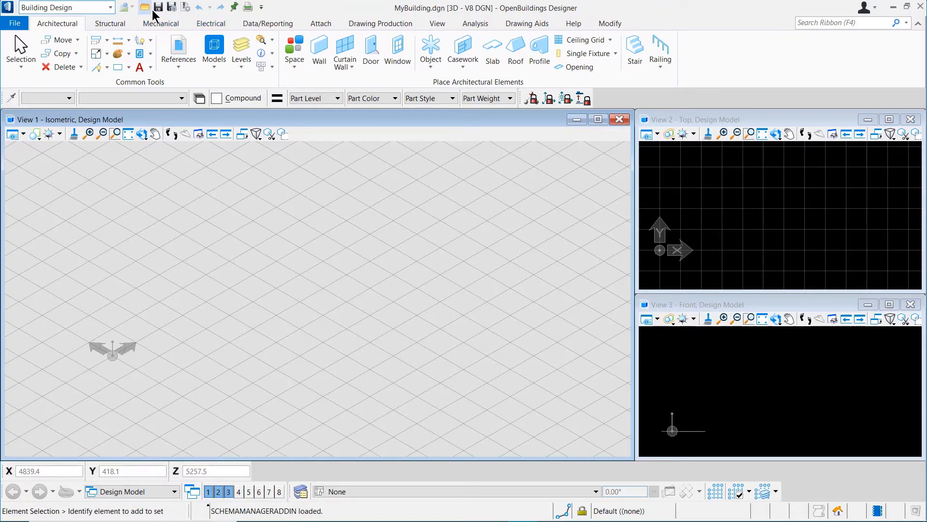
{"action": "mouse_move", "coordinate": [185, 6]}
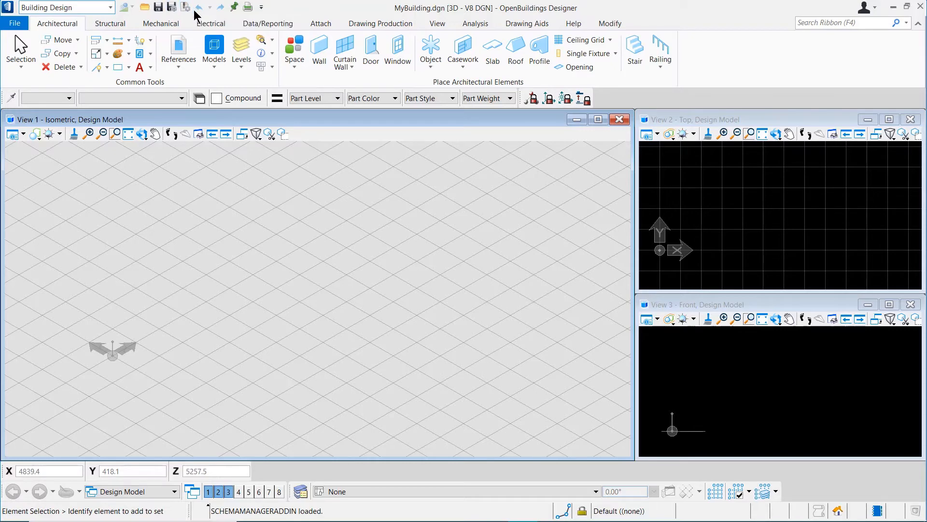
{"action": "mouse_move", "coordinate": [216, 16]}
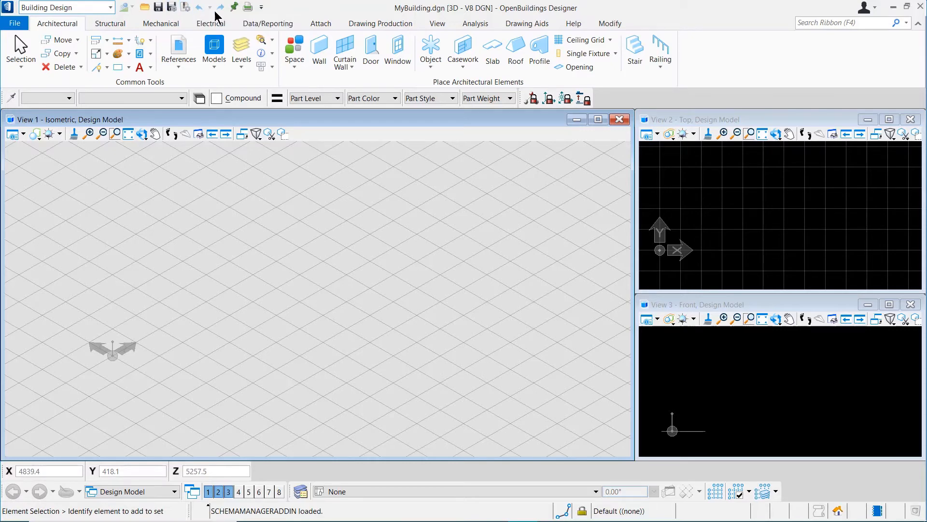
{"action": "mouse_move", "coordinate": [521, 103]}
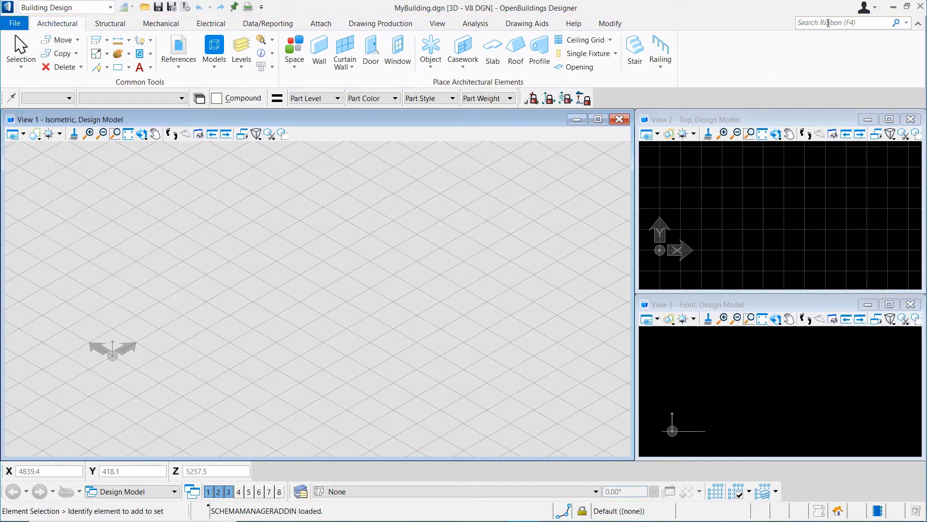
{"action": "left_click", "coordinate": [846, 23]}
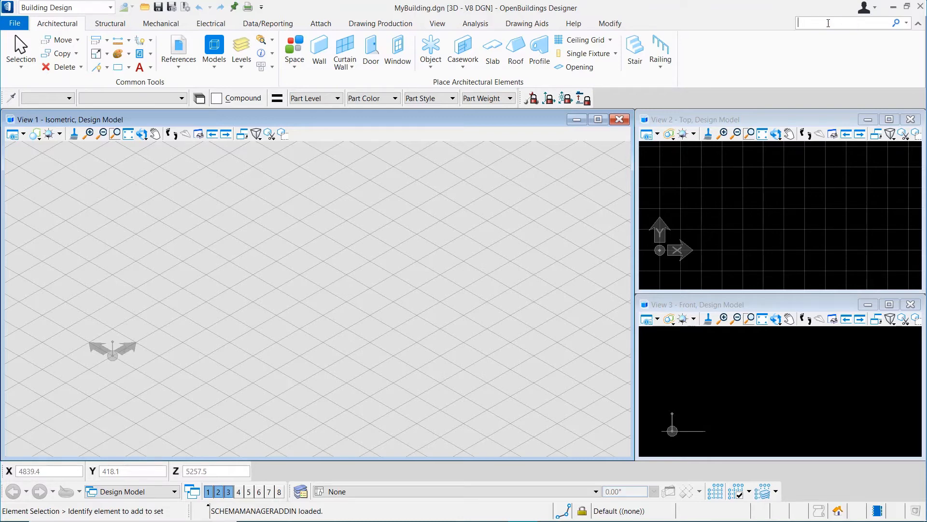
{"action": "type", "text": "line"}
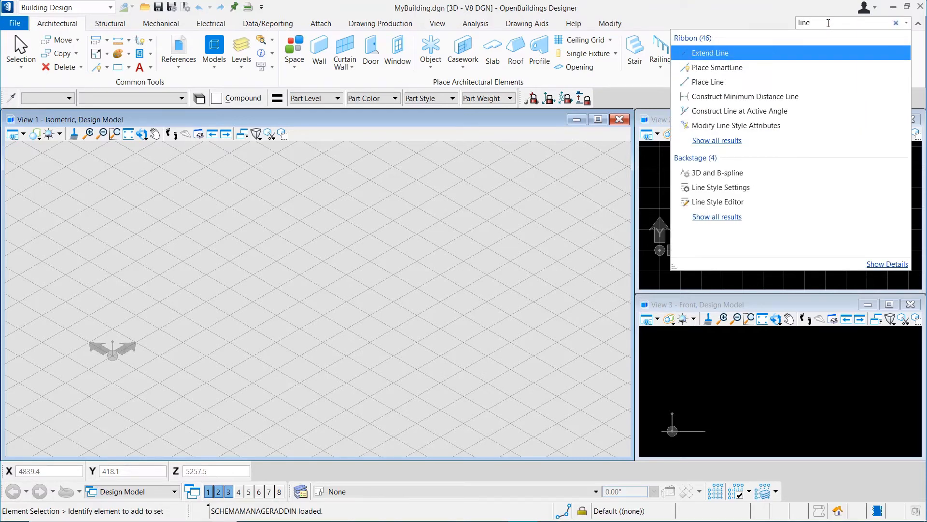
{"action": "mouse_move", "coordinate": [819, 61]}
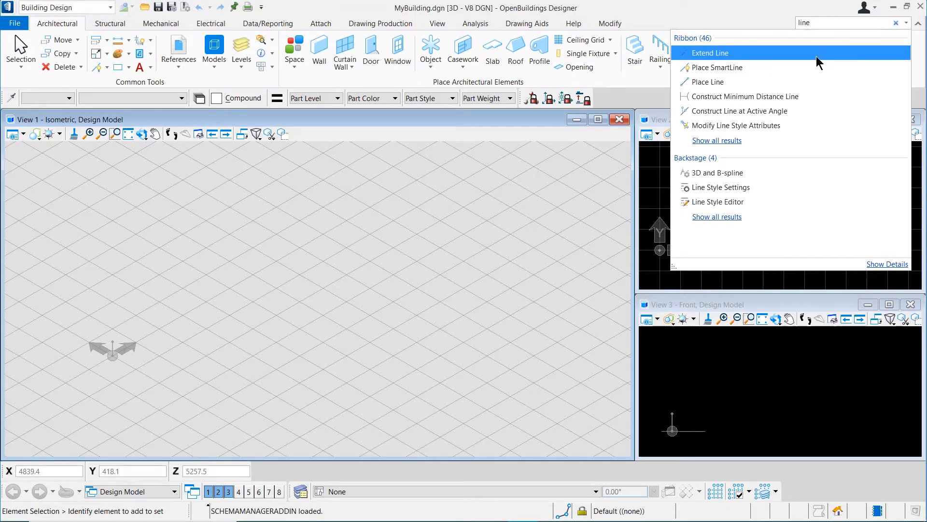
{"action": "mouse_move", "coordinate": [804, 119]}
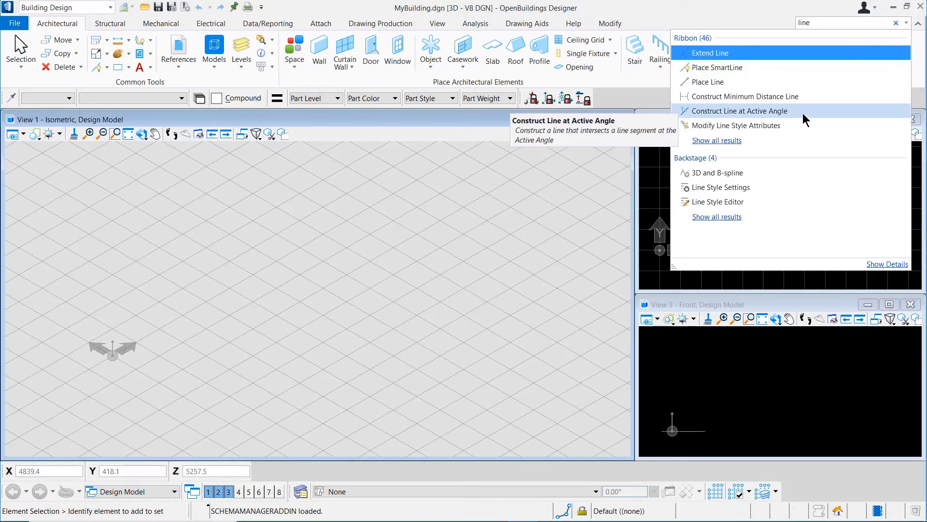
{"action": "mouse_move", "coordinate": [430, 125]}
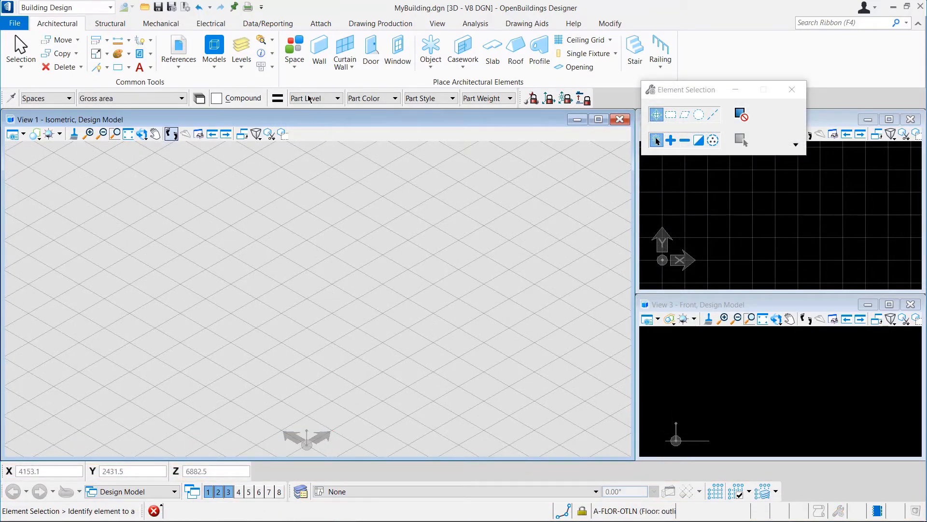
Step: Start the Create Space tool from the Architectural tab's Space dropdown
{"action": "left_click", "coordinate": [294, 67]}
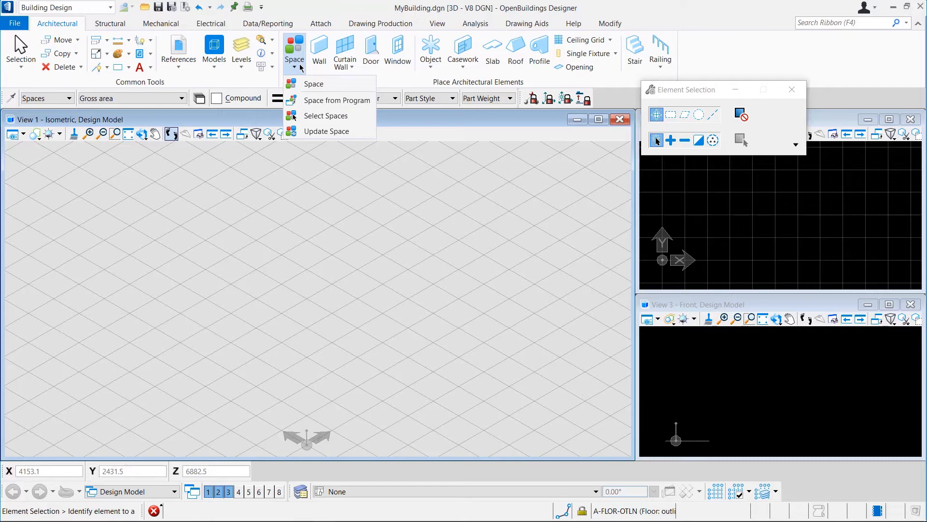
{"action": "mouse_move", "coordinate": [313, 84]}
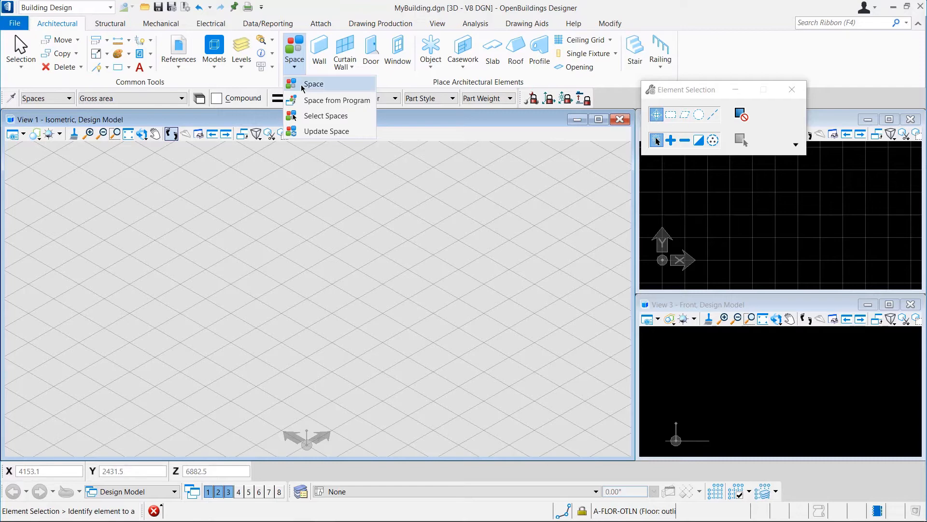
{"action": "left_click", "coordinate": [314, 83]}
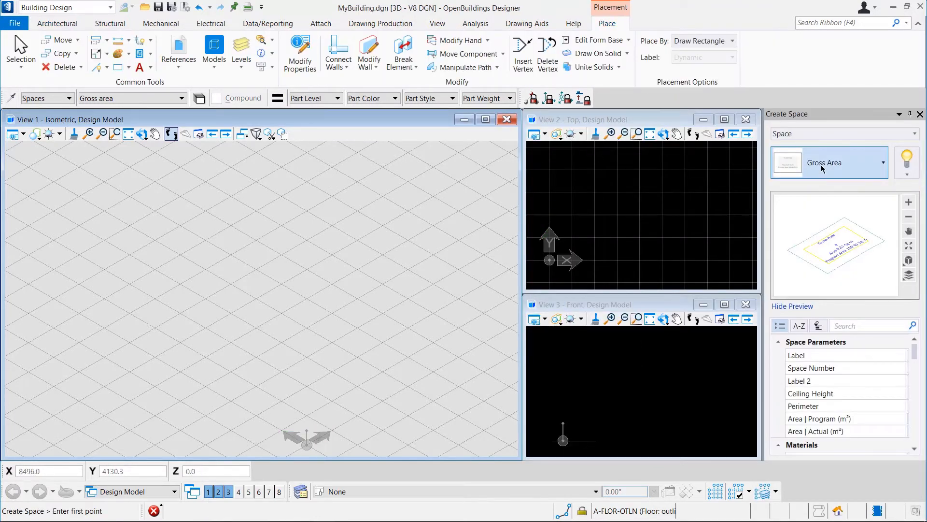
Step: Select the Gross area space type and set the space label to 'Gross Area'
{"action": "left_click", "coordinate": [862, 163]}
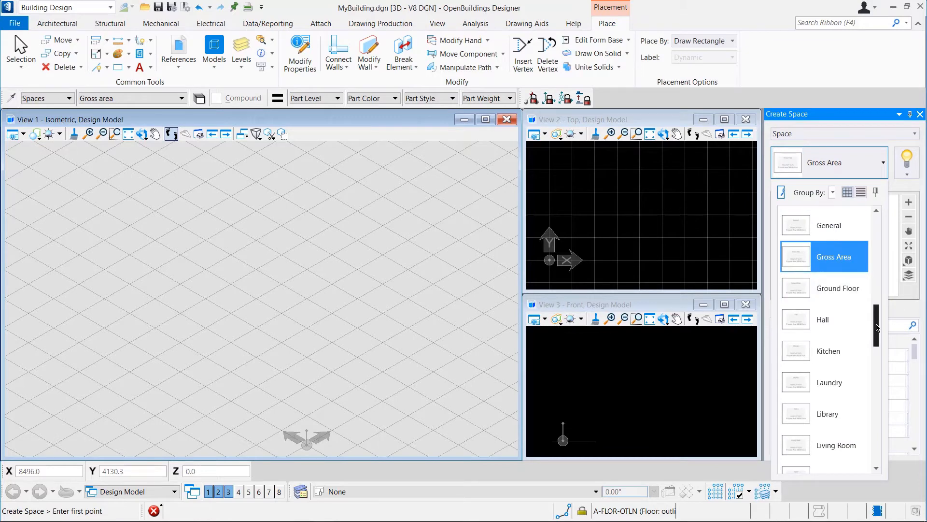
{"action": "scroll", "scroll_direction": "up", "scroll_amount": 3}
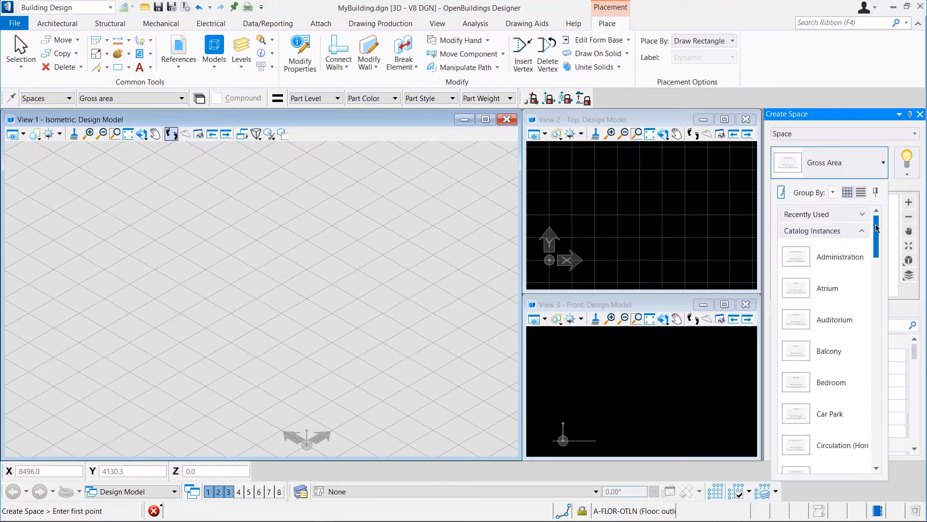
{"action": "scroll", "scroll_direction": "down", "scroll_amount": 3}
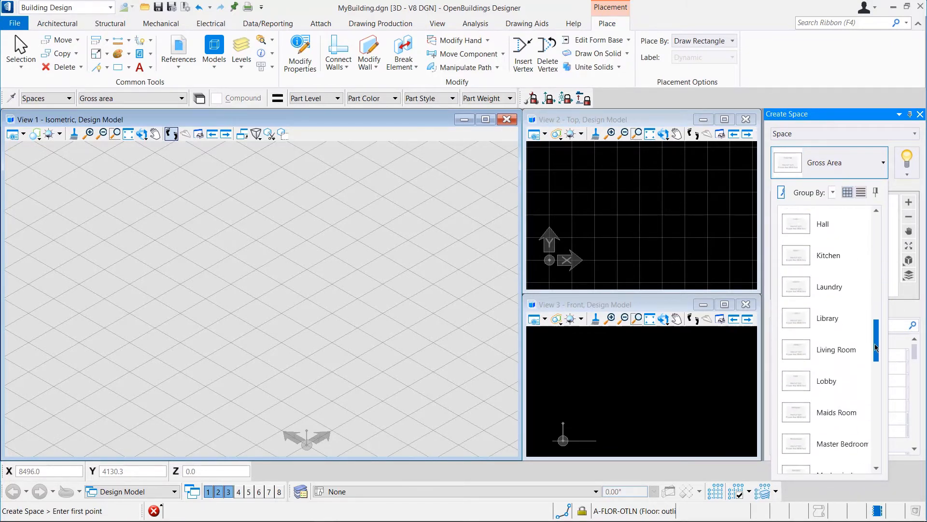
{"action": "scroll", "scroll_direction": "up", "scroll_amount": 3}
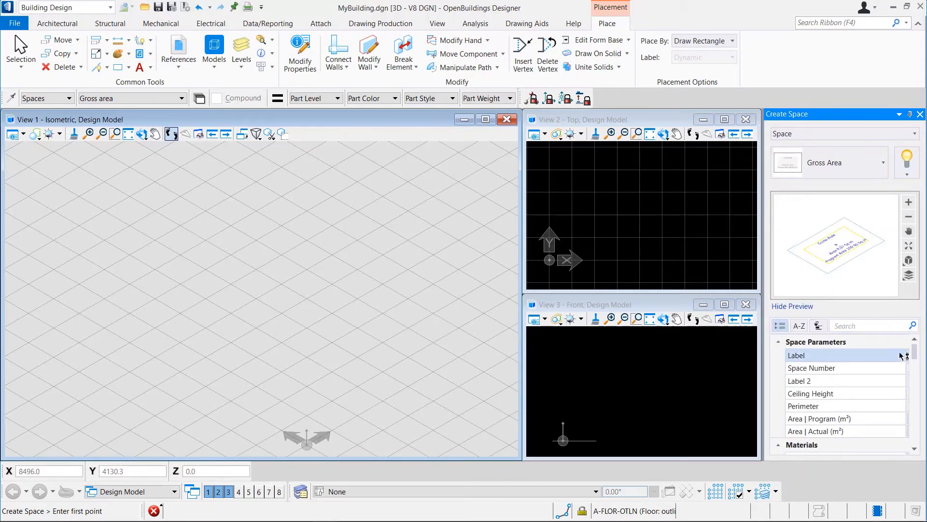
{"action": "left_click", "coordinate": [828, 355]}
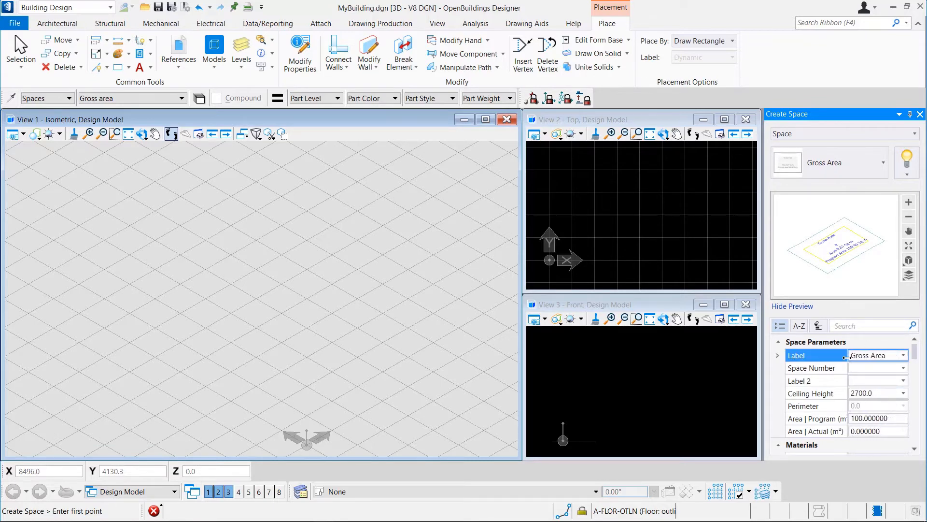
{"action": "left_click", "coordinate": [876, 355]}
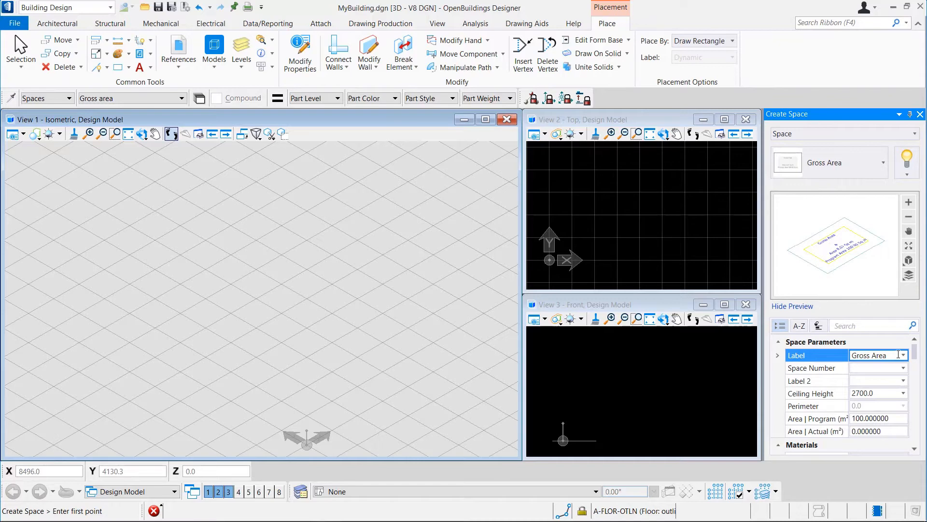
{"action": "left_click", "coordinate": [816, 367]}
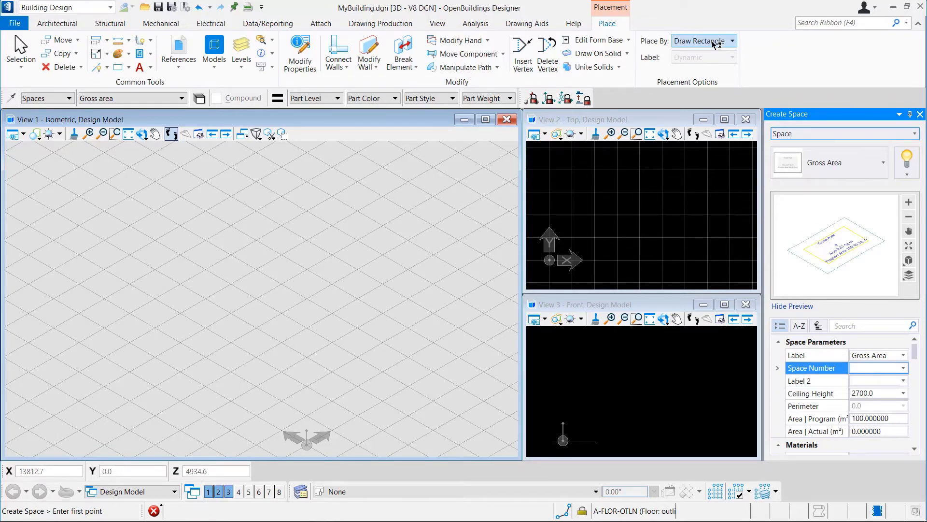
Step: Place a Gross Area space by rectangle (about 100.55 sq m), then exit the tool
{"action": "left_click", "coordinate": [733, 40]}
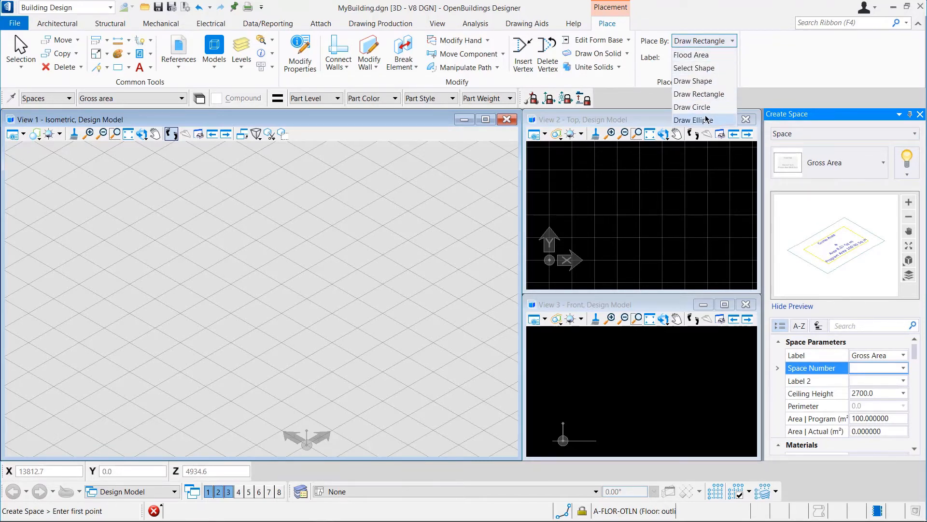
{"action": "left_click", "coordinate": [699, 93]}
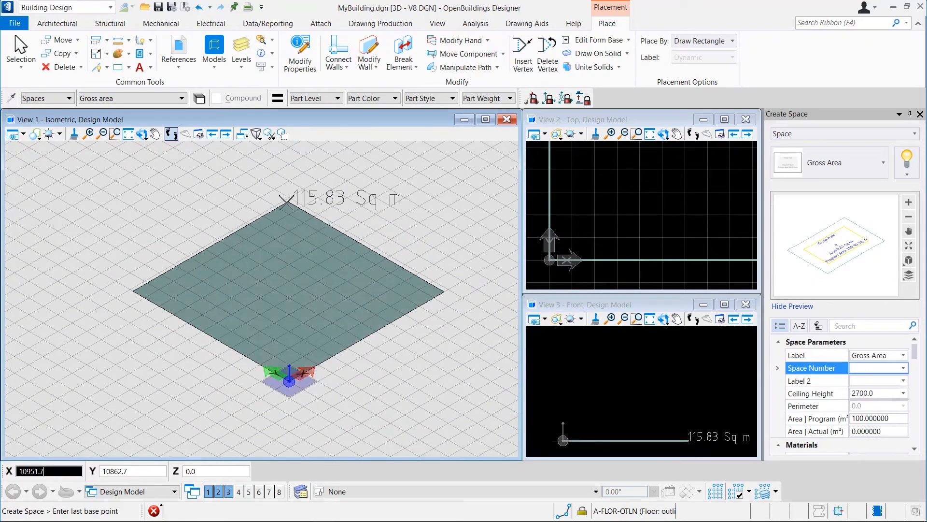
{"action": "mouse_move", "coordinate": [303, 213]}
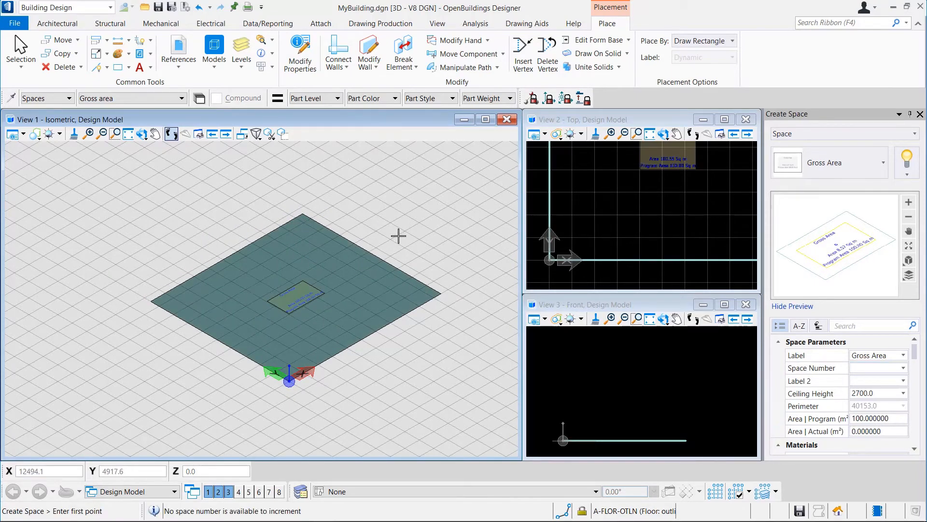
{"action": "left_click", "coordinate": [57, 24]}
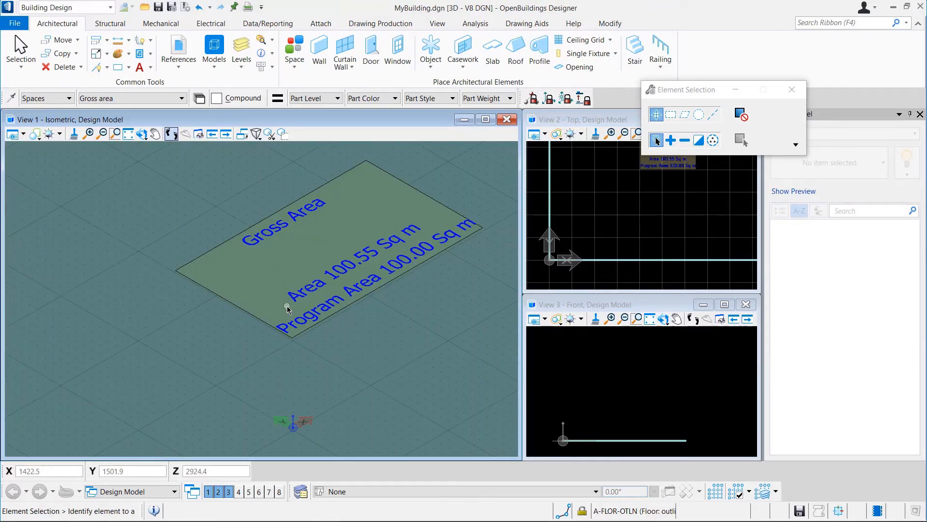
{"action": "mouse_move", "coordinate": [287, 308]}
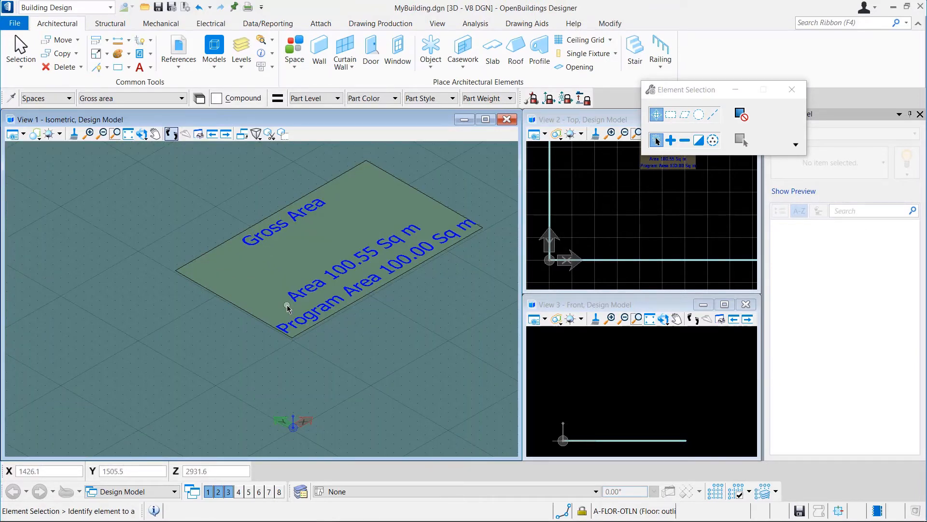
{"action": "mouse_move", "coordinate": [424, 258]}
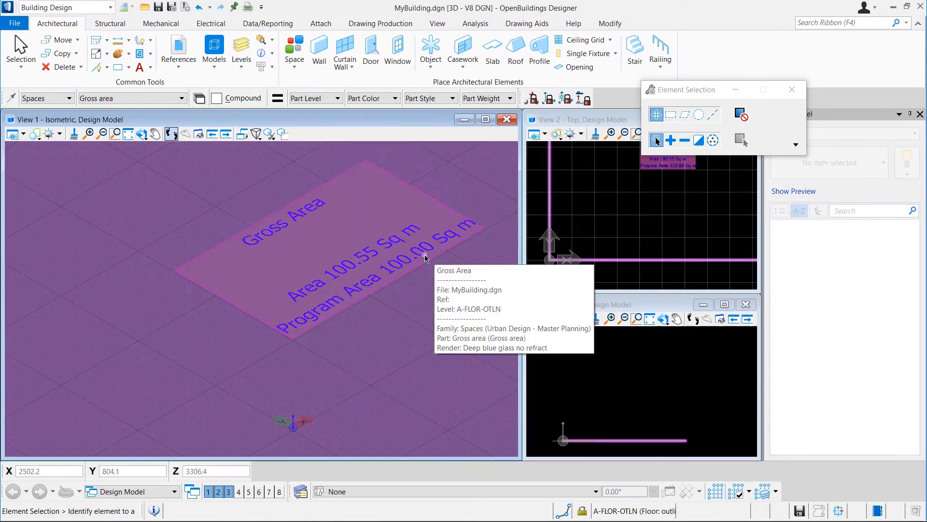
{"action": "mouse_move", "coordinate": [358, 271]}
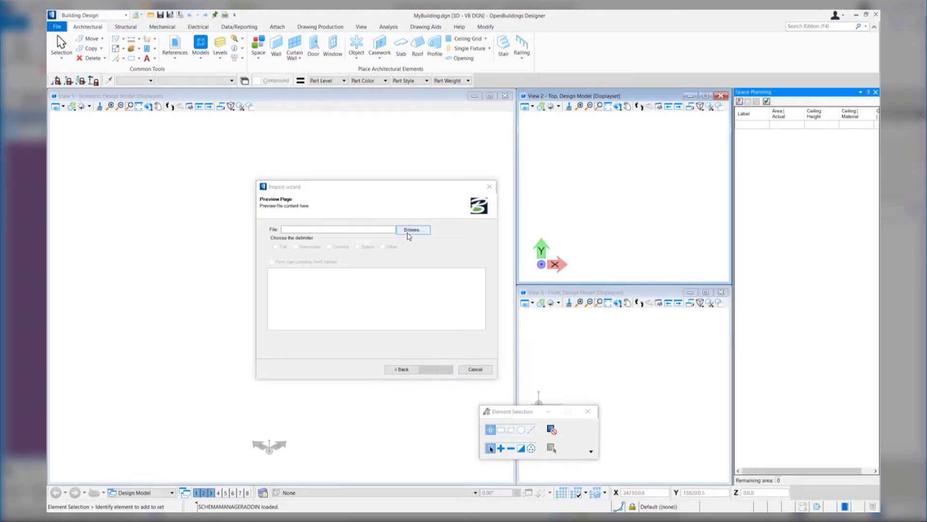
Step: Import the MyBuilding Program file, treating the first row as field names
{"action": "left_click", "coordinate": [411, 229]}
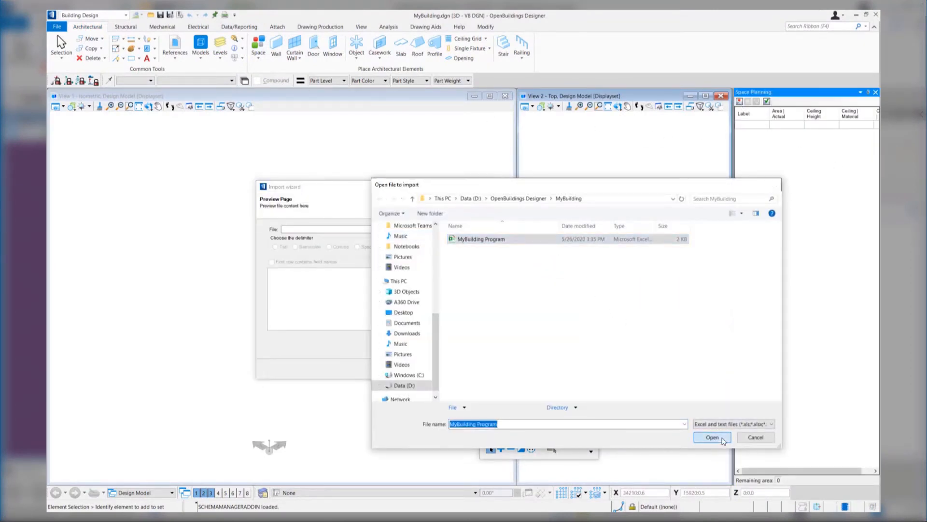
{"action": "left_click", "coordinate": [712, 437]}
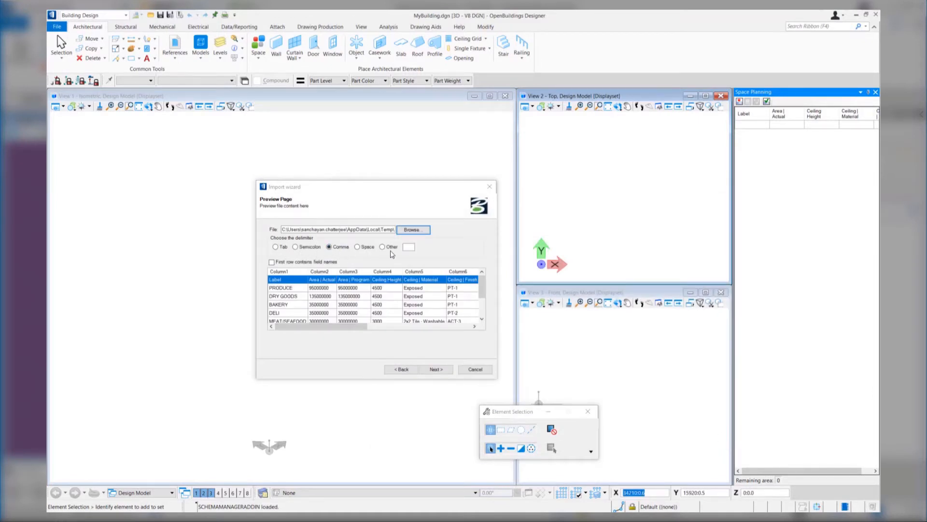
{"action": "left_click", "coordinate": [272, 261]}
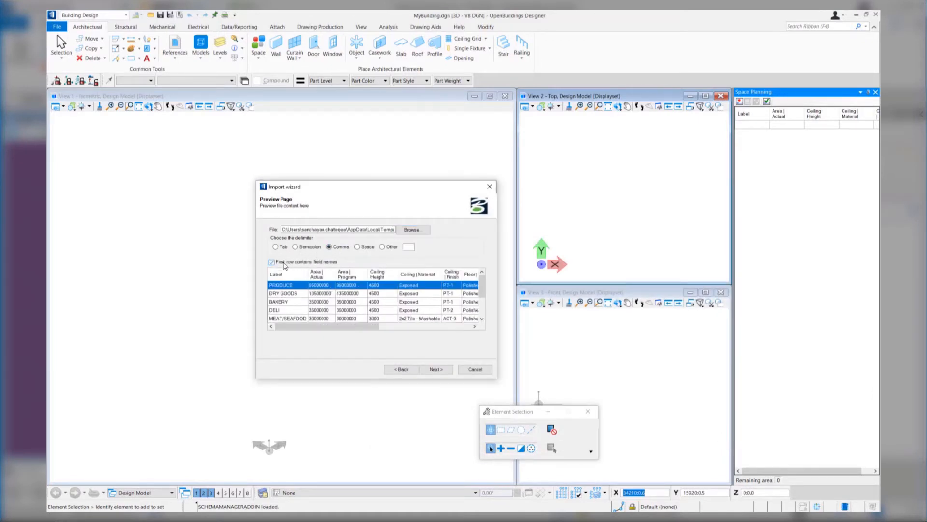
{"action": "left_click", "coordinate": [435, 369]}
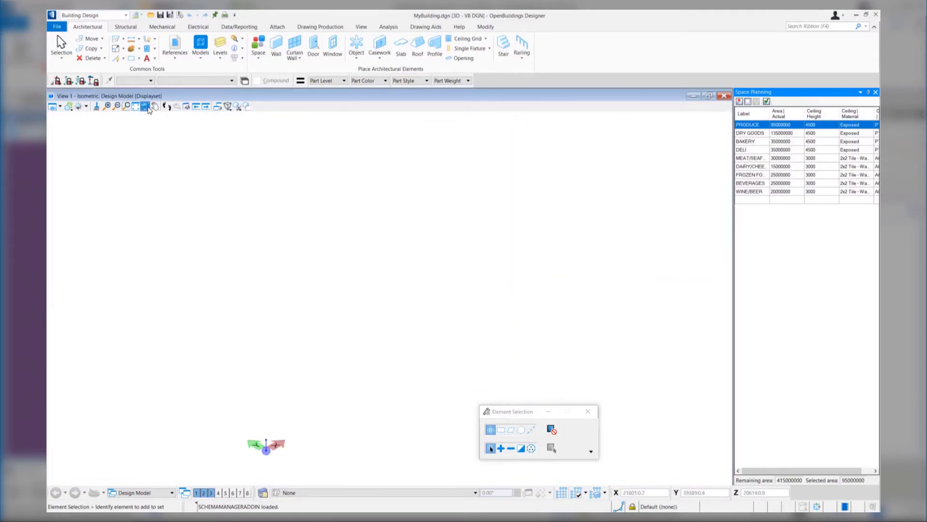
Step: In Top view, place PRODUCE and the following department spaces at length 7000
{"action": "left_click", "coordinate": [145, 106]}
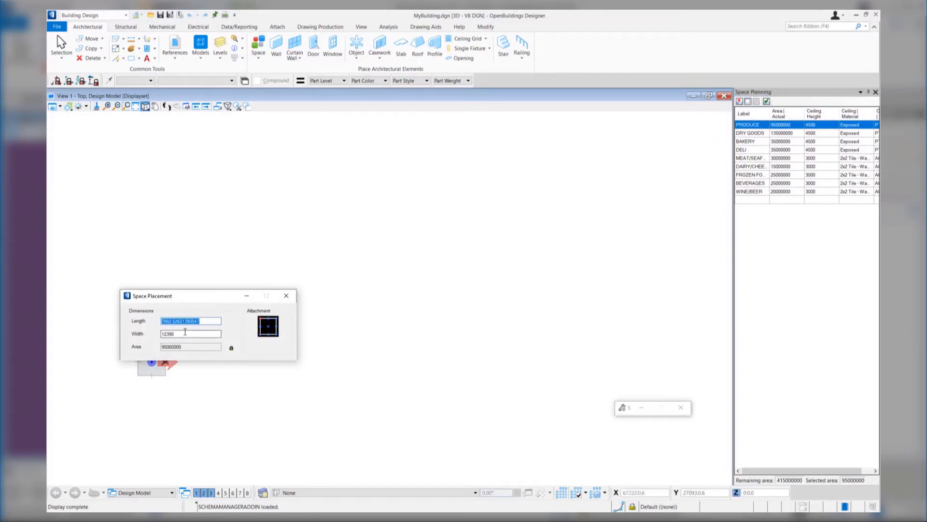
{"action": "type", "text": "7000"}
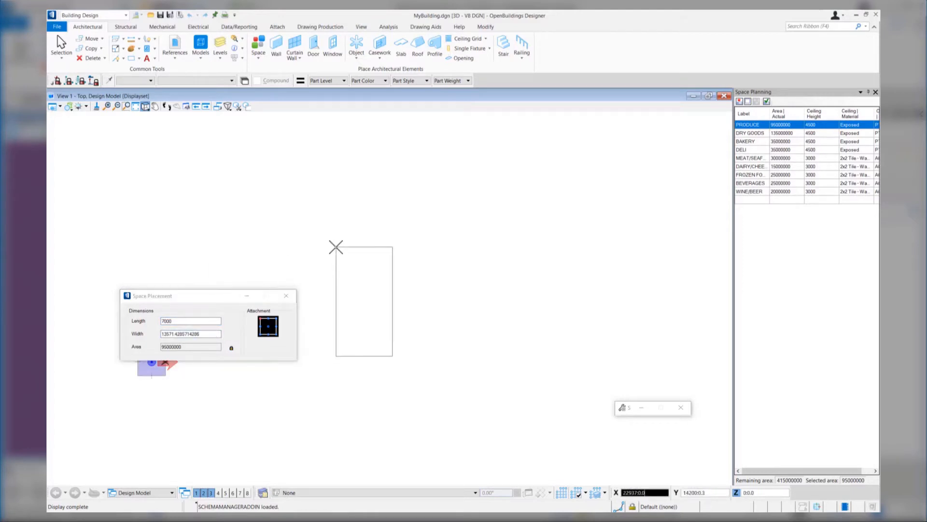
{"action": "left_click", "coordinate": [365, 301]}
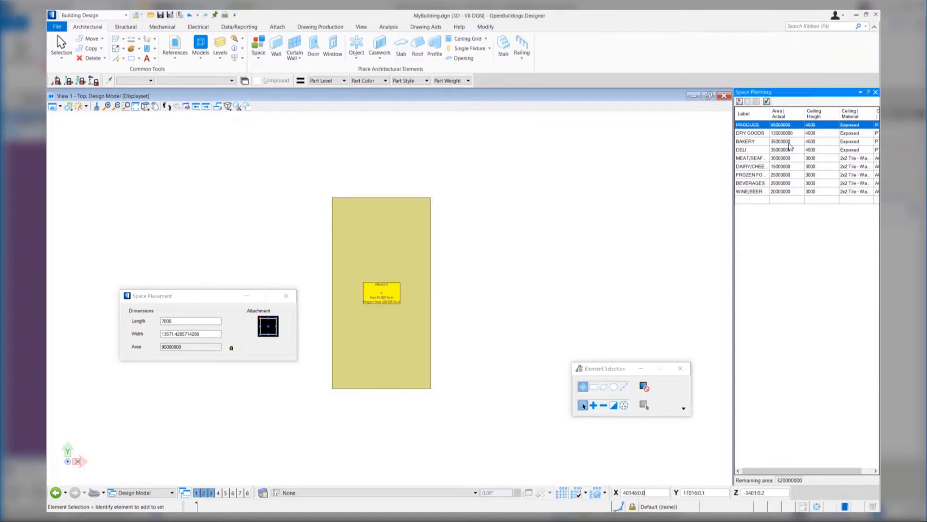
{"action": "left_click", "coordinate": [746, 140]}
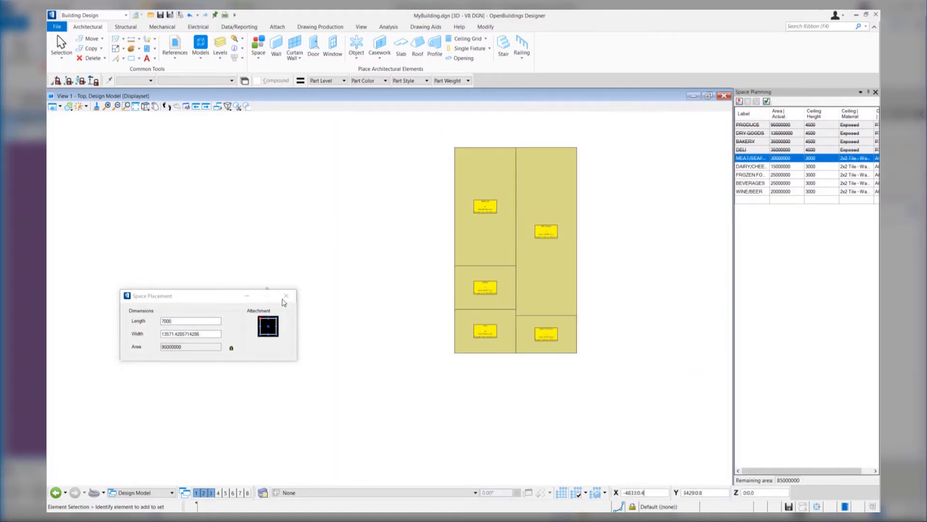
{"action": "left_click", "coordinate": [108, 106]}
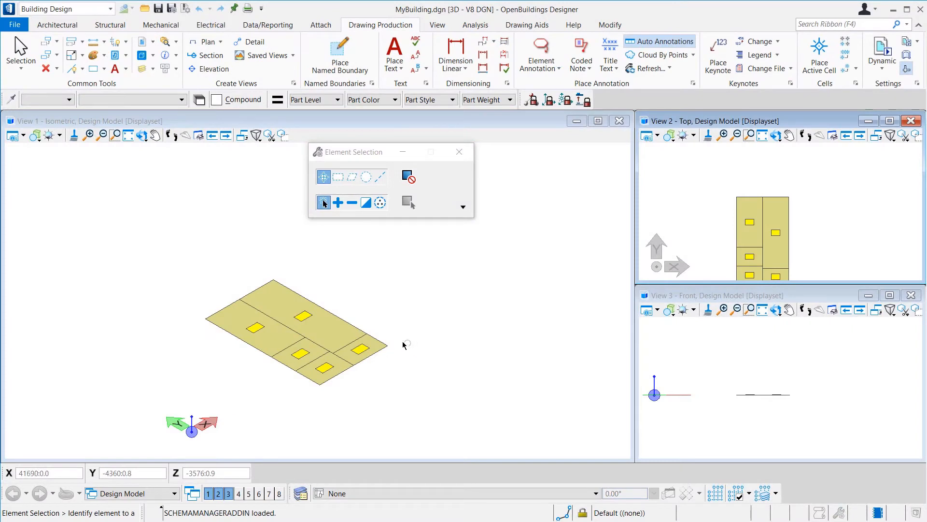
Step: Delete the right-end corner space and the large space with Delete Element, then deselect
{"action": "left_click", "coordinate": [360, 349]}
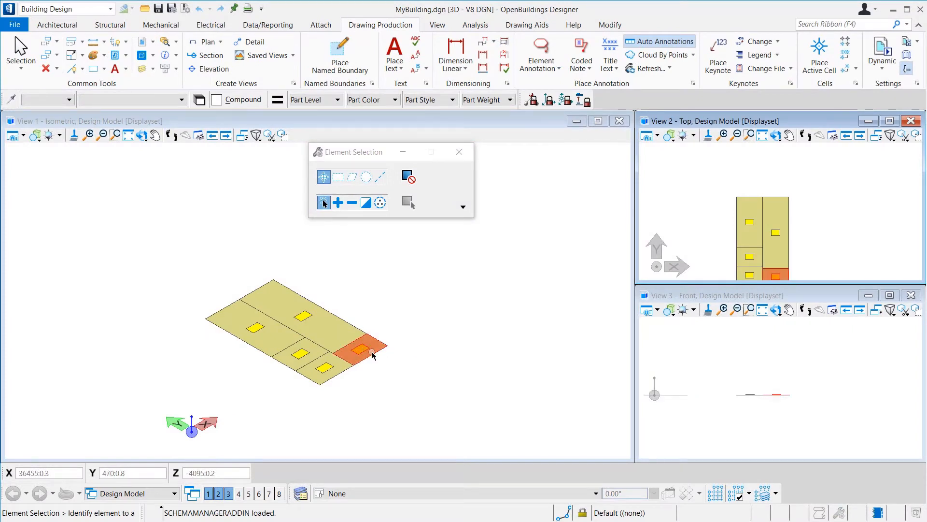
{"action": "right_click", "coordinate": [366, 349]}
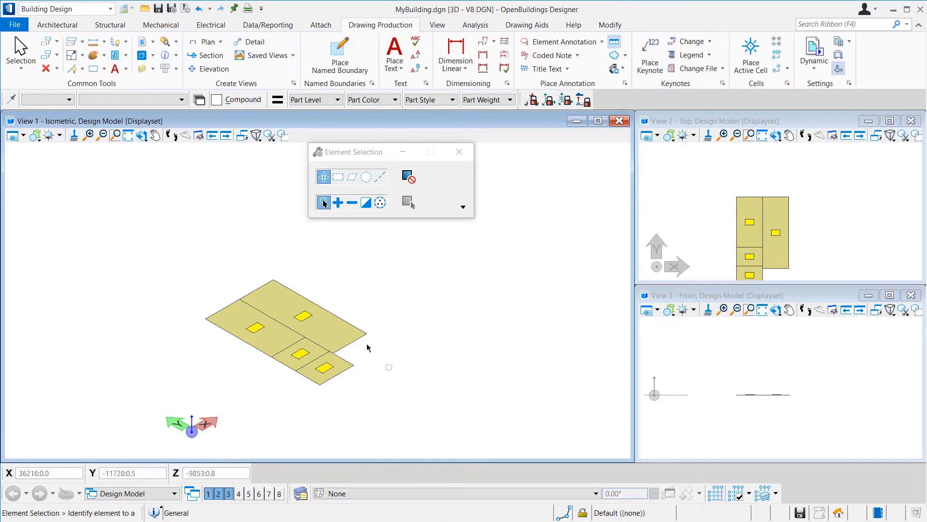
{"action": "right_click", "coordinate": [301, 316]}
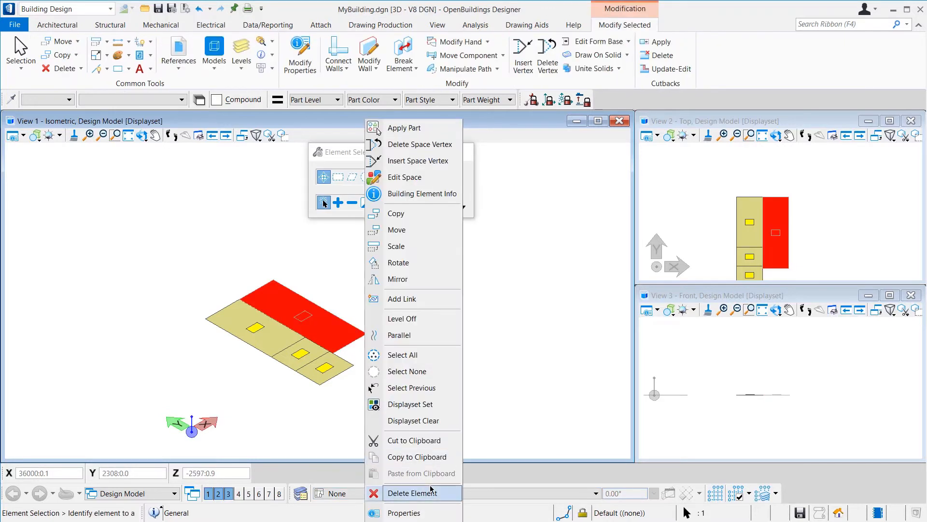
{"action": "left_click", "coordinate": [407, 493]}
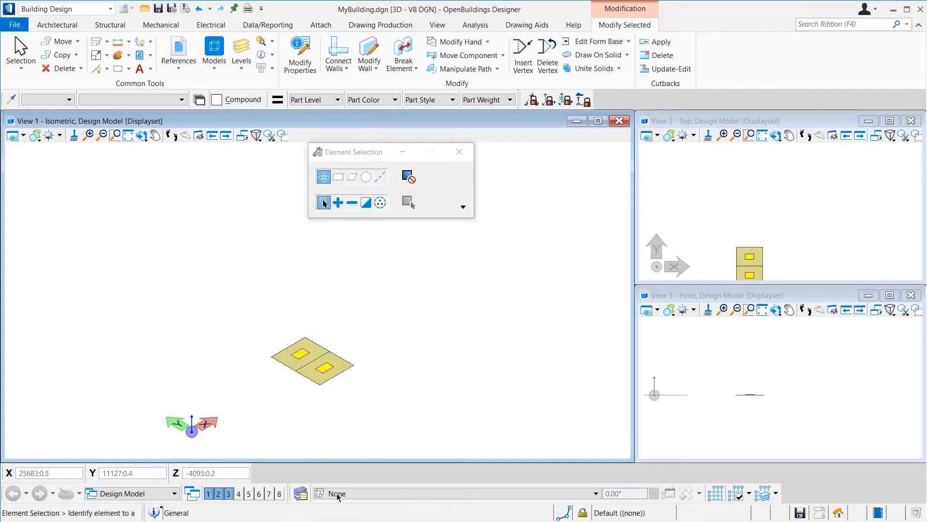
{"action": "left_click", "coordinate": [380, 25]}
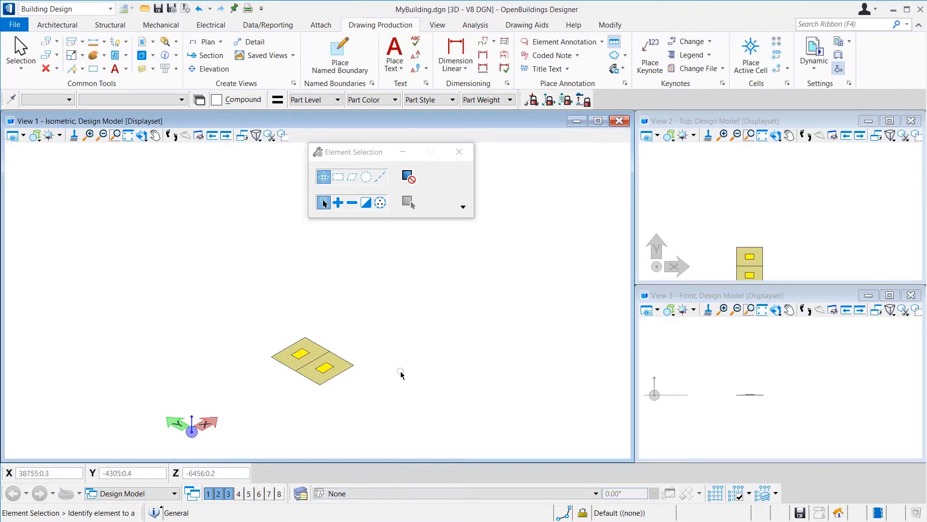
{"action": "mouse_move", "coordinate": [158, 8]}
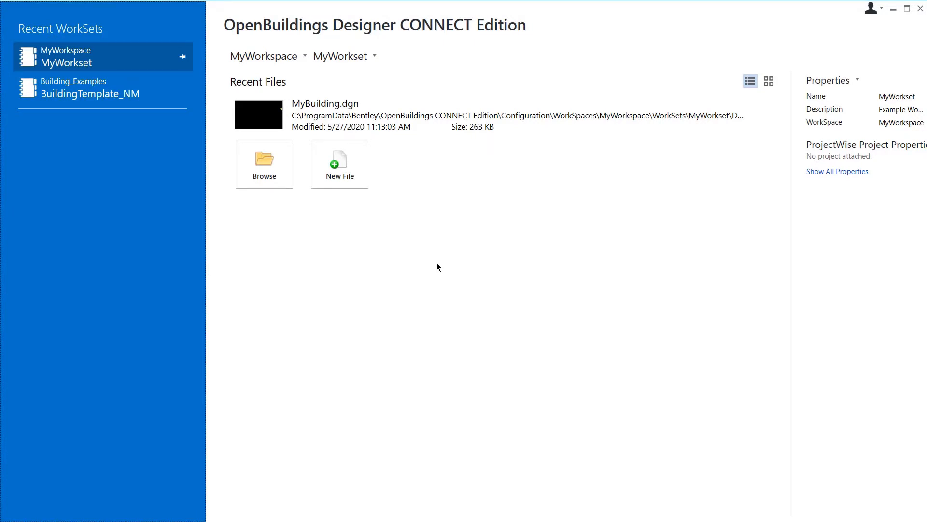
Step: Create and save the new design file MyBuilding_Struc.dgn
{"action": "left_click", "coordinate": [339, 164]}
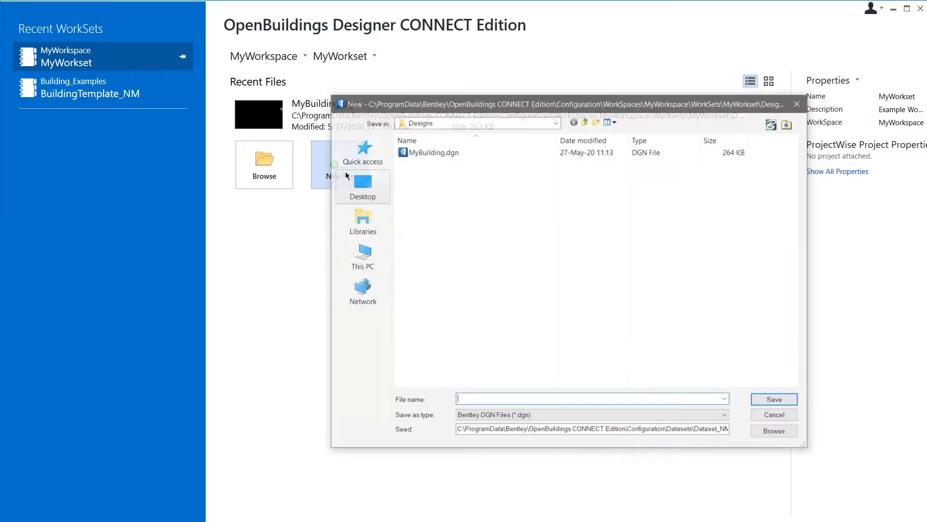
{"action": "type", "text": "MyBuilding_Str"}
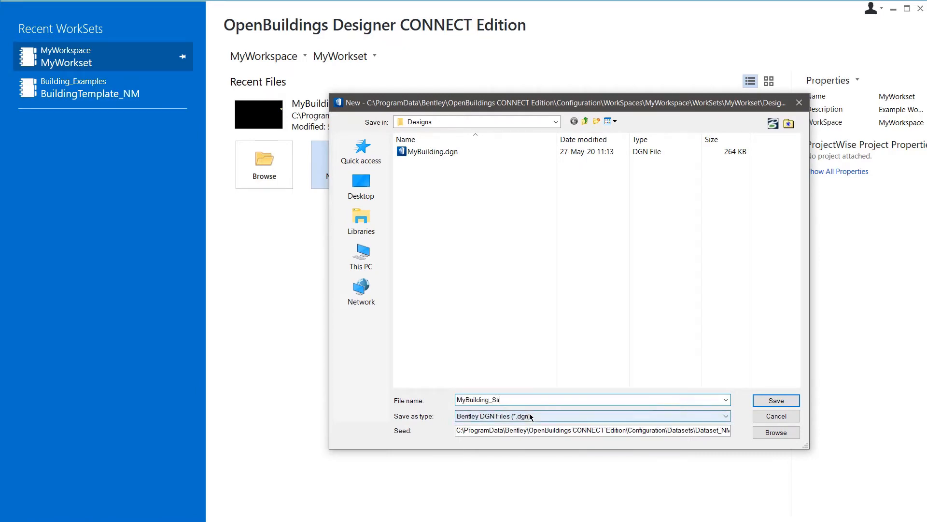
{"action": "left_click", "coordinate": [775, 401]}
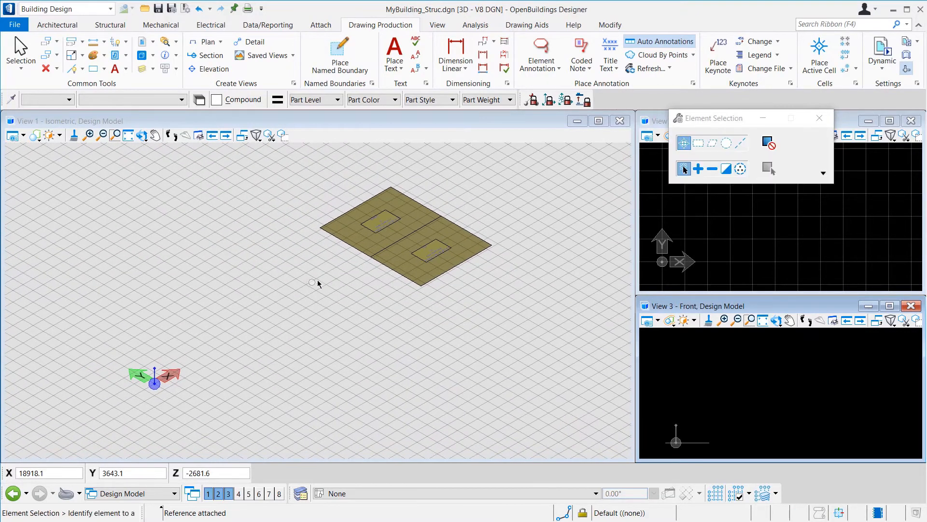
Step: Select the attached spaces reference and start Move Reference on it
{"action": "left_click", "coordinate": [396, 272]}
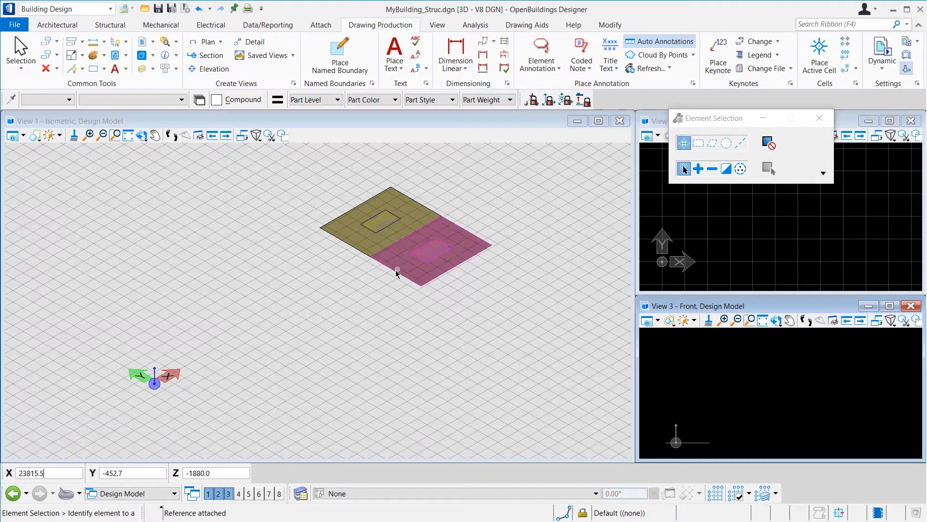
{"action": "right_click", "coordinate": [396, 272]}
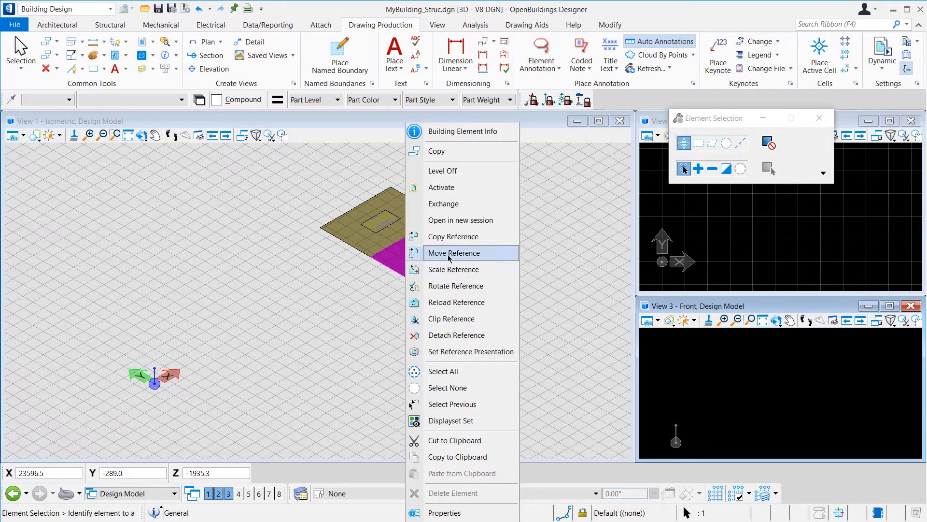
{"action": "left_click", "coordinate": [454, 253]}
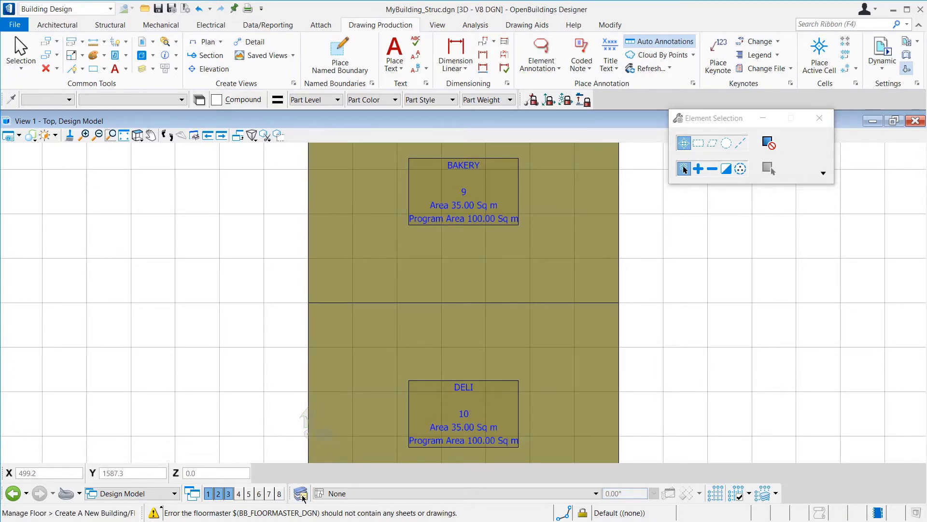
Step: In Floor Manager, add the MyBuilding building and another floor under the site
{"action": "left_click", "coordinate": [301, 493]}
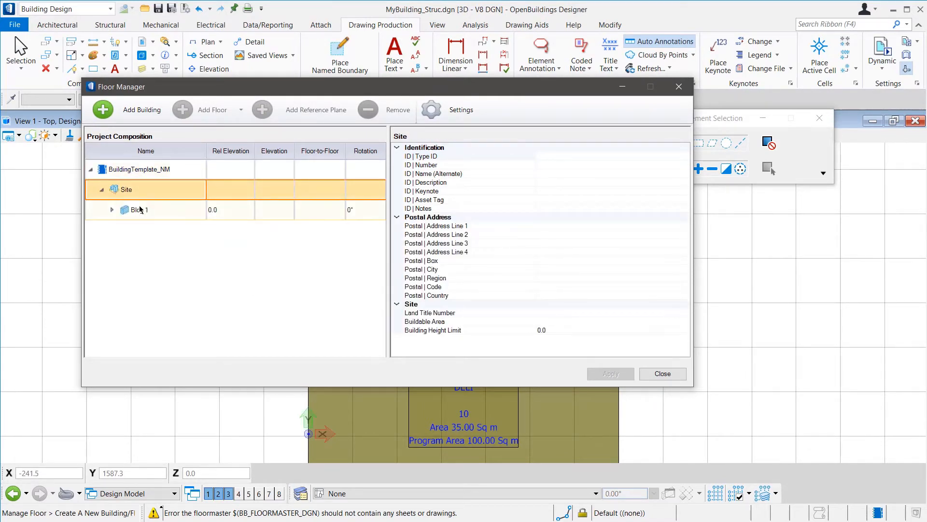
{"action": "left_click", "coordinate": [140, 210]}
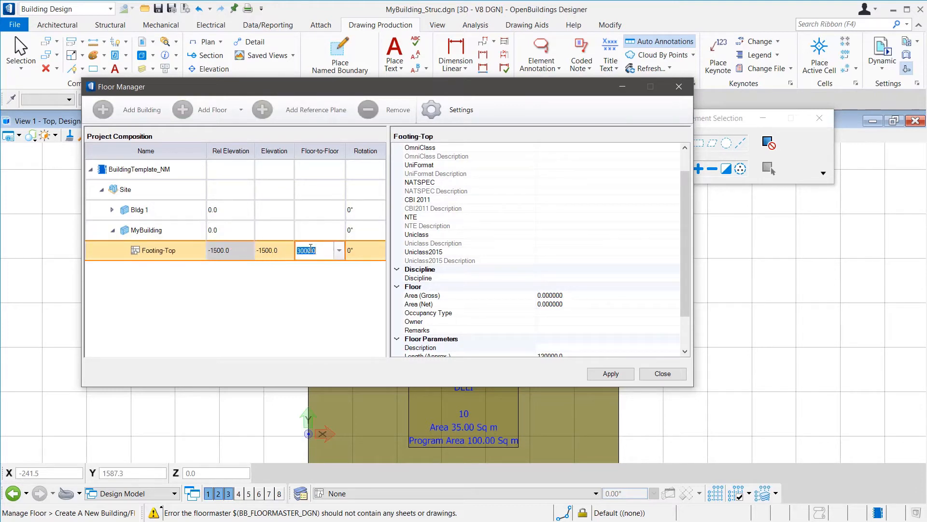
{"action": "left_click", "coordinate": [182, 110]}
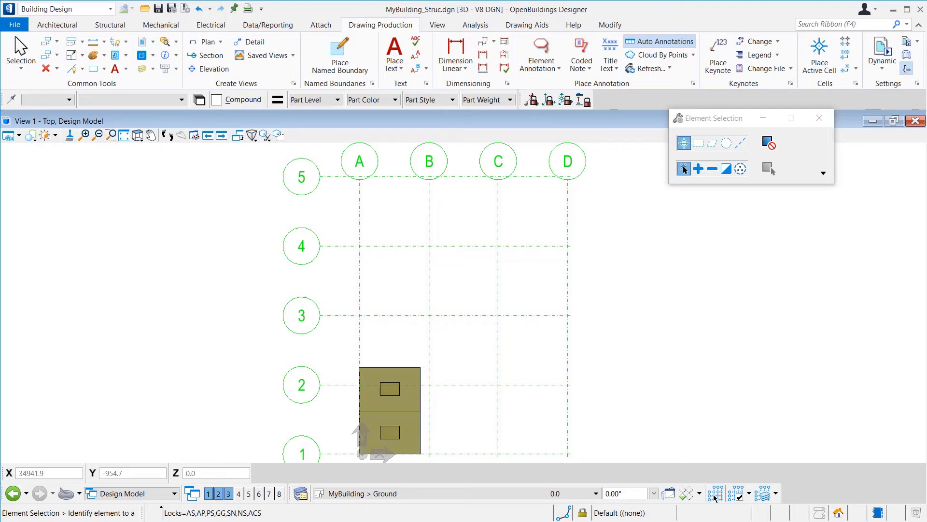
Step: Assign the grid system to MyBuilding and remove the extra grid lines
{"action": "left_click", "coordinate": [714, 493]}
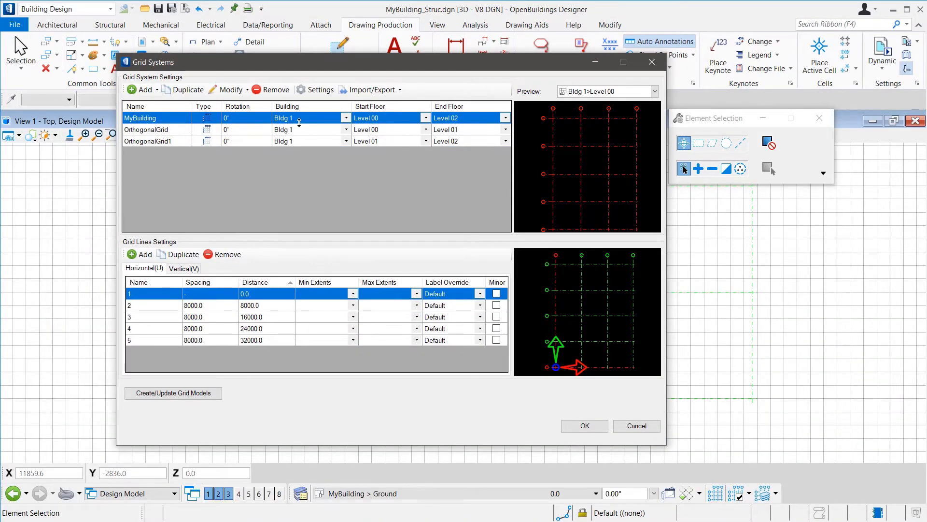
{"action": "left_click", "coordinate": [346, 117]}
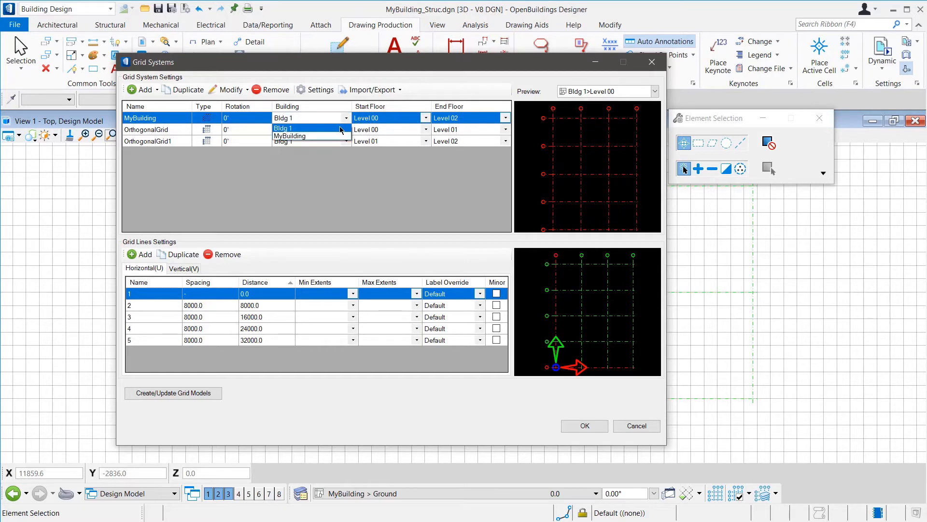
{"action": "left_click", "coordinate": [289, 136]}
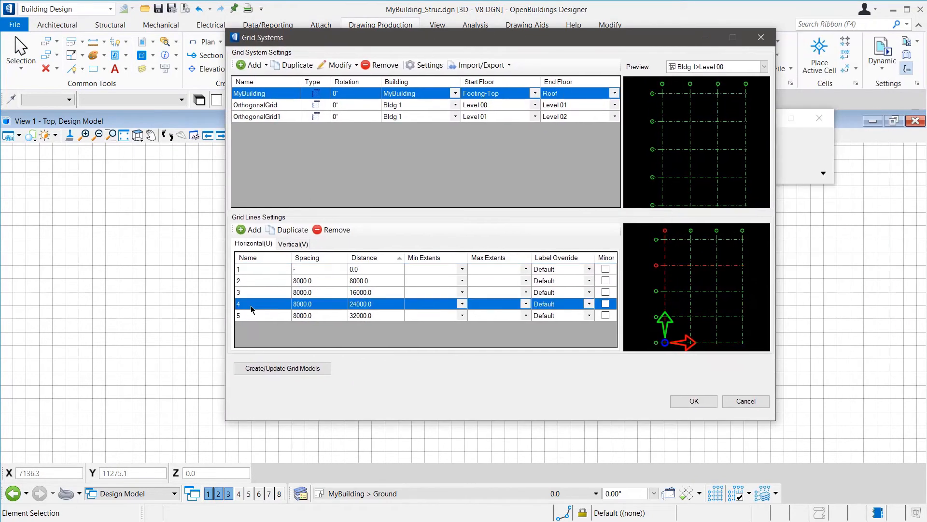
{"action": "left_click", "coordinate": [331, 229]}
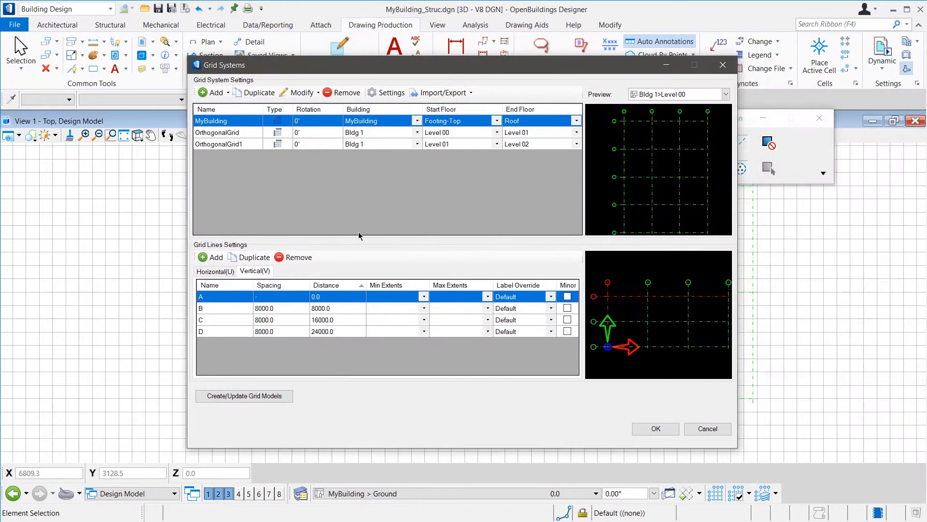
{"action": "left_click", "coordinate": [299, 256]}
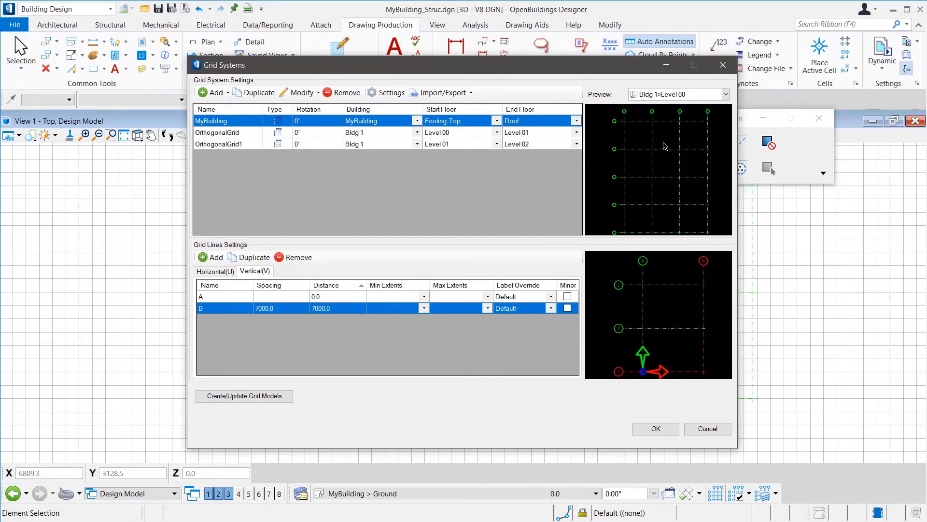
Step: Preview the grid on Footing-Top and Roof, then apply to regenerate grid models
{"action": "left_click", "coordinate": [678, 94]}
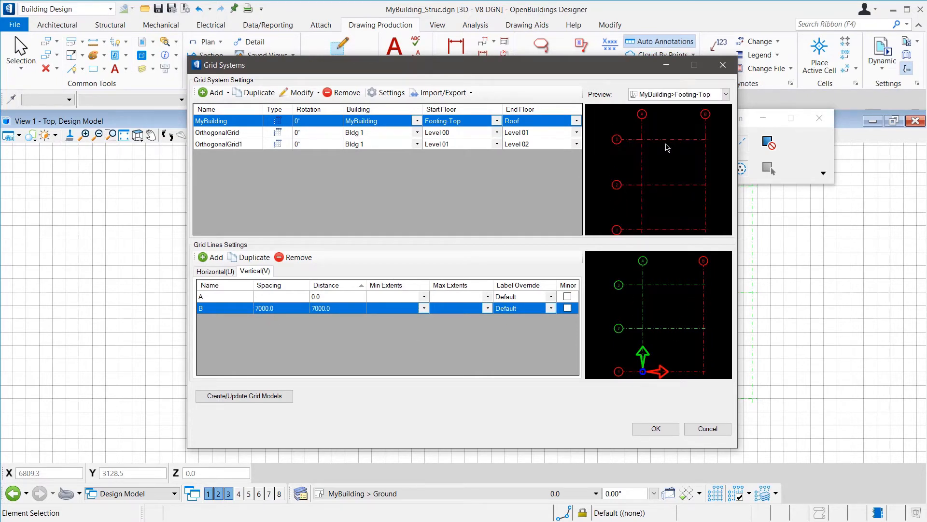
{"action": "left_click", "coordinate": [726, 94]}
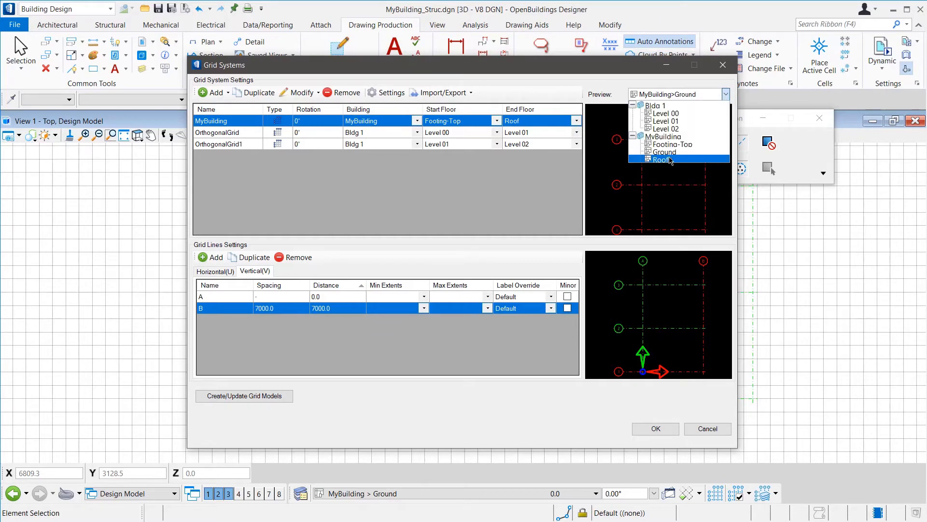
{"action": "left_click", "coordinate": [661, 160]}
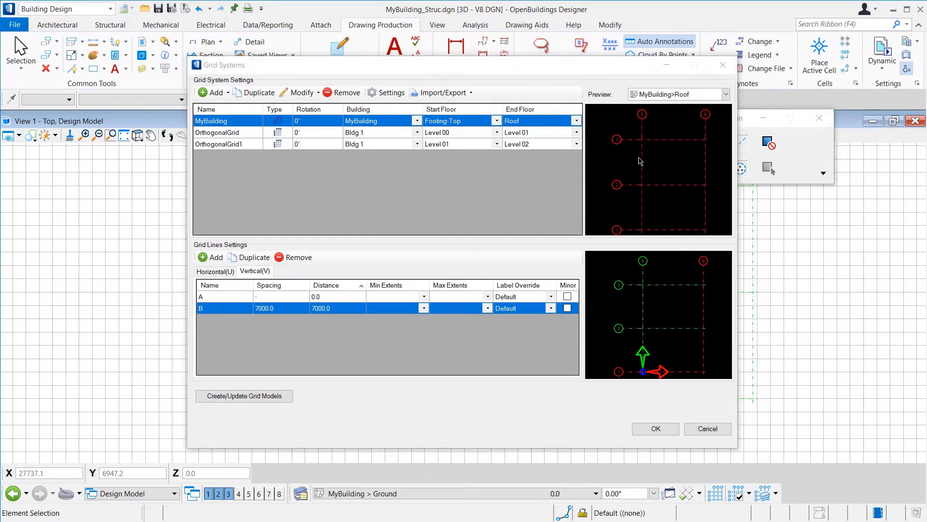
{"action": "left_click", "coordinate": [655, 428]}
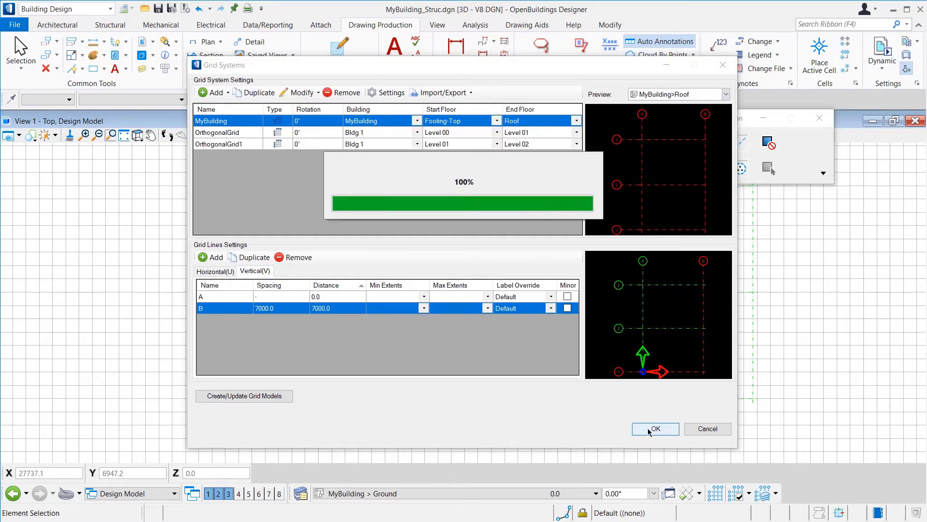
{"action": "left_click", "coordinate": [655, 428]}
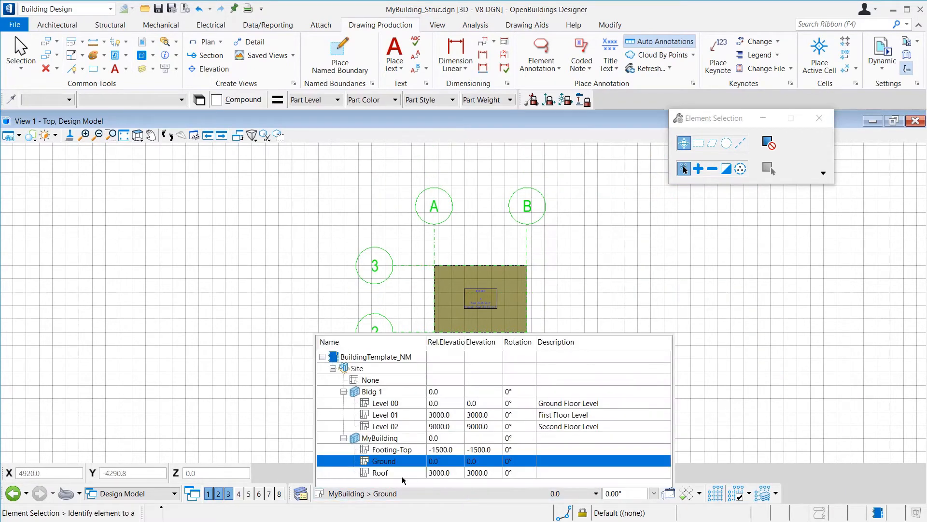
Step: On Footing-Top, place RECT1000x1000 concrete rectangular footings at the grid intersections
{"action": "left_click", "coordinate": [387, 449]}
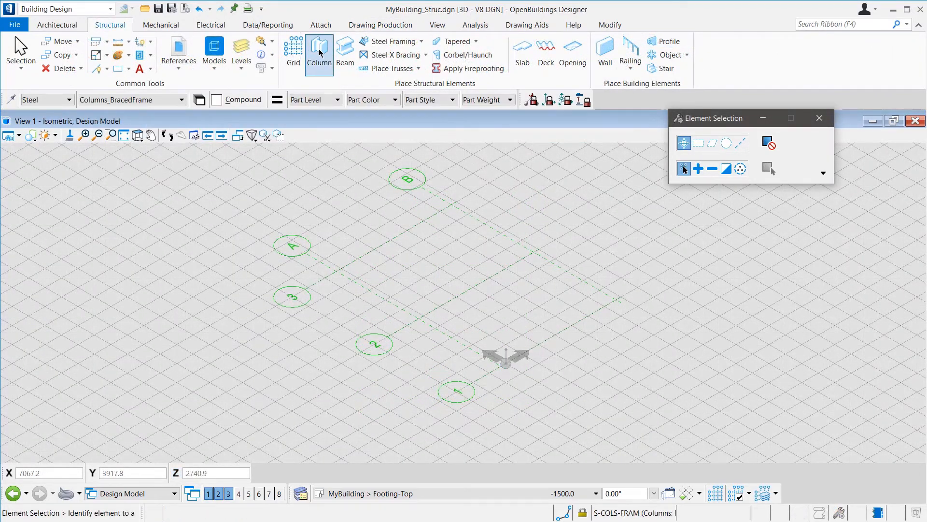
{"action": "left_click", "coordinate": [319, 50]}
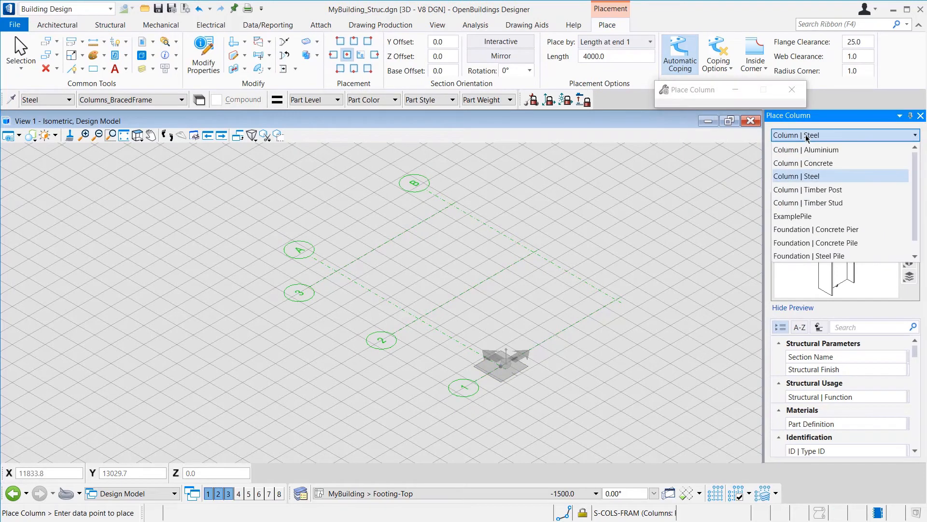
{"action": "left_click", "coordinate": [804, 163]}
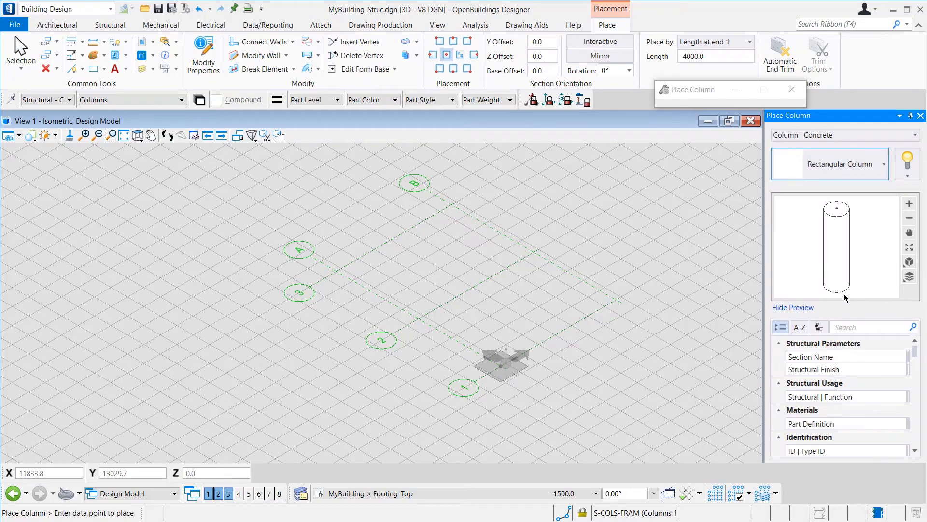
{"action": "left_click", "coordinate": [812, 356]}
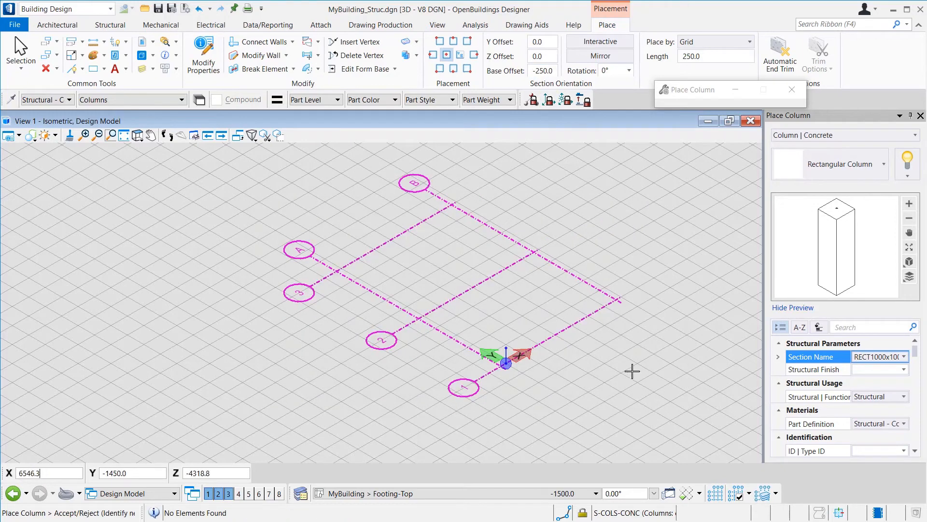
{"action": "mouse_move", "coordinate": [619, 353]}
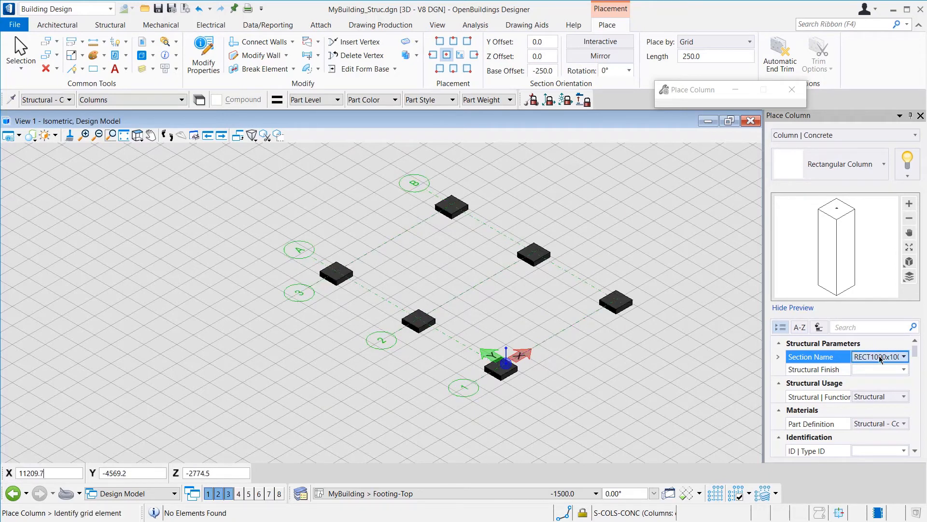
Step: Place SQC400 columns on the footings, make Ground active, and finish column placement
{"action": "left_click", "coordinate": [903, 356]}
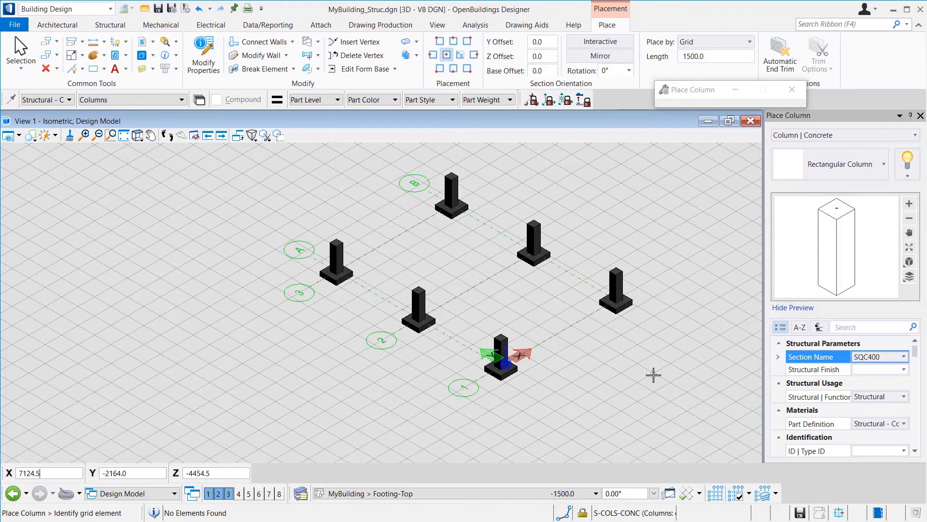
{"action": "left_click", "coordinate": [392, 493]}
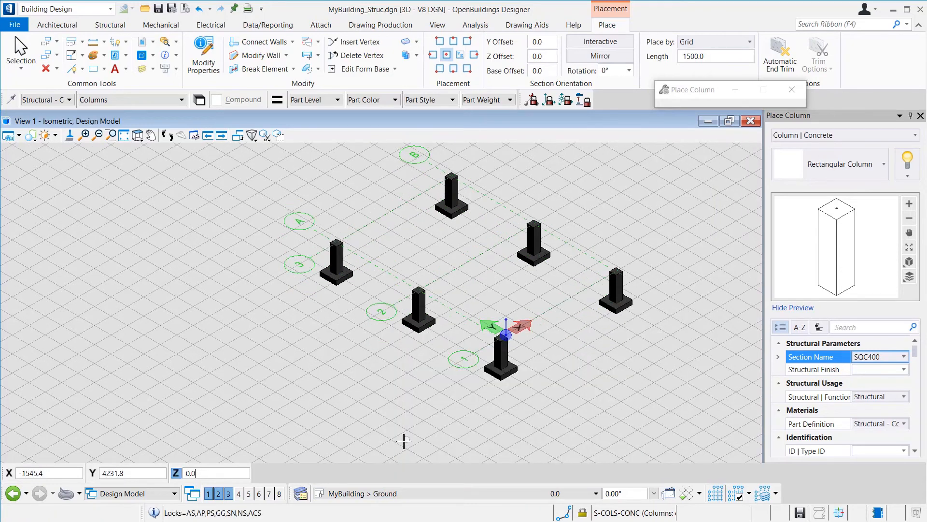
{"action": "left_click", "coordinate": [110, 25]}
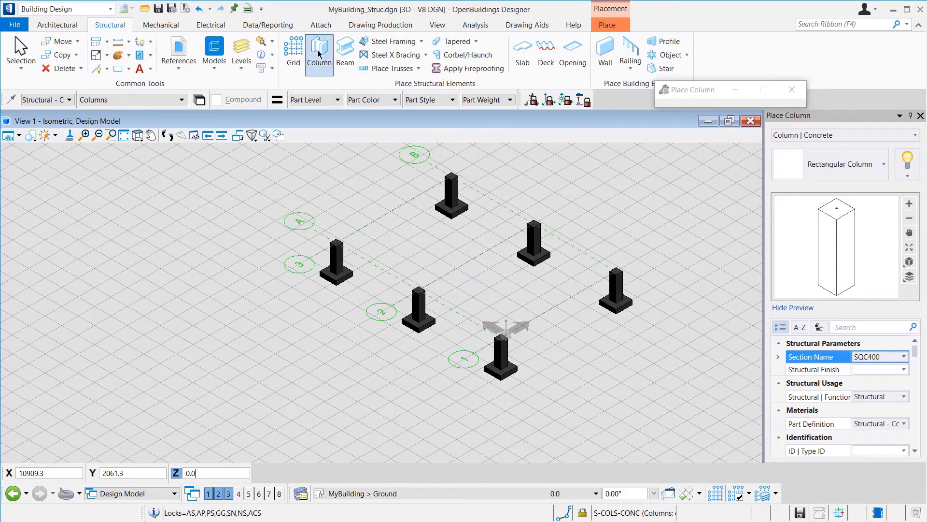
Step: Place RB250x400 concrete rectangular beams by grid with automatic end trim enabled
{"action": "left_click", "coordinate": [345, 50]}
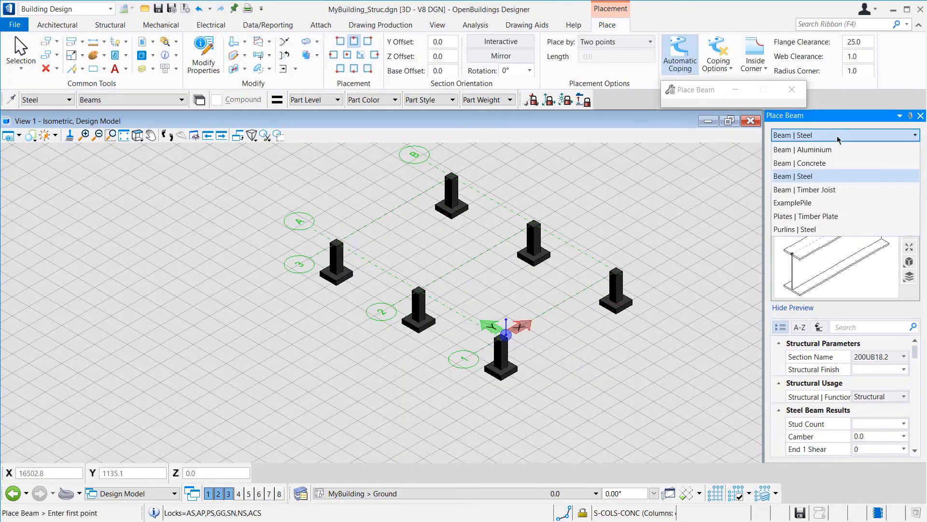
{"action": "left_click", "coordinate": [801, 163]}
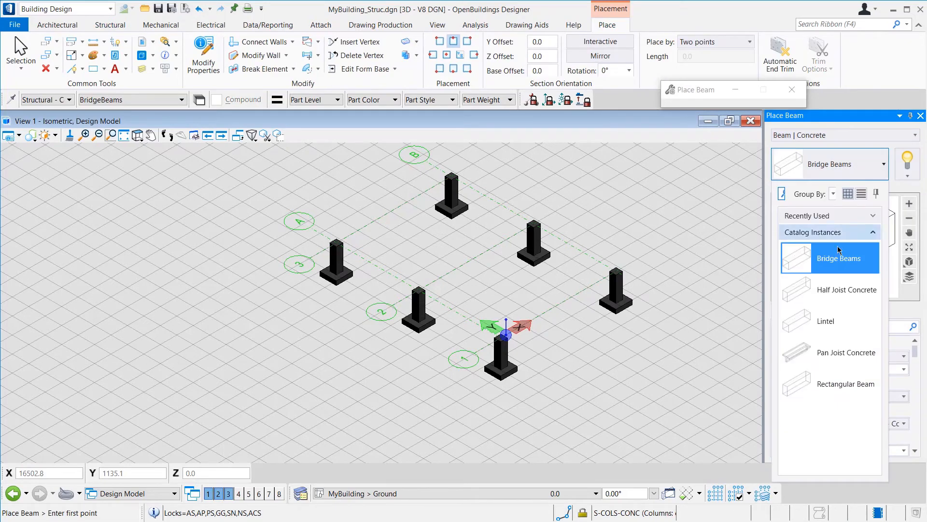
{"action": "left_click", "coordinate": [846, 383]}
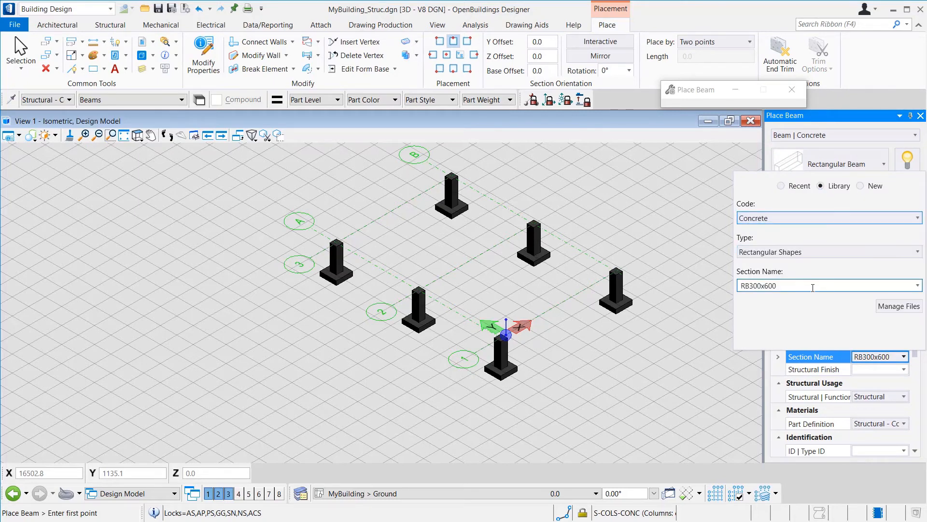
{"action": "left_click", "coordinate": [917, 285]}
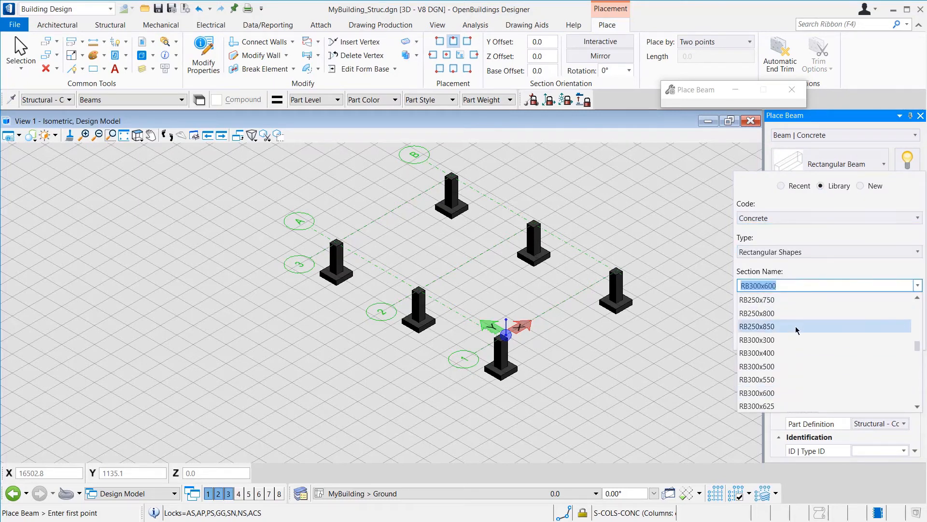
{"action": "scroll", "scroll_direction": "up", "scroll_amount": 3}
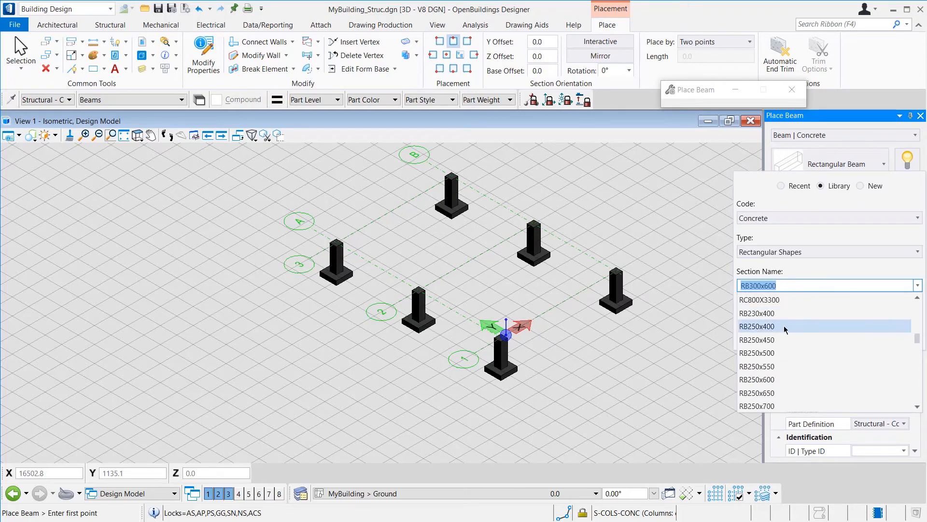
{"action": "left_click", "coordinate": [757, 327]}
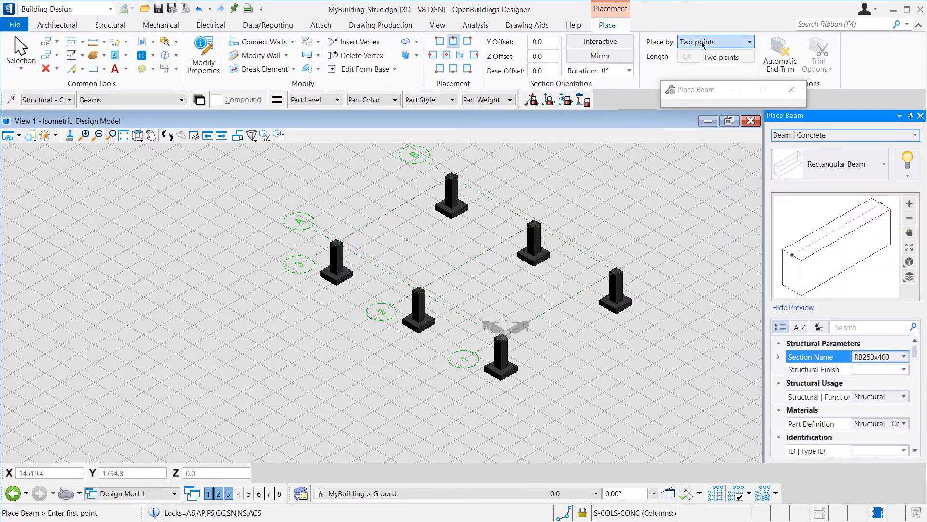
{"action": "left_click", "coordinate": [714, 41]}
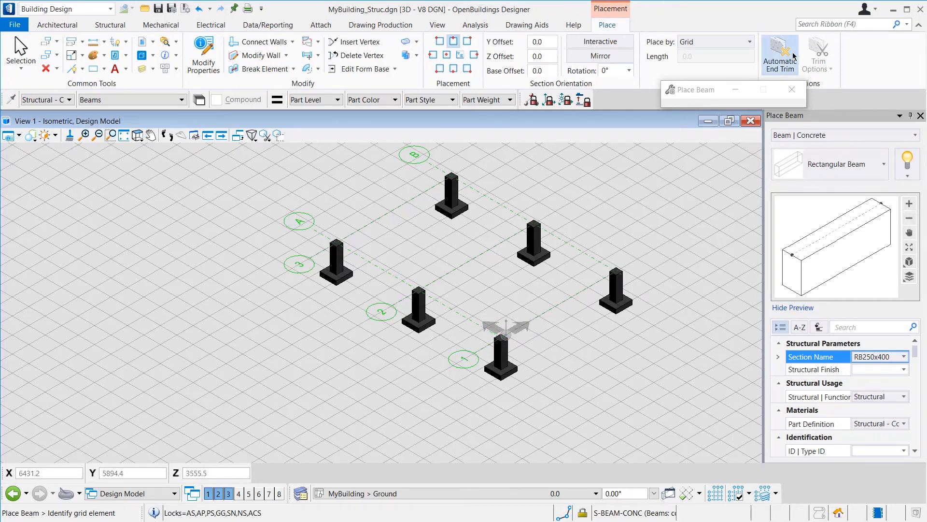
{"action": "left_click", "coordinate": [817, 54]}
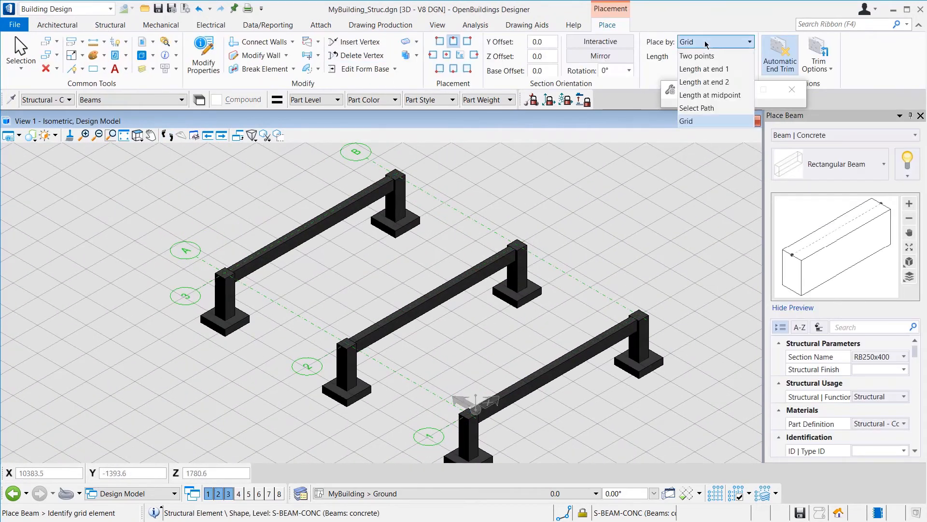
{"action": "left_click", "coordinate": [696, 55]}
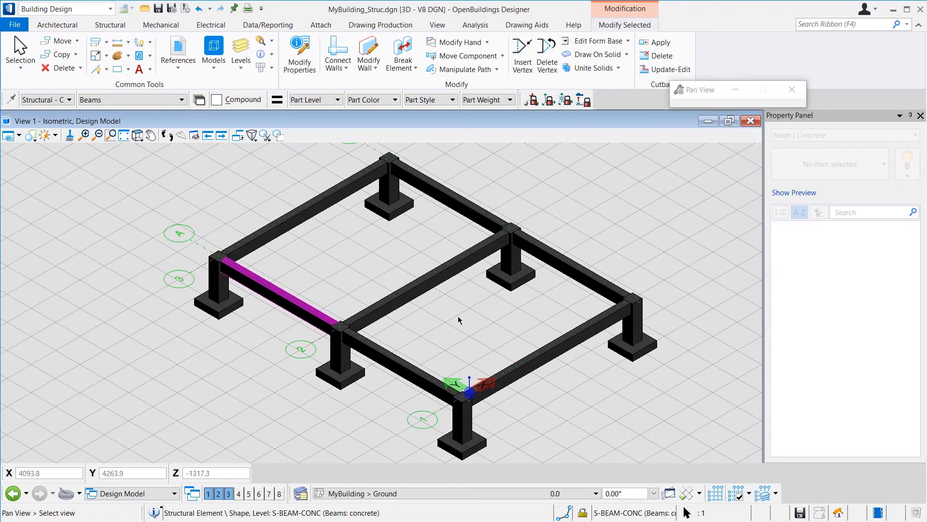
Step: Place the floor slab on the ground beams and view the frame from the left
{"action": "left_click", "coordinate": [110, 24]}
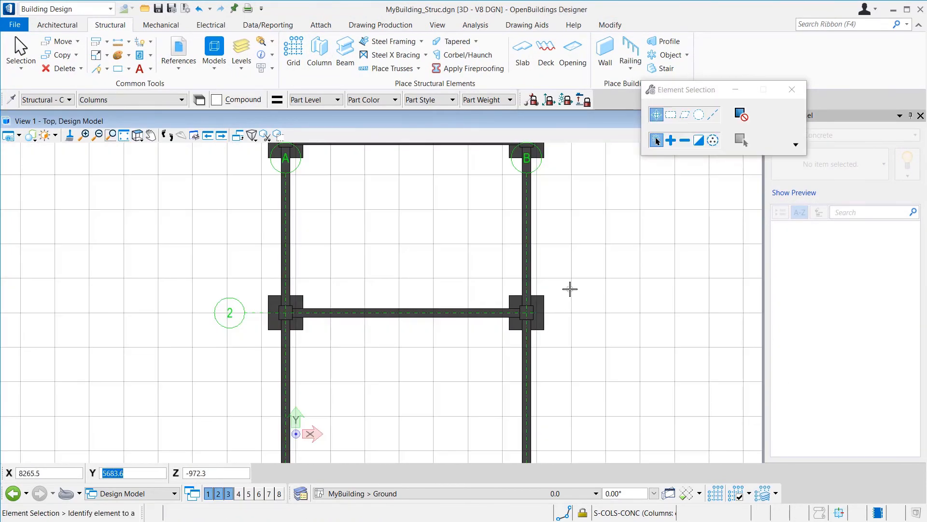
{"action": "left_click", "coordinate": [522, 53]}
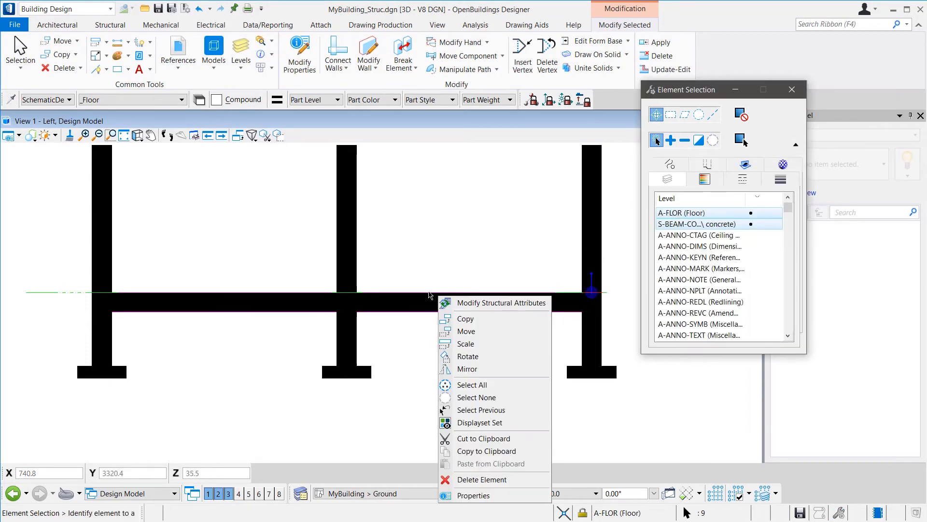
Step: Copy the slab 3000 up, save the structural model, and open MyBuilding.dgn
{"action": "left_click", "coordinate": [466, 319]}
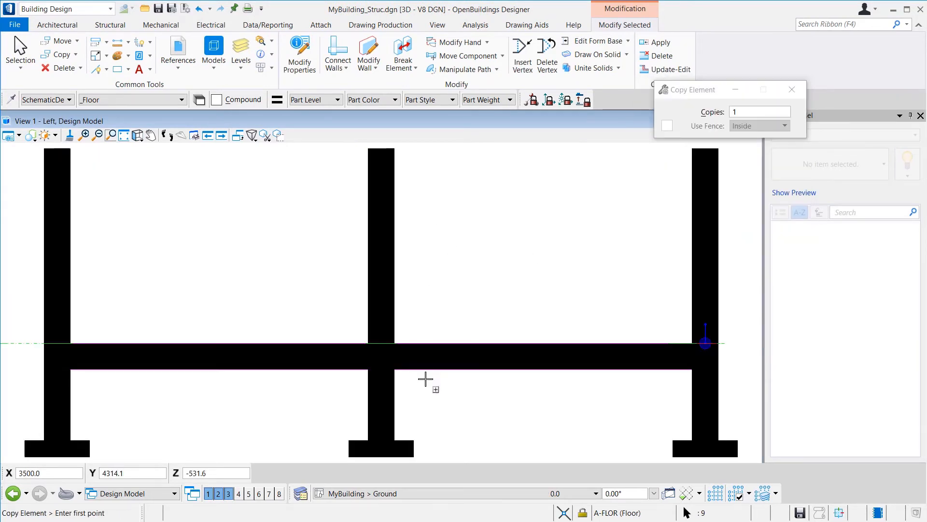
{"action": "left_click", "coordinate": [393, 343]}
{"action": "type", "text": "3000"}
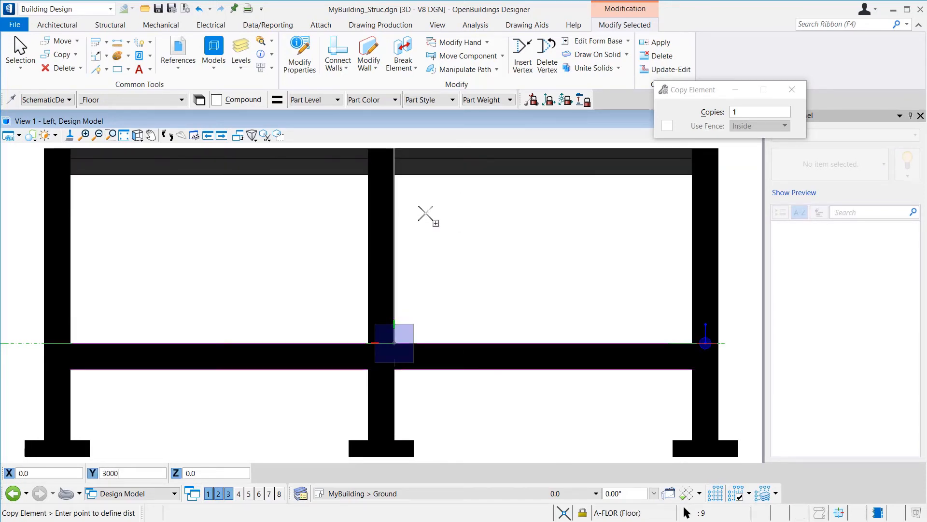
{"action": "mouse_move", "coordinate": [521, 233]}
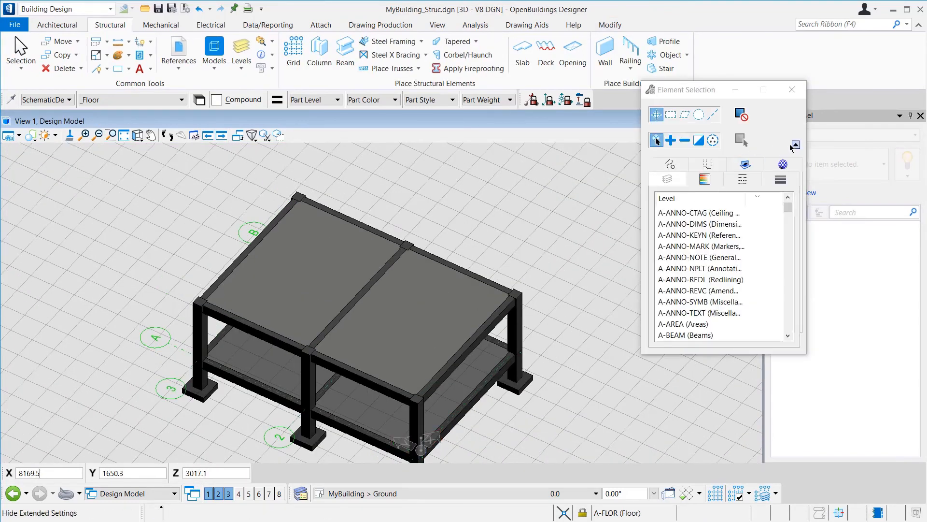
{"action": "left_click", "coordinate": [795, 144]}
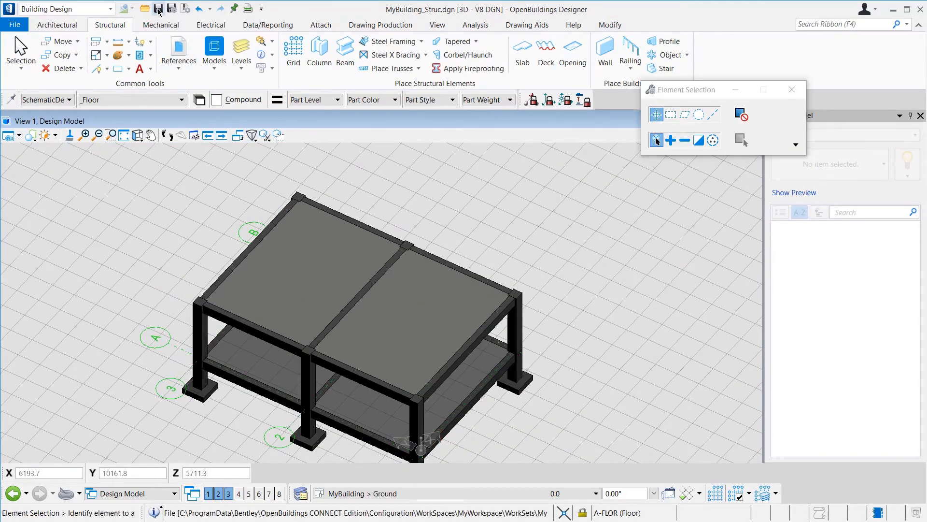
{"action": "left_click", "coordinate": [14, 25]}
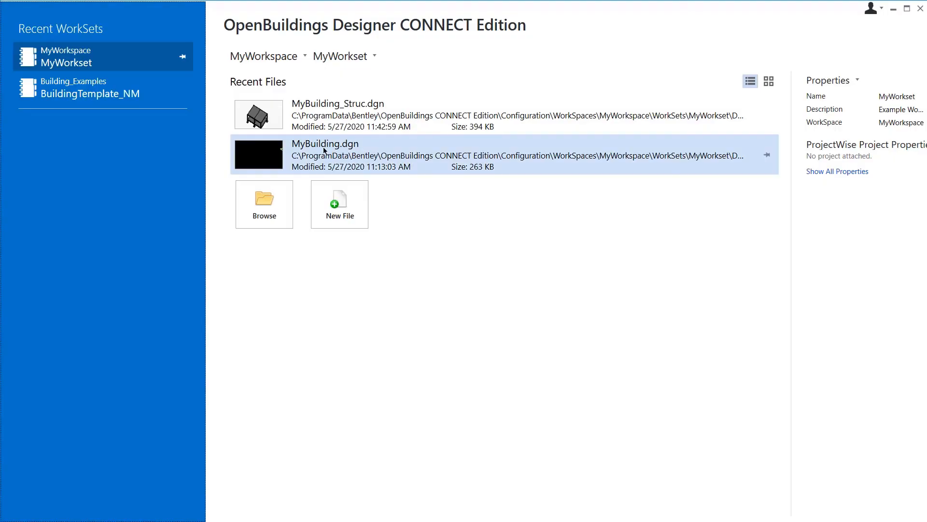
{"action": "double_click", "coordinate": [325, 155]}
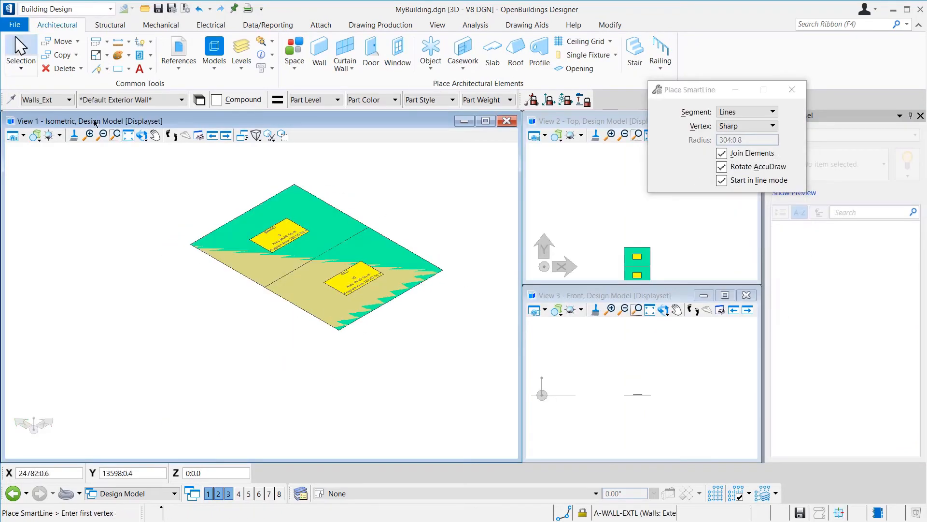
Step: Place exterior walls around the two floor spaces using Place By From Element
{"action": "left_click", "coordinate": [319, 52]}
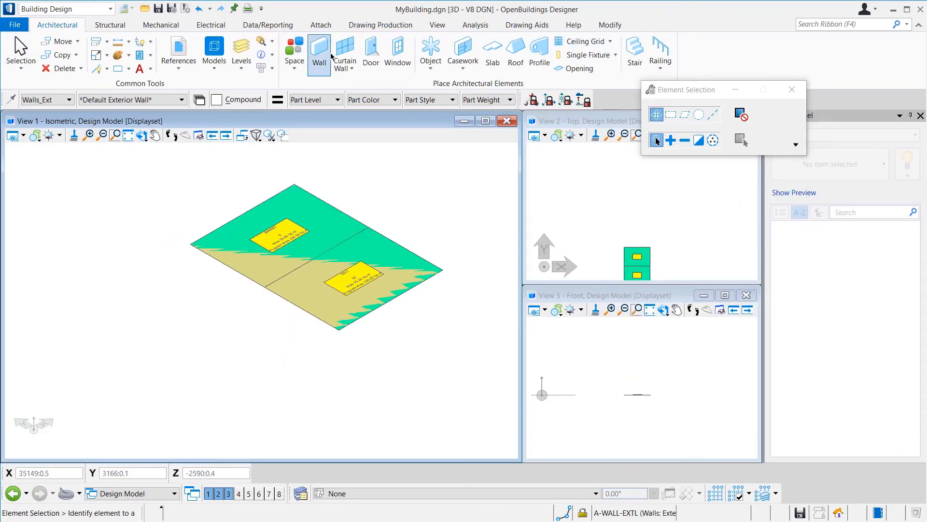
{"action": "left_click", "coordinate": [320, 50]}
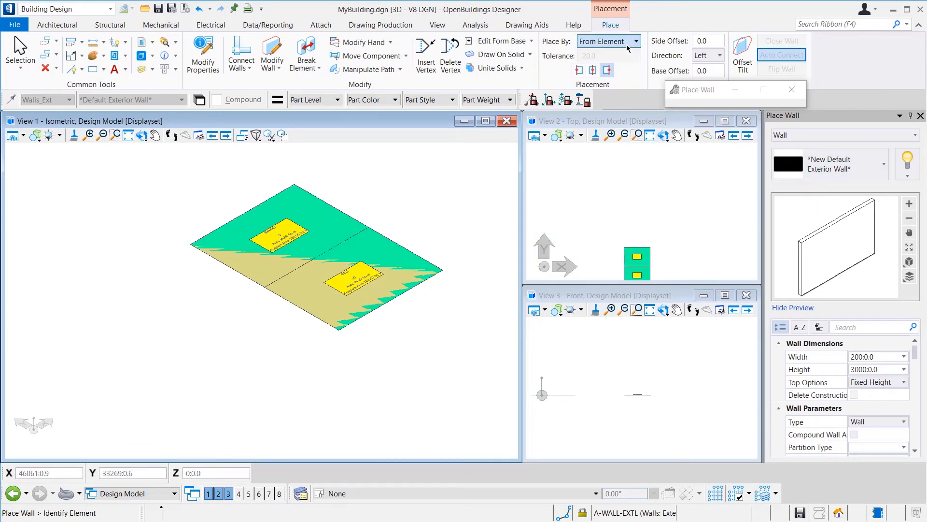
{"action": "mouse_move", "coordinate": [279, 297]}
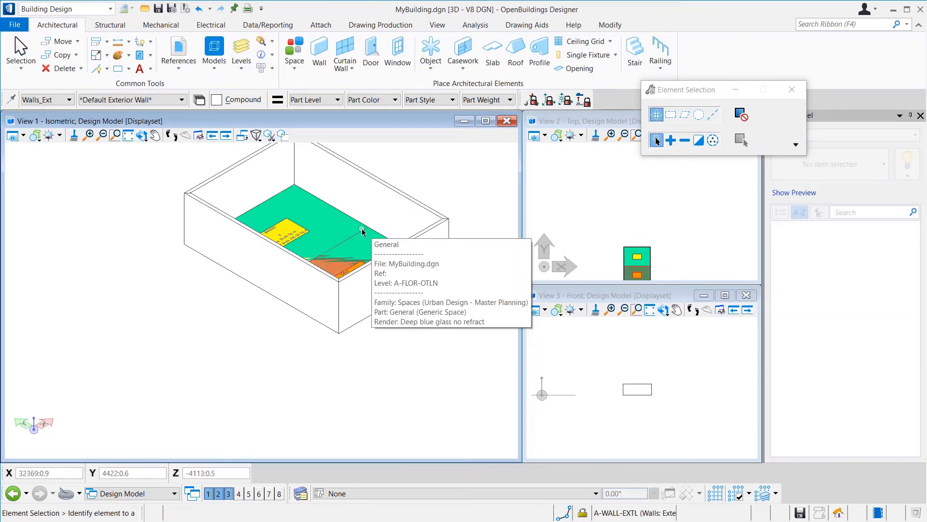
{"action": "left_click", "coordinate": [363, 231]}
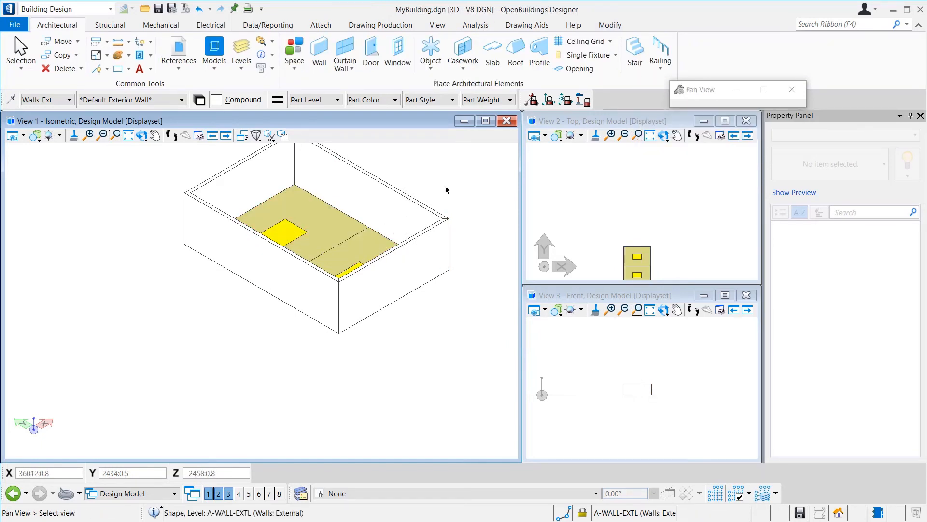
Step: Draw a New Default Interior Wall by line dividing the two spaces
{"action": "left_click", "coordinate": [319, 52]}
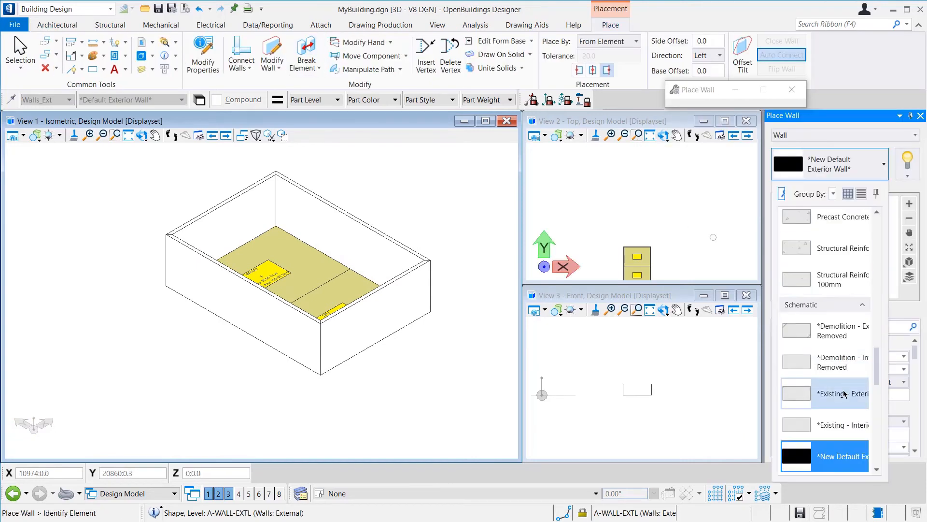
{"action": "scroll", "scroll_direction": "down", "scroll_amount": 3}
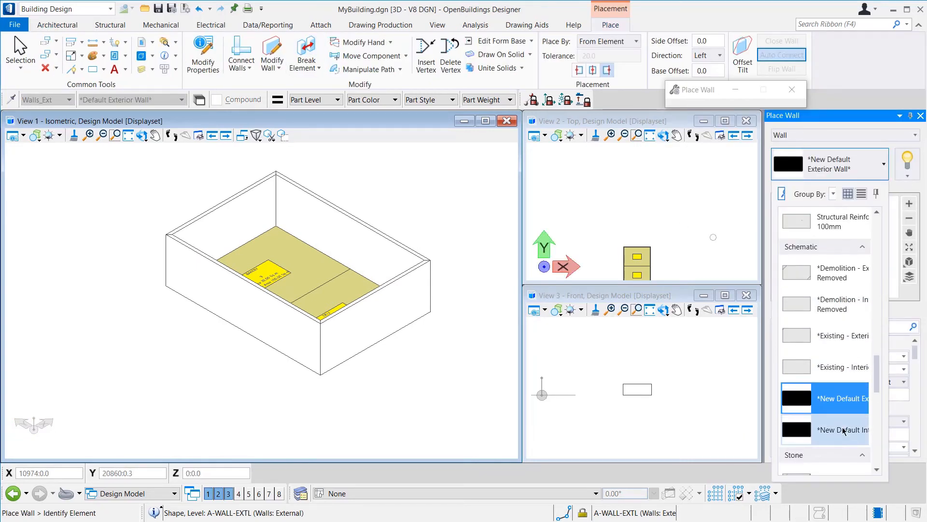
{"action": "left_click", "coordinate": [634, 42]}
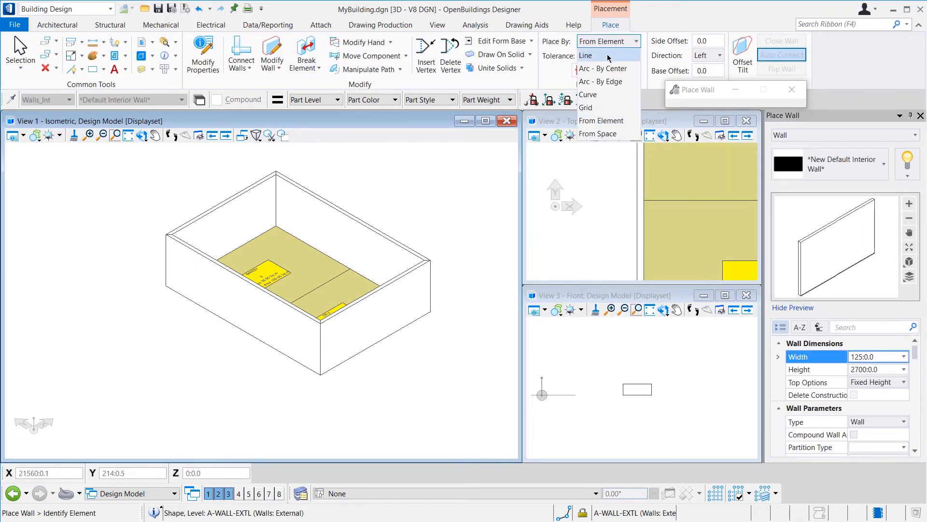
{"action": "left_click", "coordinate": [586, 55]}
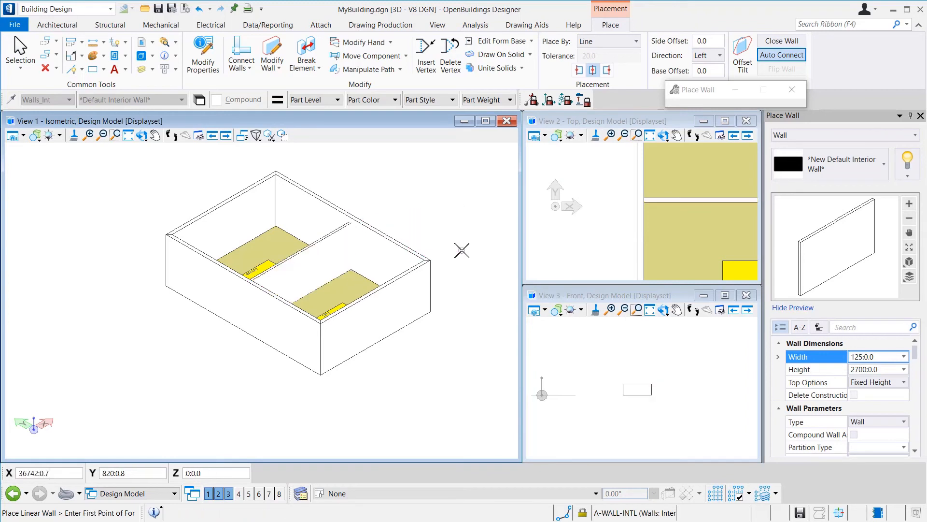
{"action": "mouse_move", "coordinate": [440, 212]}
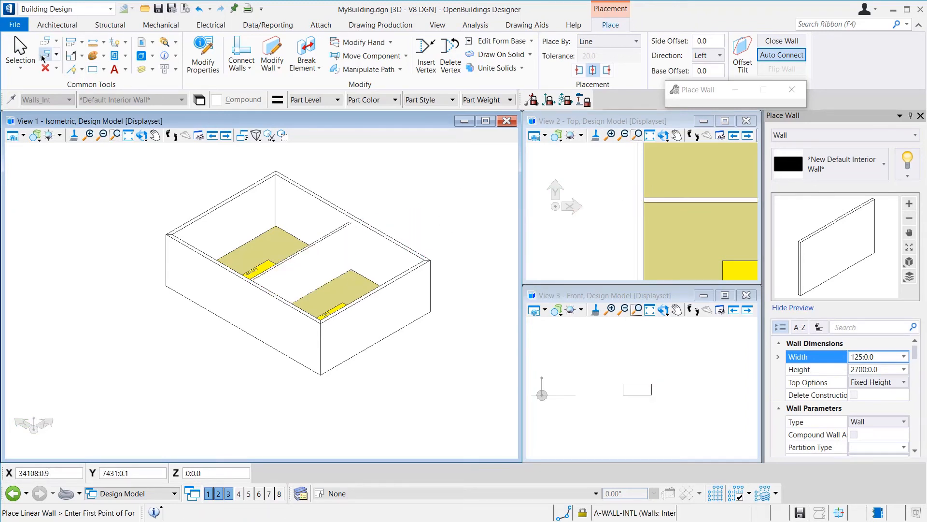
{"action": "left_click", "coordinate": [19, 48]}
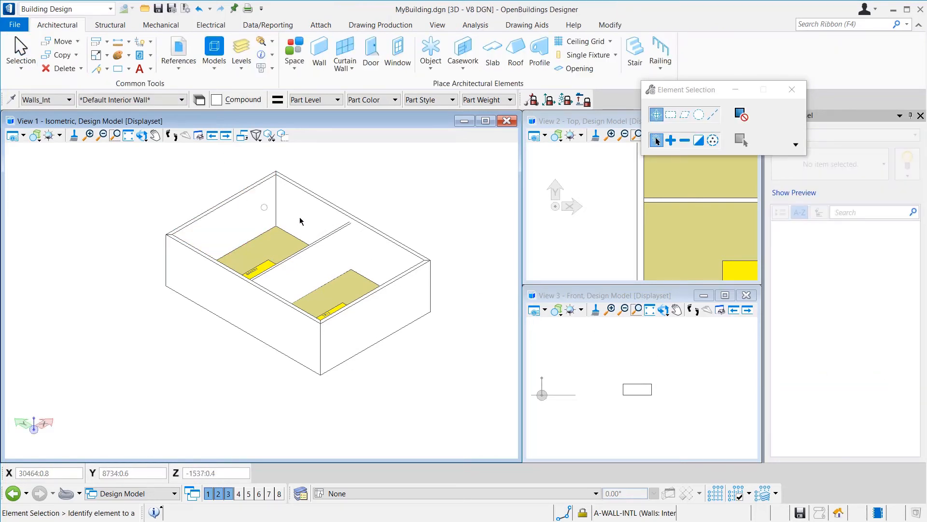
{"action": "mouse_move", "coordinate": [438, 237]}
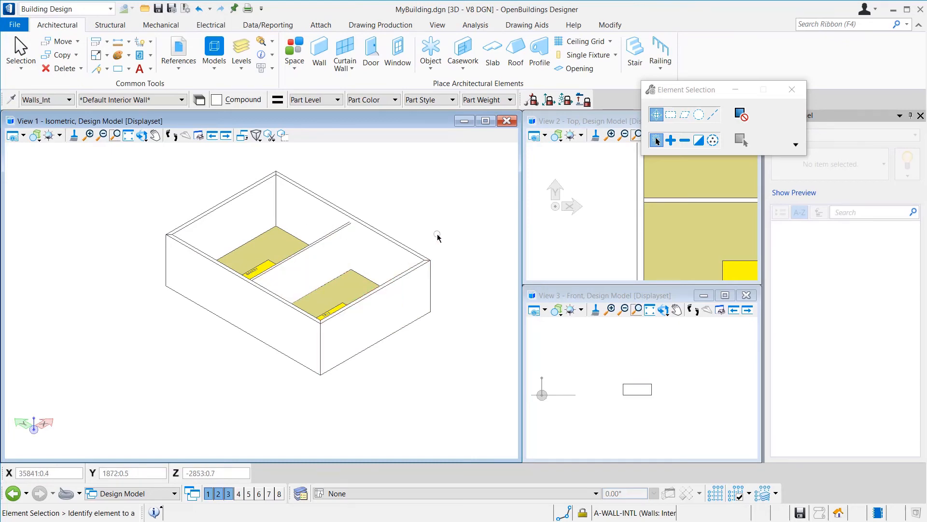
Step: Flood-place a Ceiling Plasterboard slab at Roof floor, Base Offset -320, inside both rooms
{"action": "left_click", "coordinate": [492, 53]}
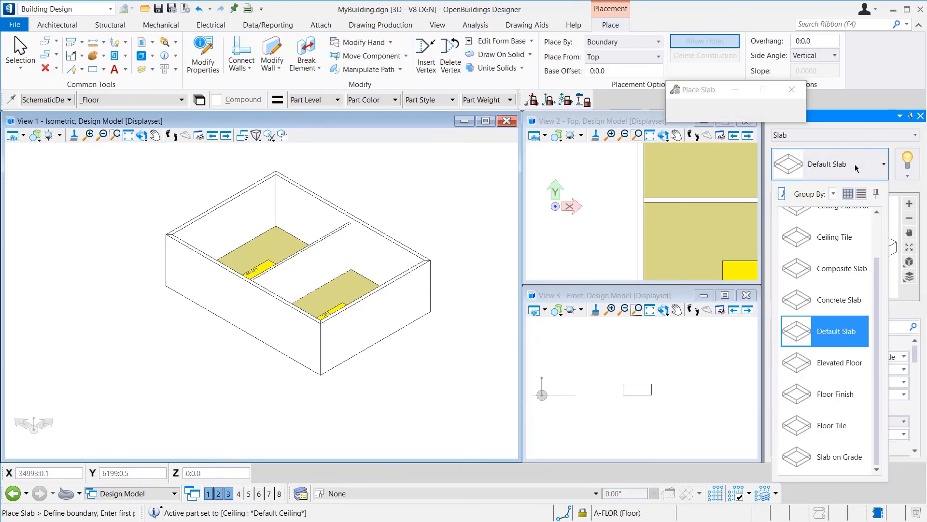
{"action": "left_click", "coordinate": [838, 331]}
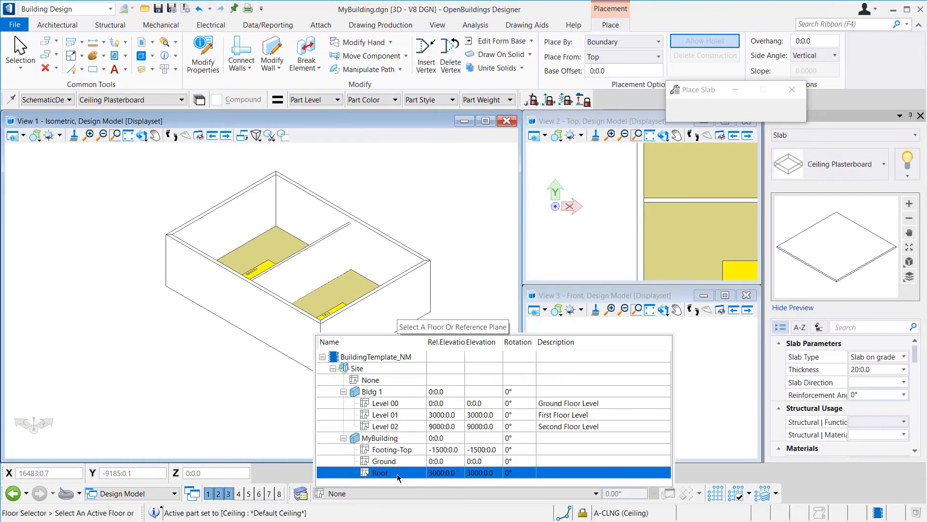
{"action": "left_click", "coordinate": [380, 471]}
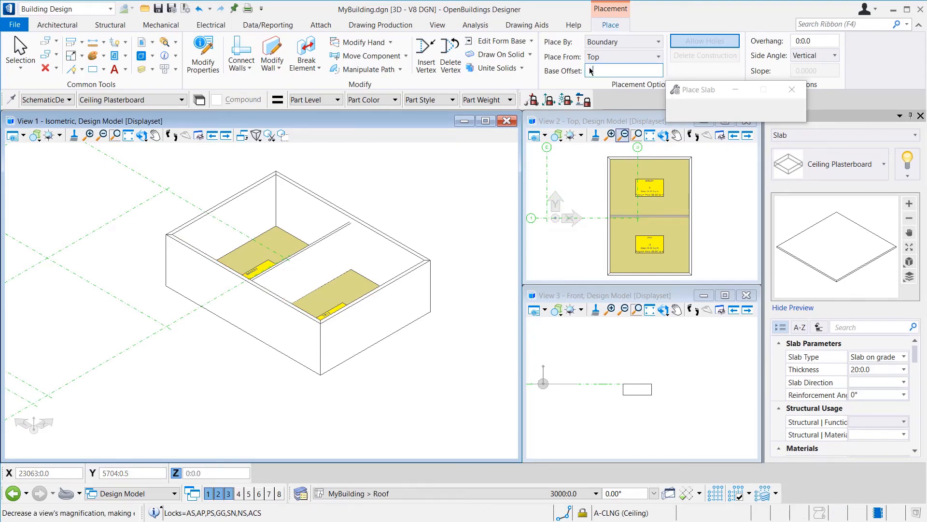
{"action": "type", "text": "-320"}
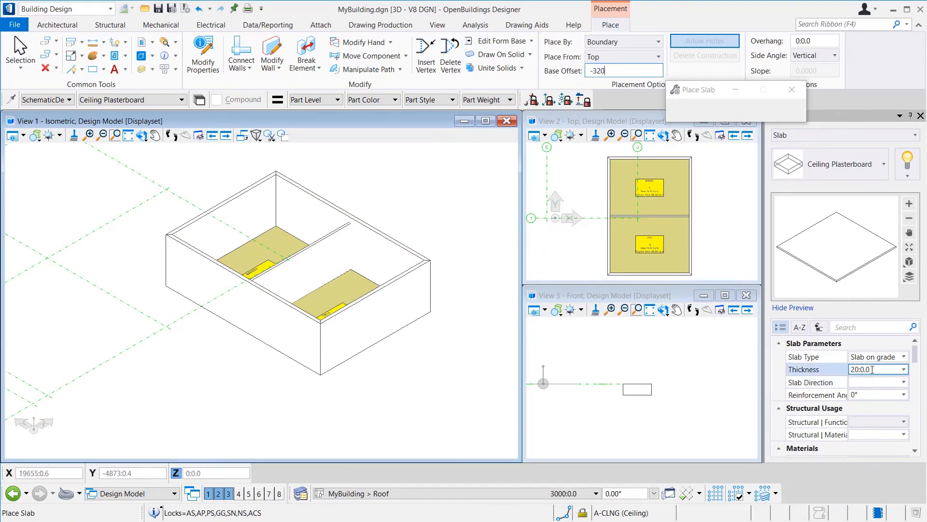
{"action": "left_click", "coordinate": [623, 41]}
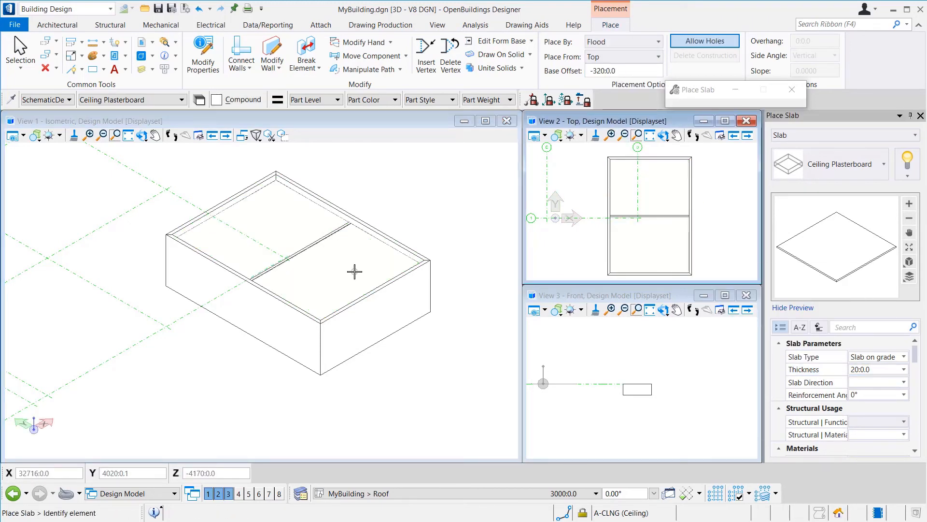
{"action": "left_click", "coordinate": [57, 25]}
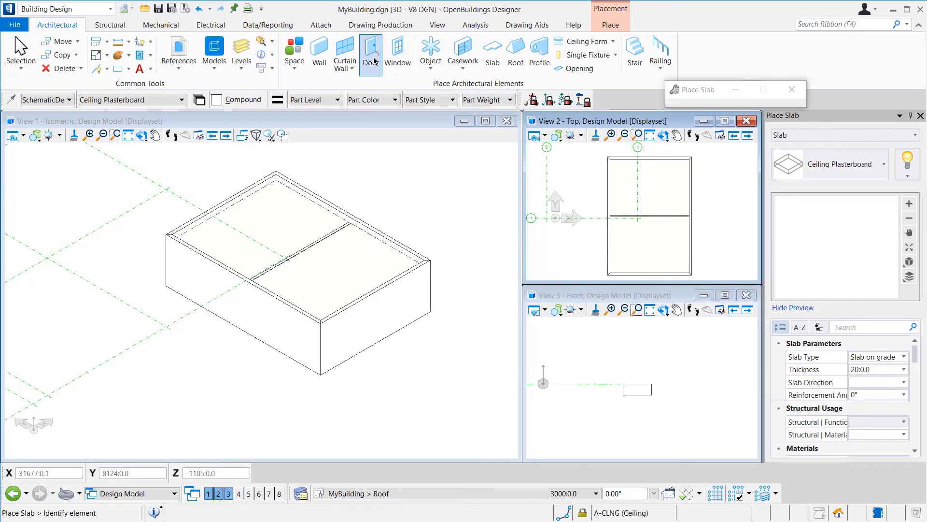
Step: Place a DoubleDoor-Flush door on the Ground floor and hide the ceilings
{"action": "left_click", "coordinate": [371, 50]}
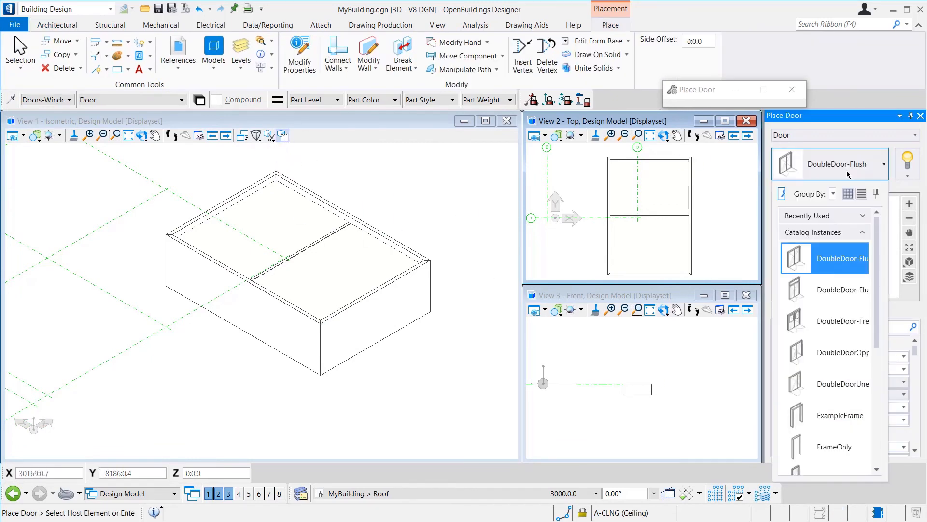
{"action": "left_click", "coordinate": [385, 460]}
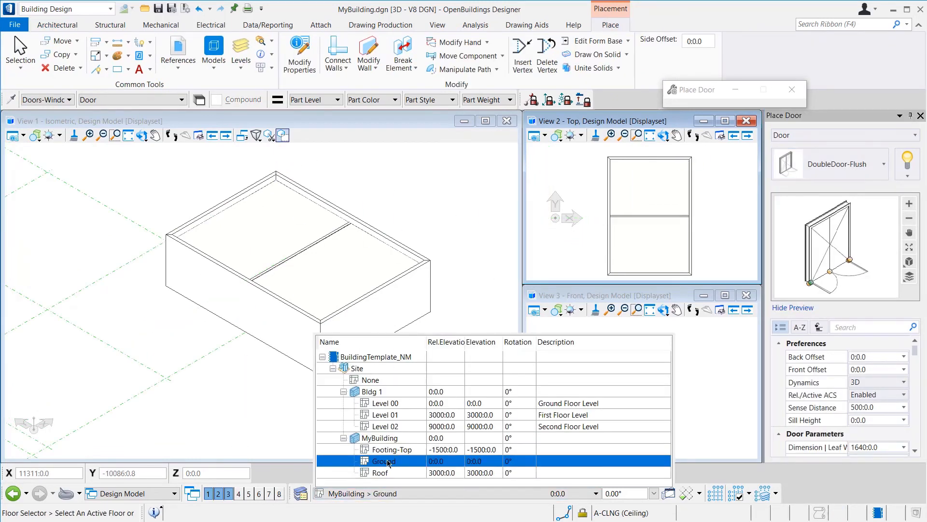
{"action": "left_click", "coordinate": [385, 461]}
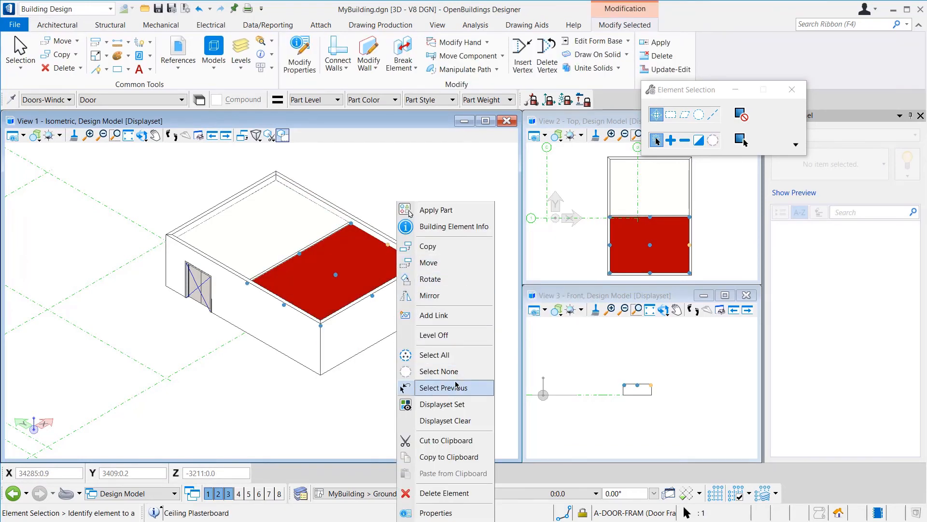
{"action": "left_click", "coordinate": [434, 335]}
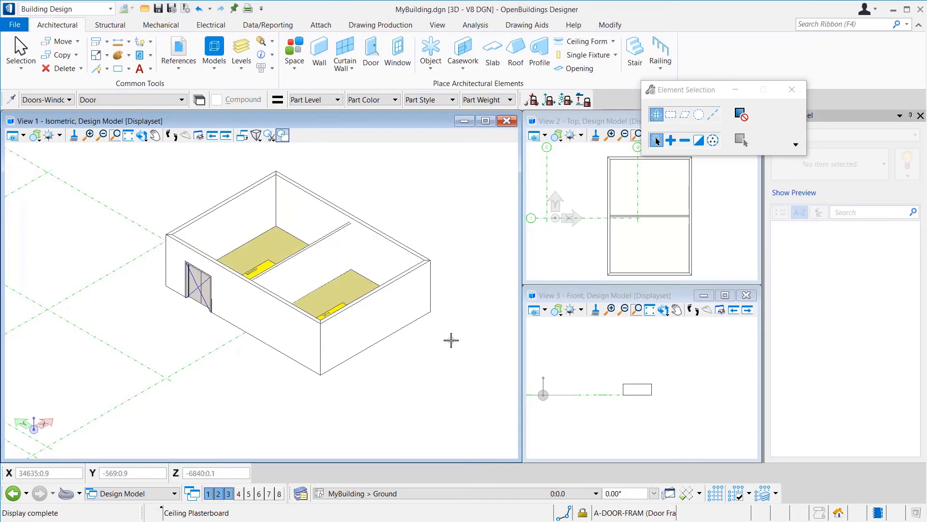
{"action": "mouse_move", "coordinate": [454, 339]}
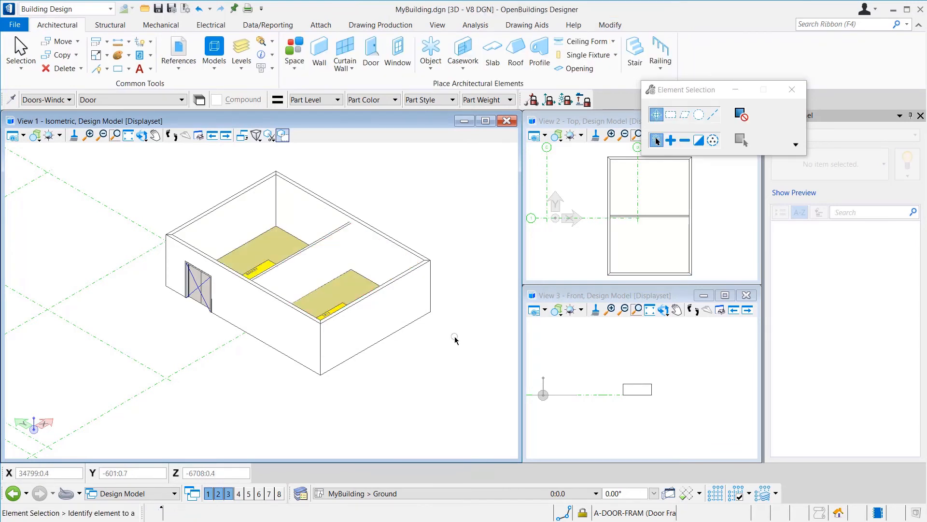
{"action": "left_click", "coordinate": [370, 50]}
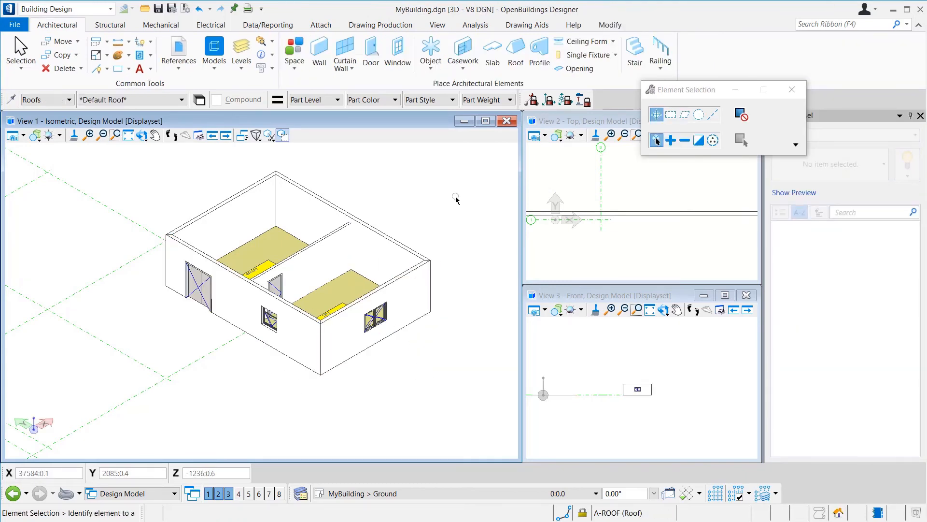
Step: Close MyBuilding.dgn and create a new design file named MyBuilding_Master
{"action": "left_click", "coordinate": [14, 25]}
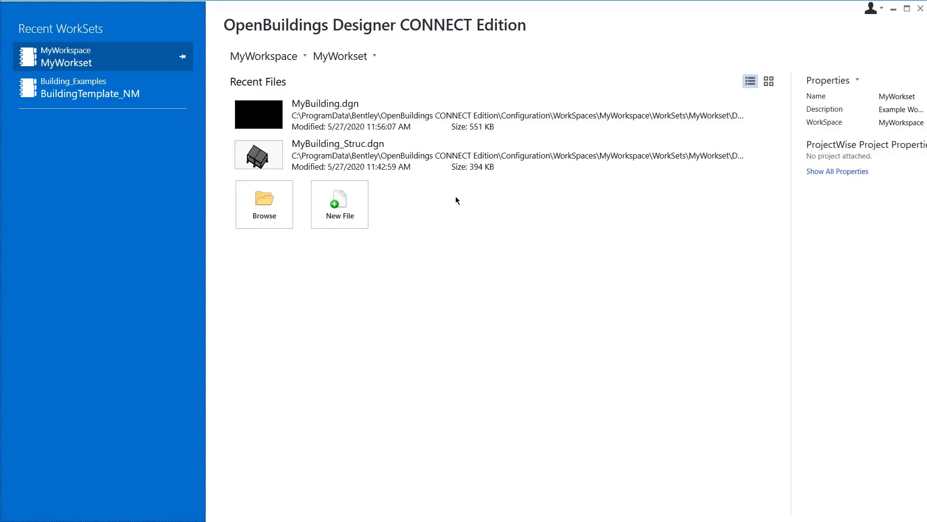
{"action": "left_click", "coordinate": [339, 205]}
{"action": "type", "text": "MyBuilding_"}
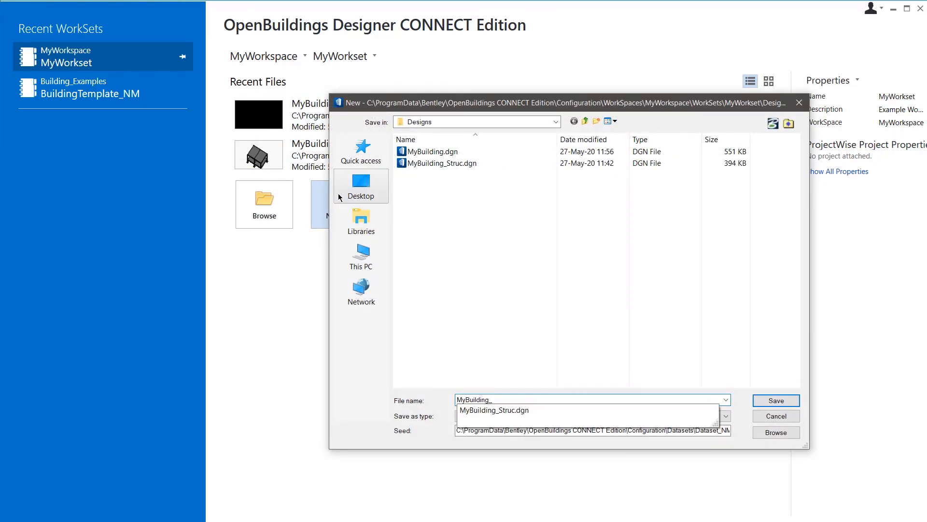
{"action": "left_click", "coordinate": [775, 400]}
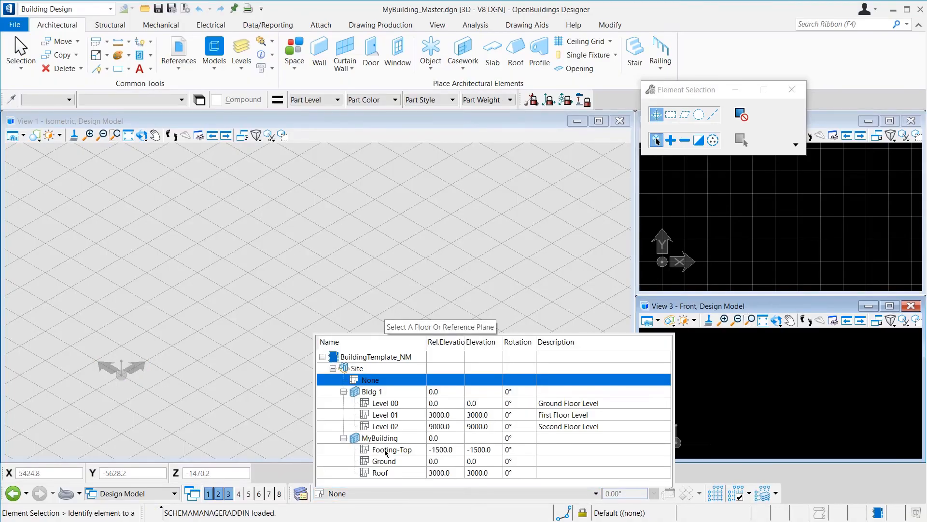
Step: With Ground floor active, attach MyBuilding_Struc.dgn as a reference with Live Nesting
{"action": "left_click", "coordinate": [384, 461]}
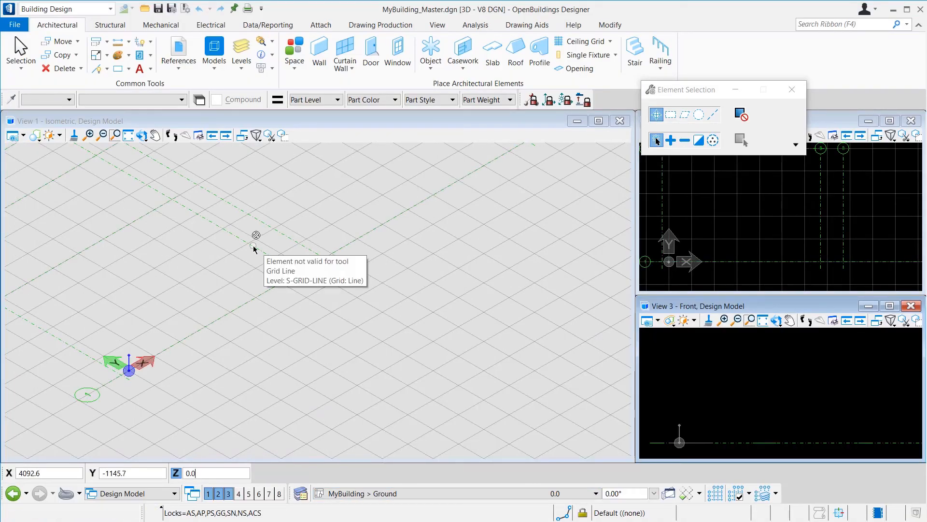
{"action": "left_click", "coordinate": [178, 52]}
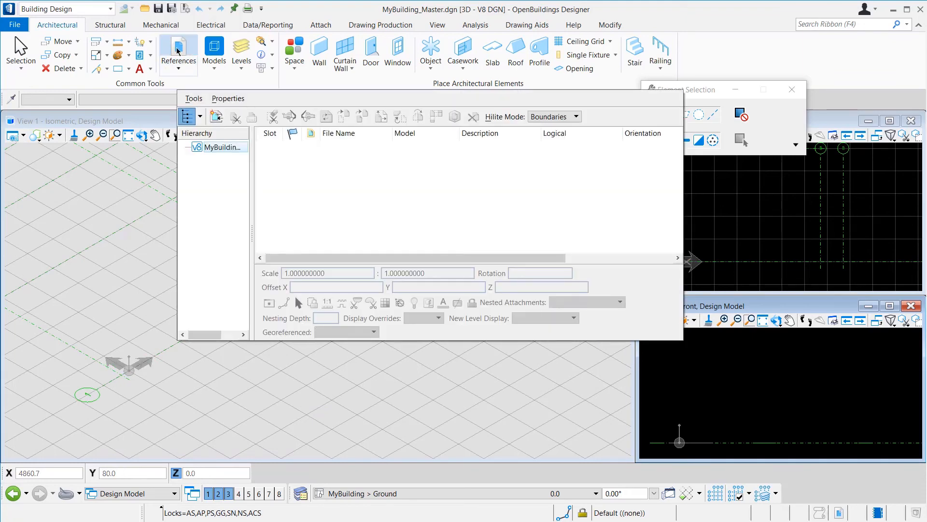
{"action": "left_click", "coordinate": [215, 116]}
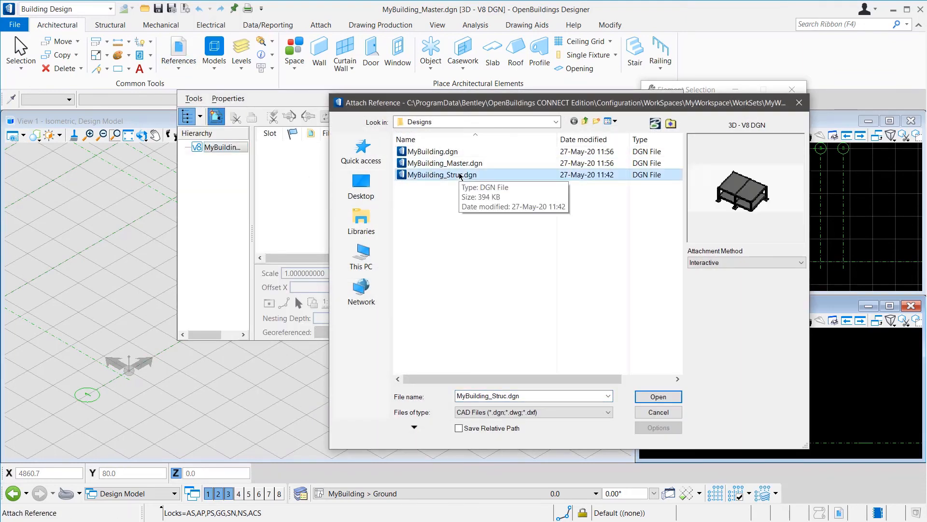
{"action": "left_click", "coordinate": [657, 396]}
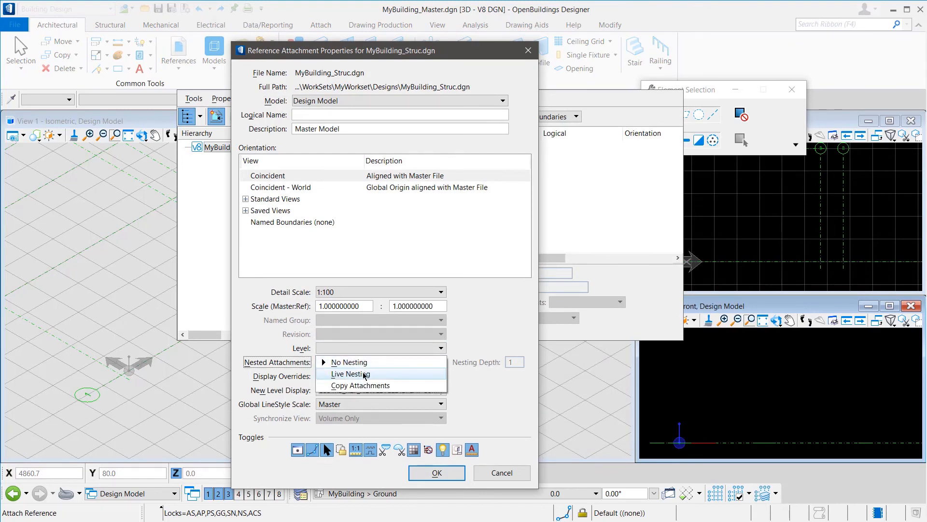
{"action": "left_click", "coordinate": [349, 374]}
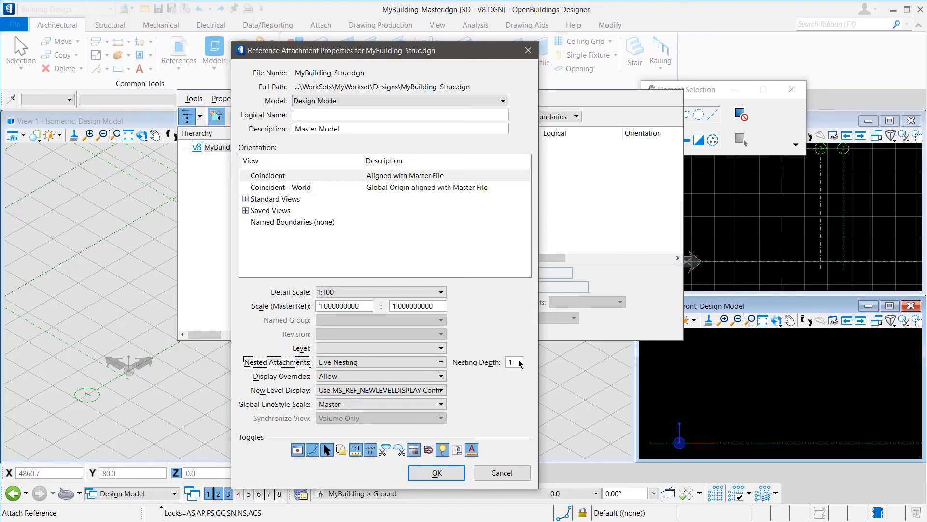
{"action": "left_click", "coordinate": [436, 473]}
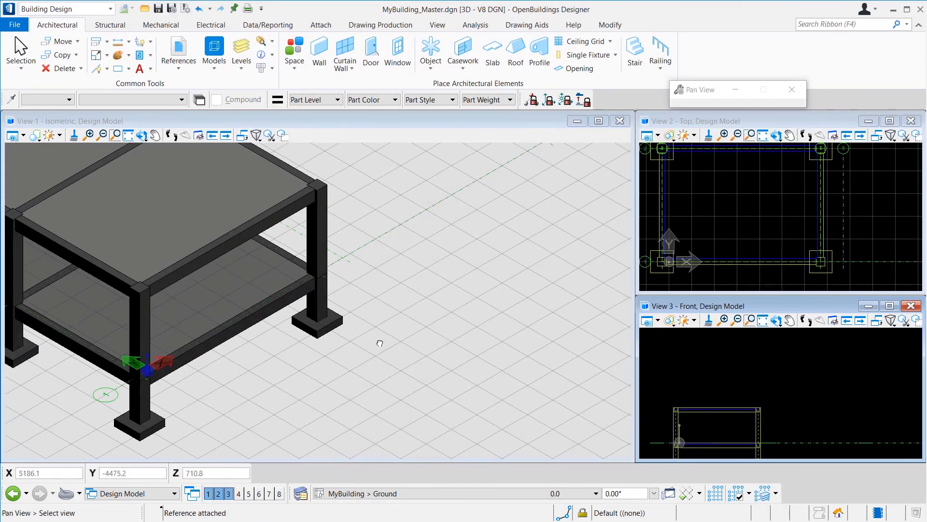
Step: Attach MyBuilding.dgn to the master file as a live-nested reference
{"action": "left_click", "coordinate": [178, 53]}
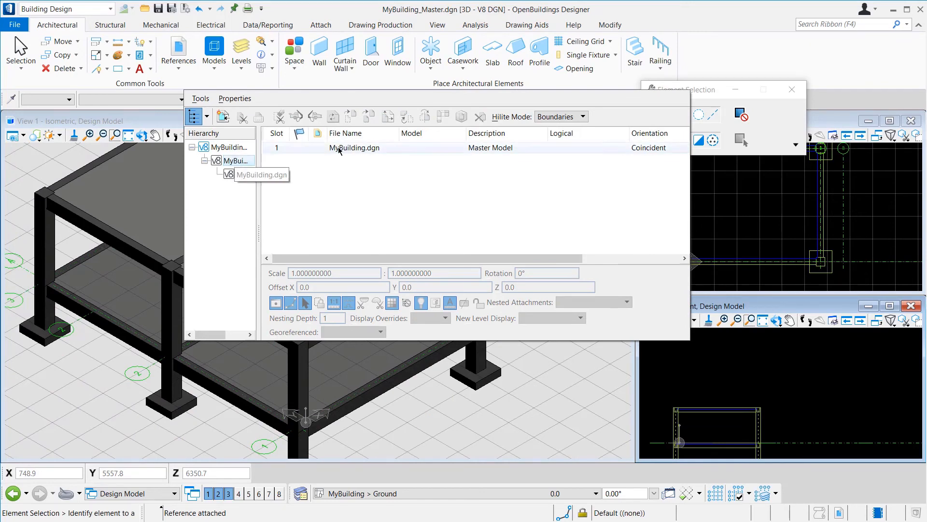
{"action": "left_click", "coordinate": [355, 147]}
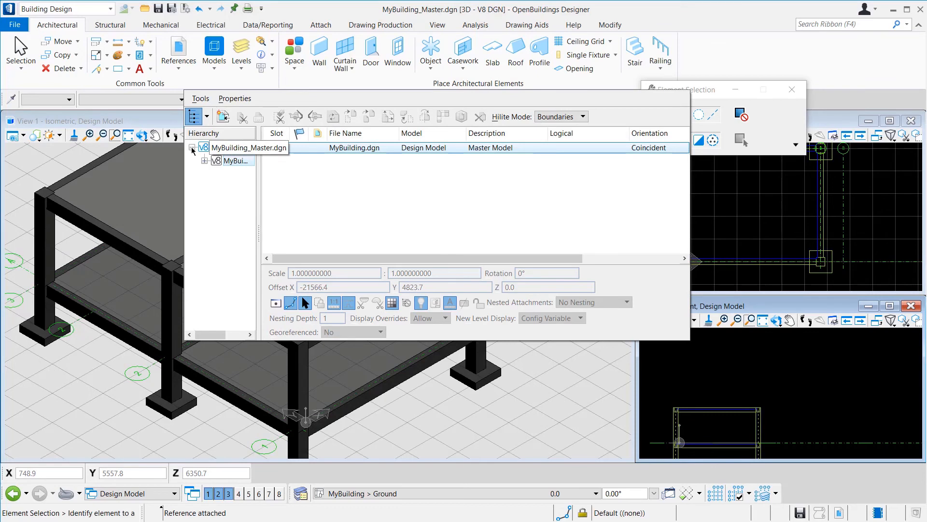
{"action": "left_click", "coordinate": [221, 115]}
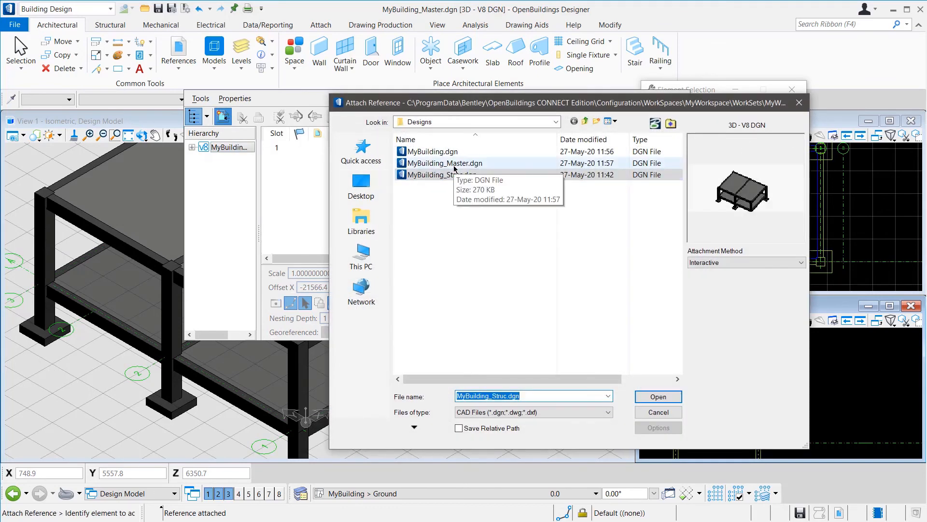
{"action": "left_click", "coordinate": [432, 151]}
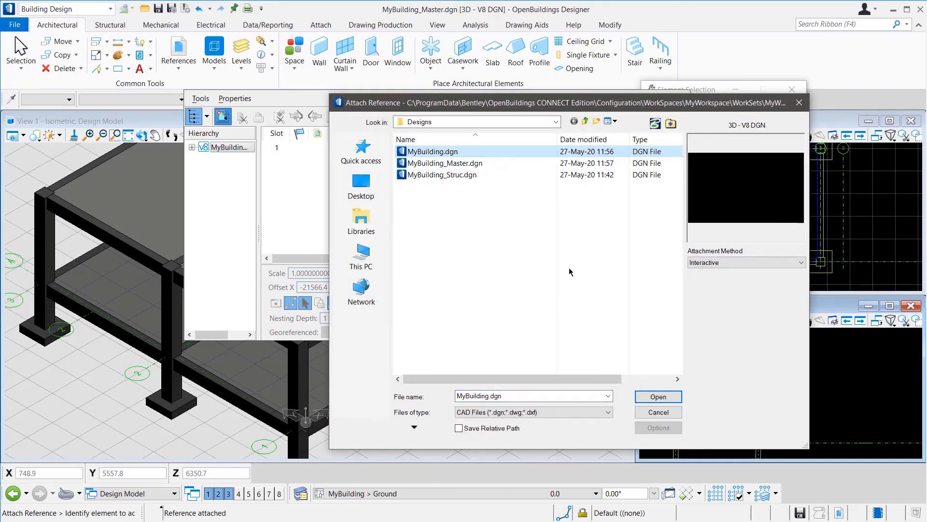
{"action": "left_click", "coordinate": [657, 396]}
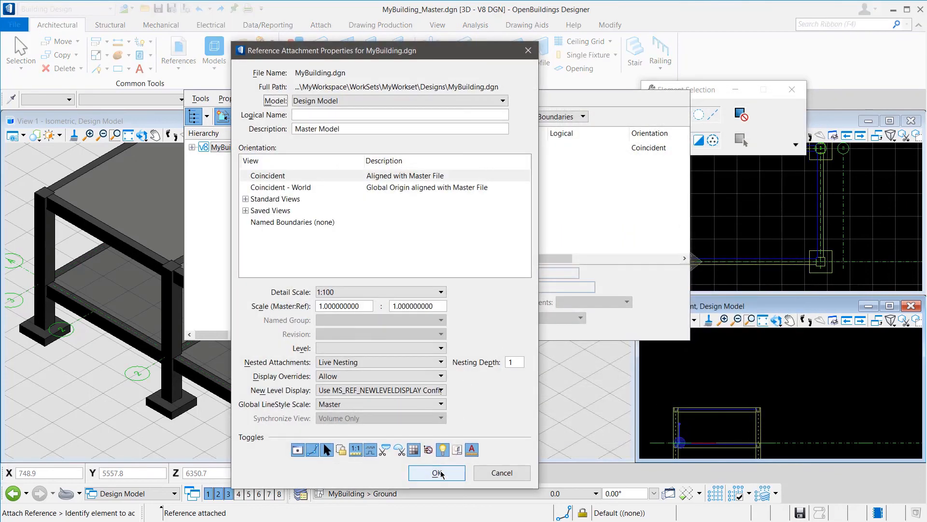
{"action": "left_click", "coordinate": [437, 473]}
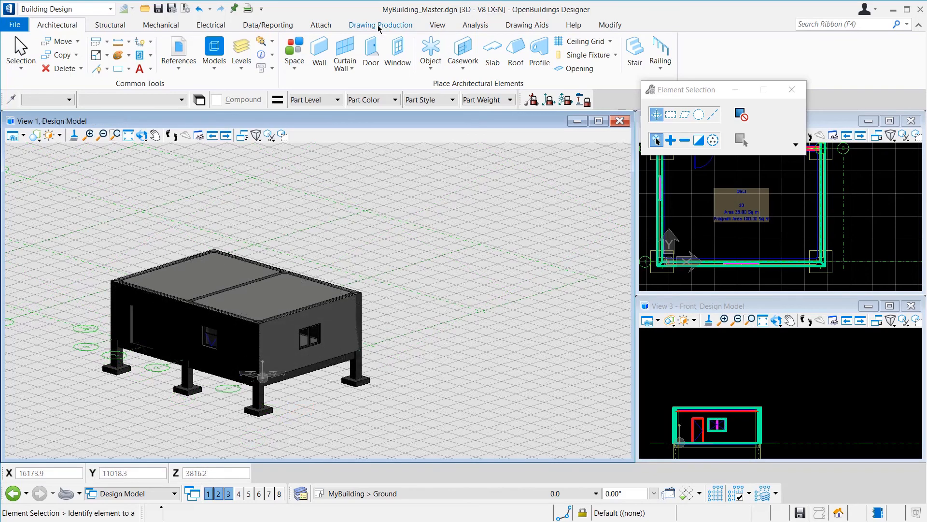
Step: Place a plan callout on the model using the Arch - Floor Plan seed
{"action": "left_click", "coordinate": [380, 25]}
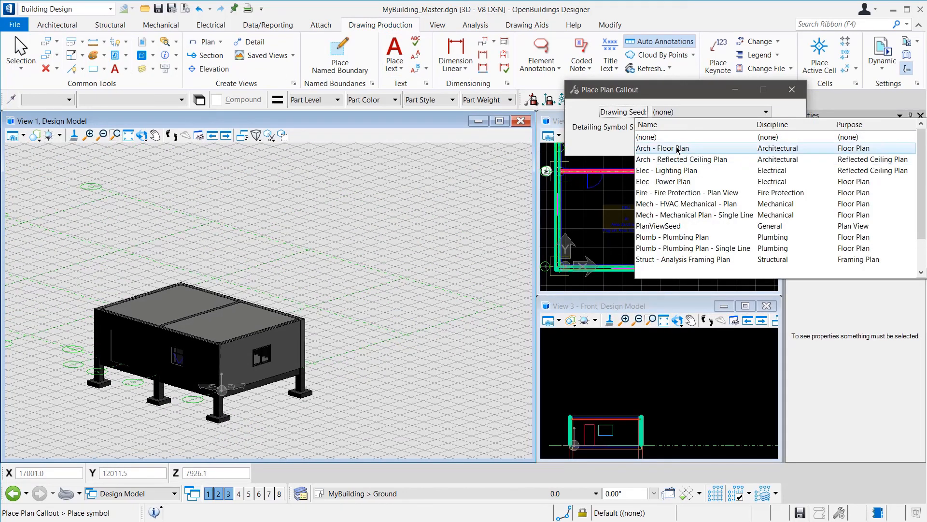
{"action": "left_click", "coordinate": [661, 148]}
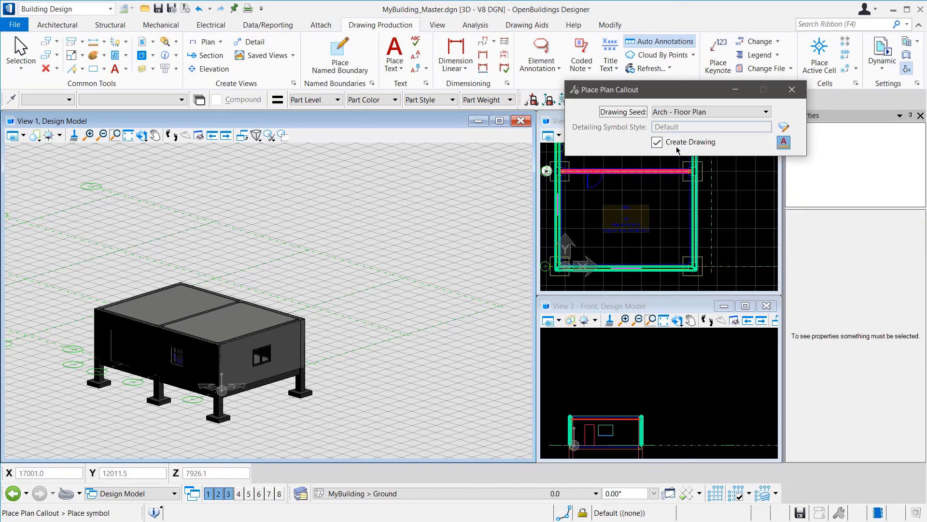
{"action": "left_click", "coordinate": [656, 142]}
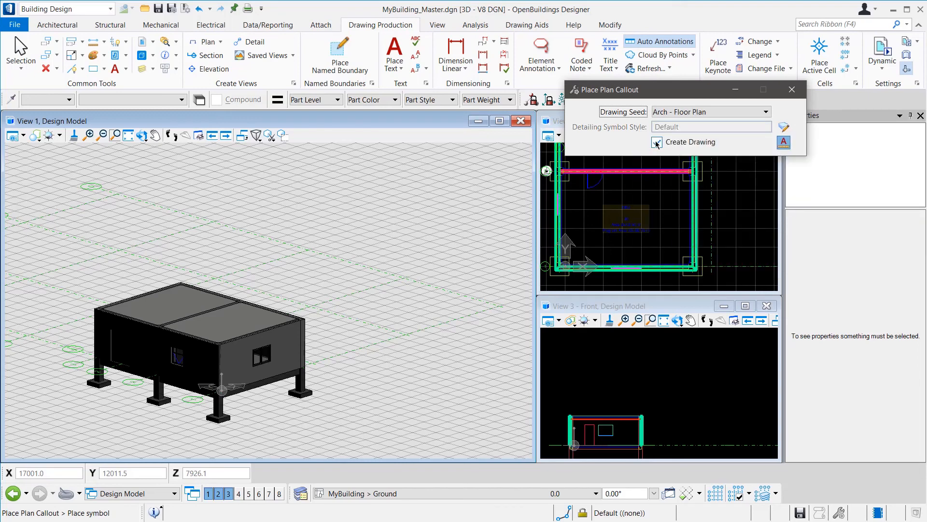
{"action": "left_click", "coordinate": [656, 142]}
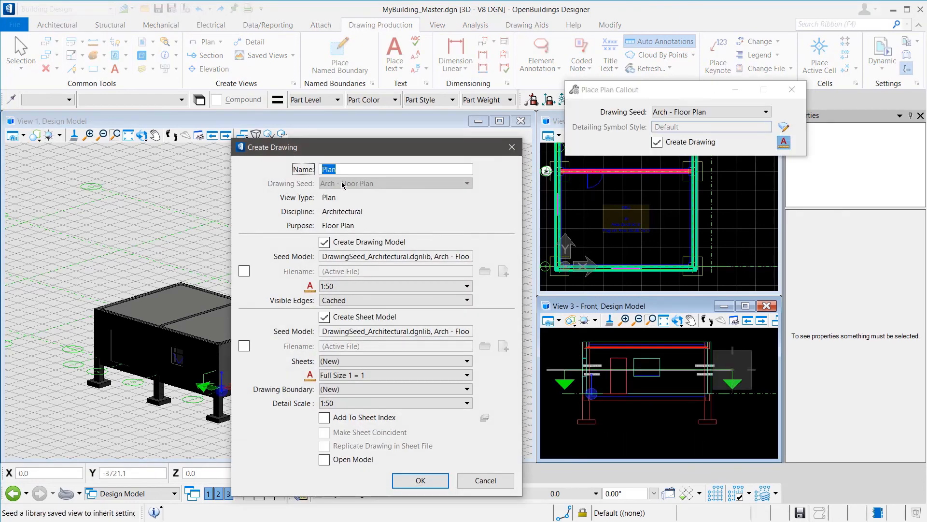
Step: Name the drawing MyBuilding-Plan, enable Open Model, and create the drawing and sheet
{"action": "type", "text": "MyBuilding-"}
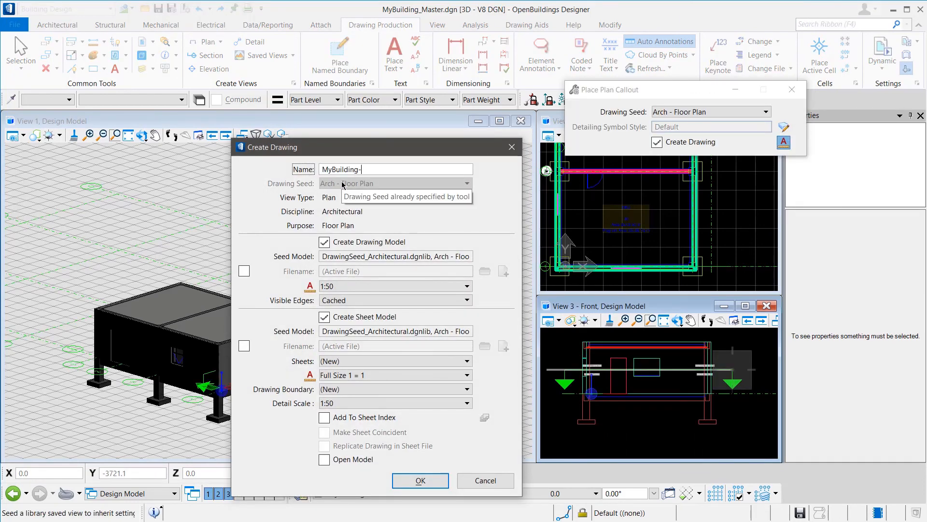
{"action": "type", "text": "Plan"}
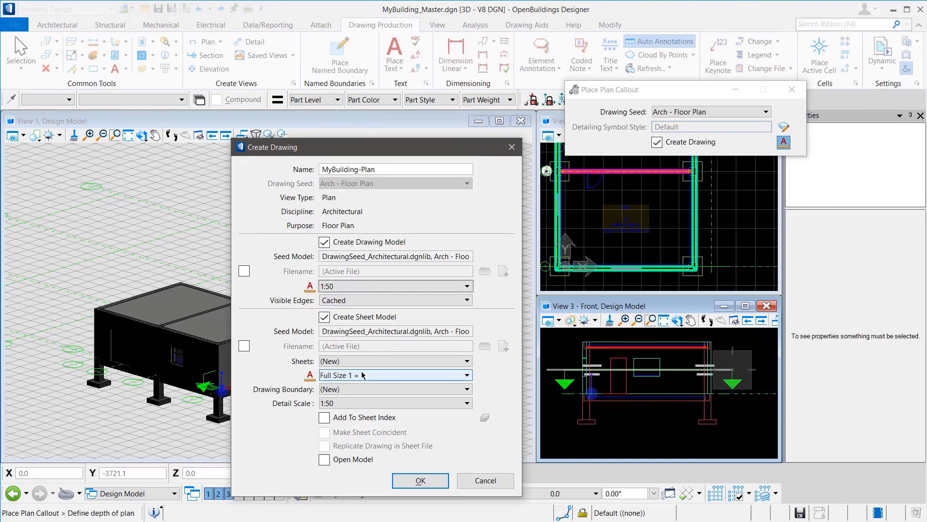
{"action": "left_click", "coordinate": [468, 403]}
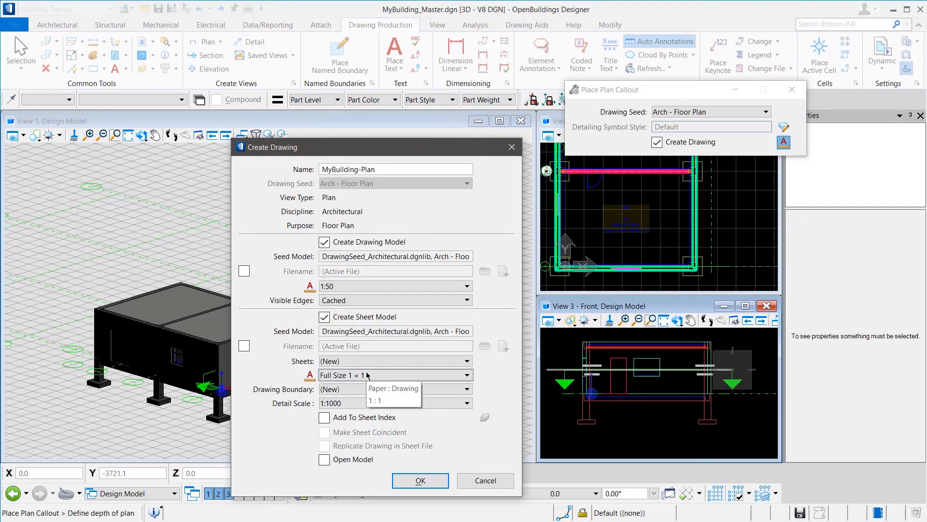
{"action": "mouse_move", "coordinate": [379, 464]}
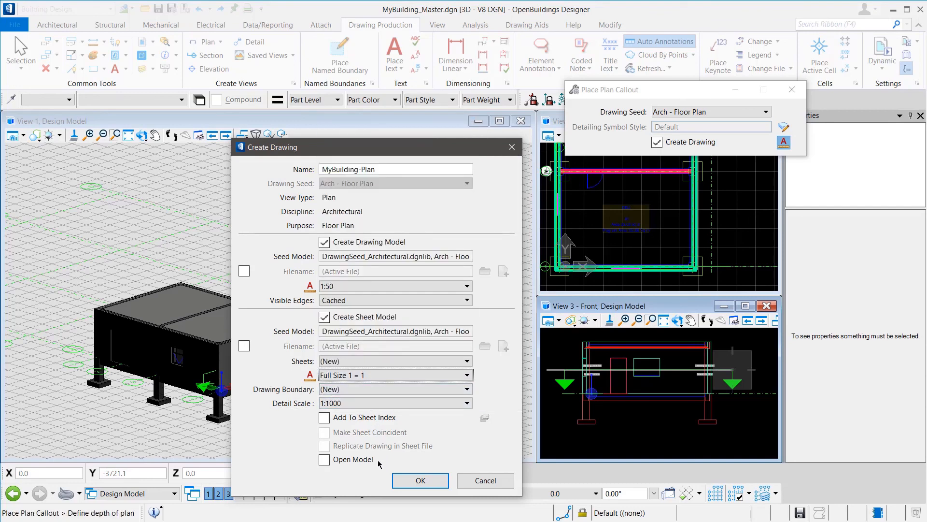
{"action": "left_click", "coordinate": [324, 459]}
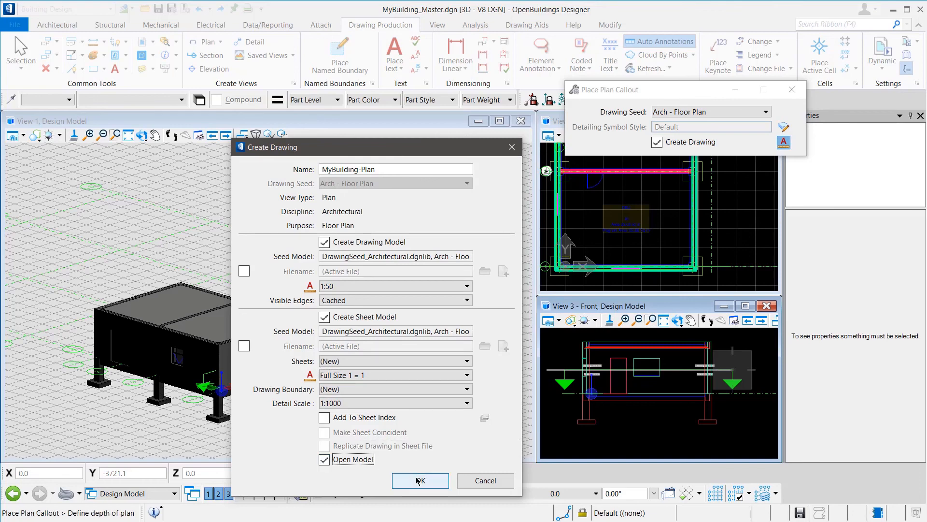
{"action": "left_click", "coordinate": [420, 480]}
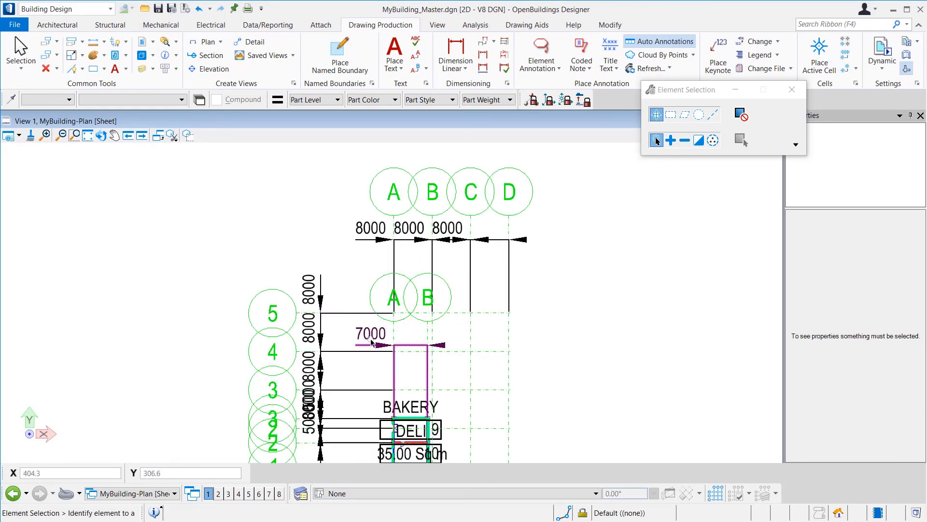
Step: Zoom out on the MyBuilding-Plan sheet to view the full floor plan
{"action": "scroll", "scroll_direction": "down", "scroll_amount": 3}
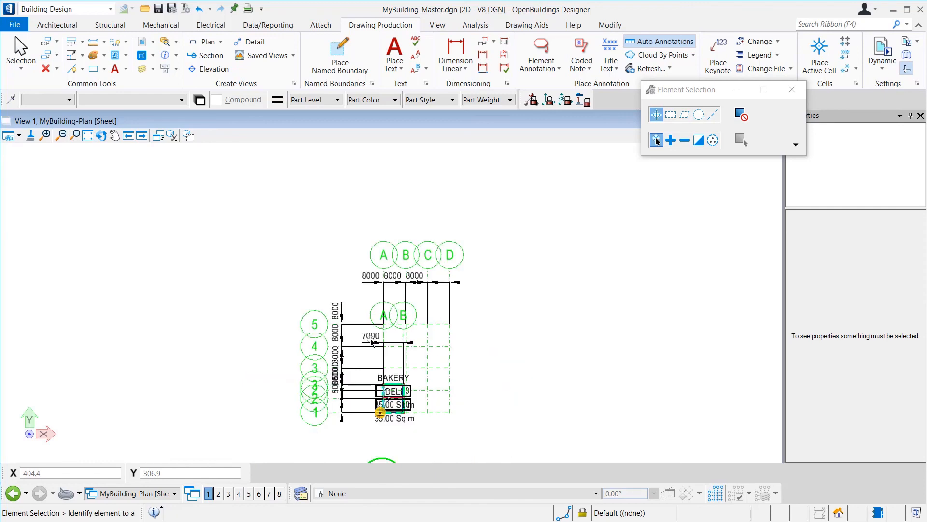